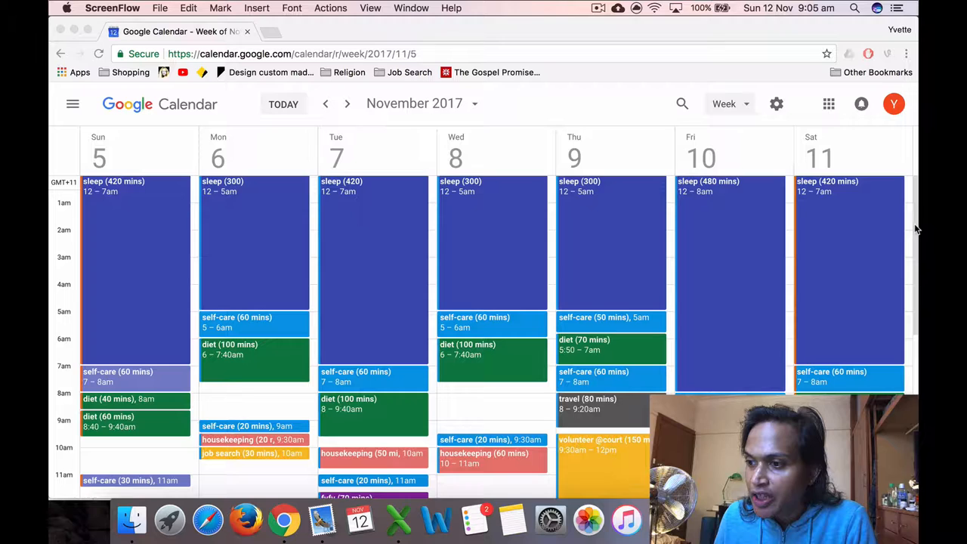
Bring Google Calendar forward and scroll through the November 5–11, 2017 week's events
click(284, 520)
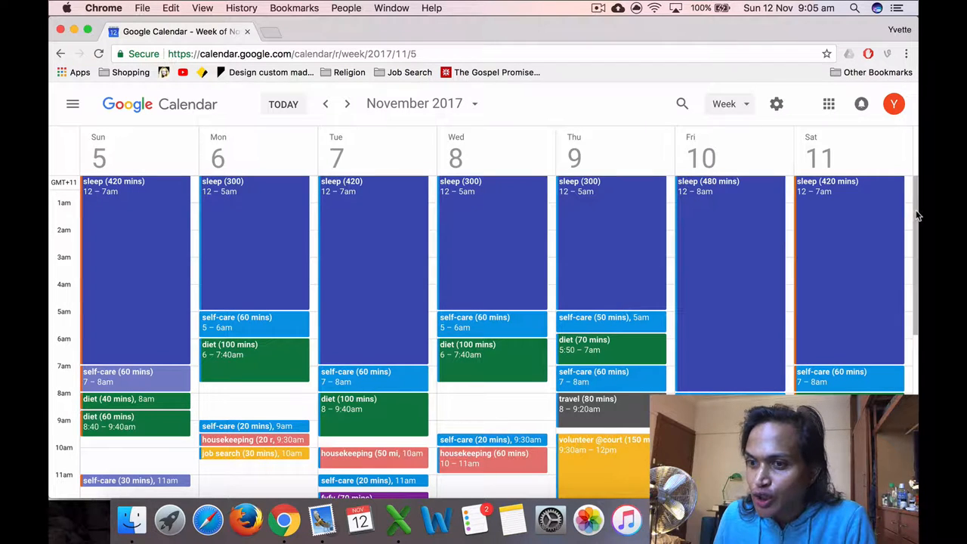
mouse_move(612, 157)
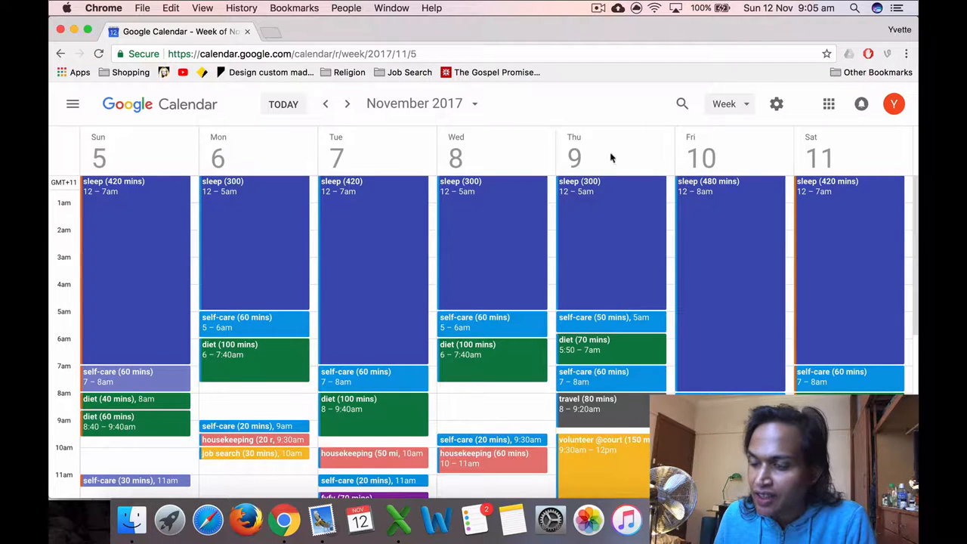
scroll(down, 3)
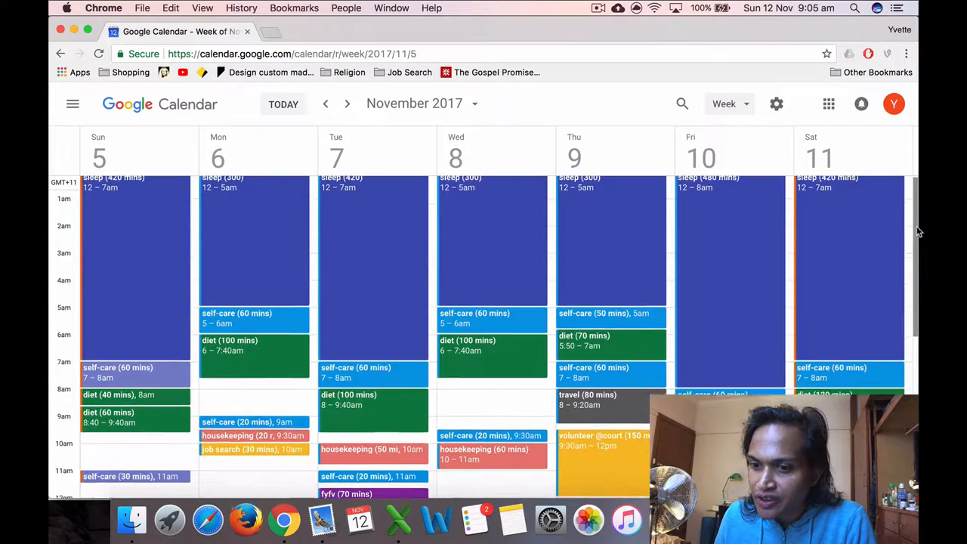
scroll(down, 3)
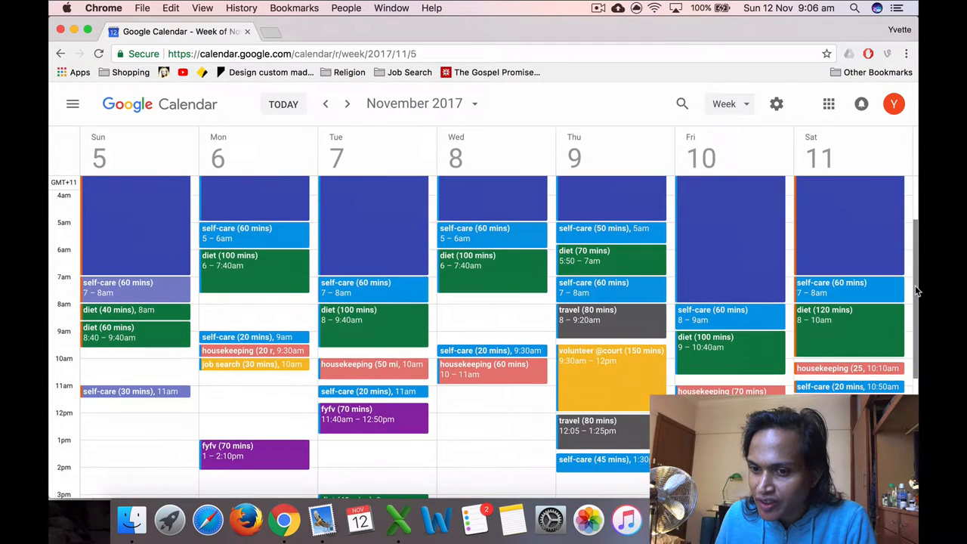
scroll(down, 3)
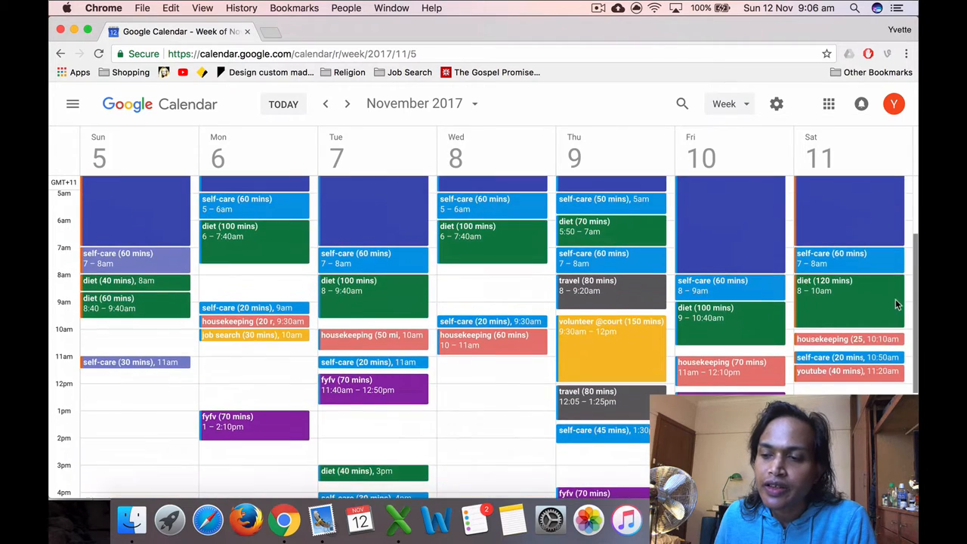
scroll(down, 3)
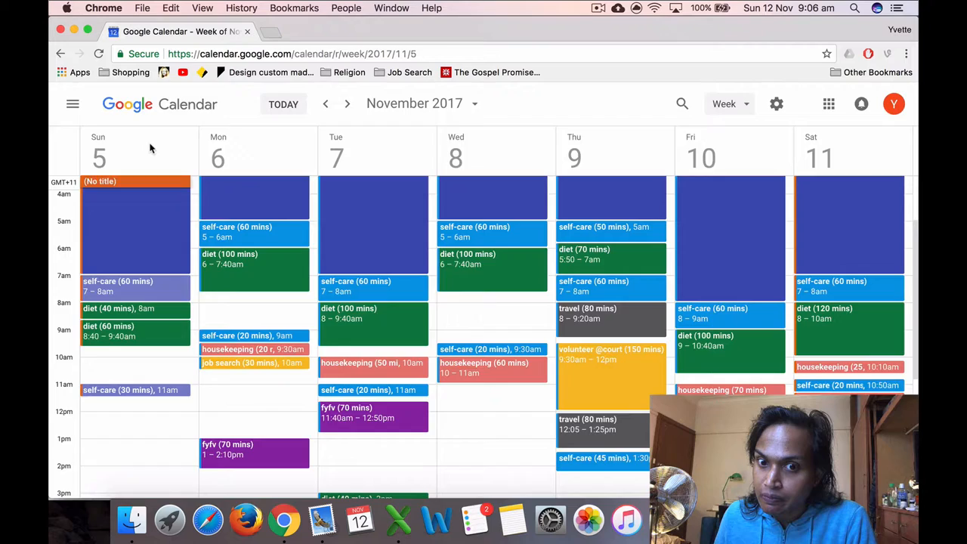
scroll(down, 3)
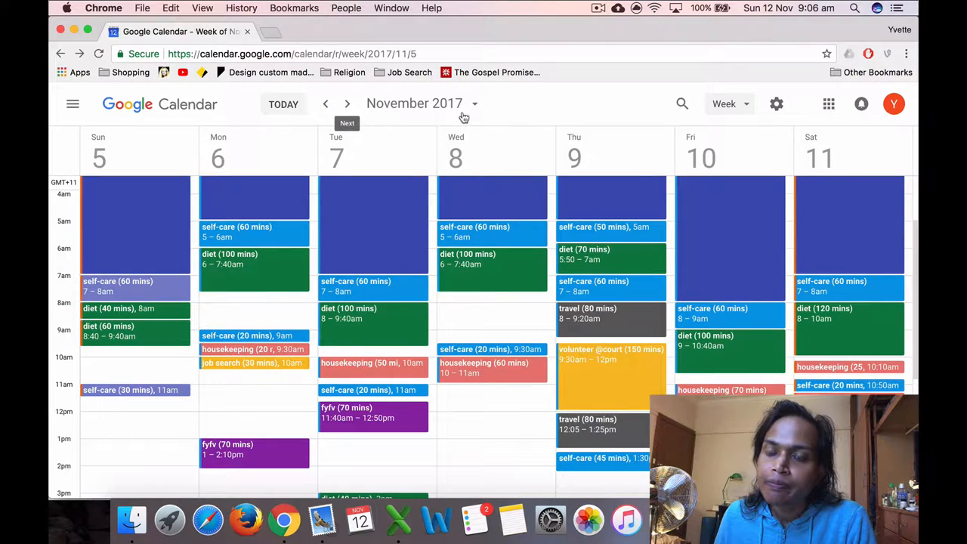
Switch to Day view for Sunday, November 5 and scroll through its sleep, self-care and diet blocks
click(724, 104)
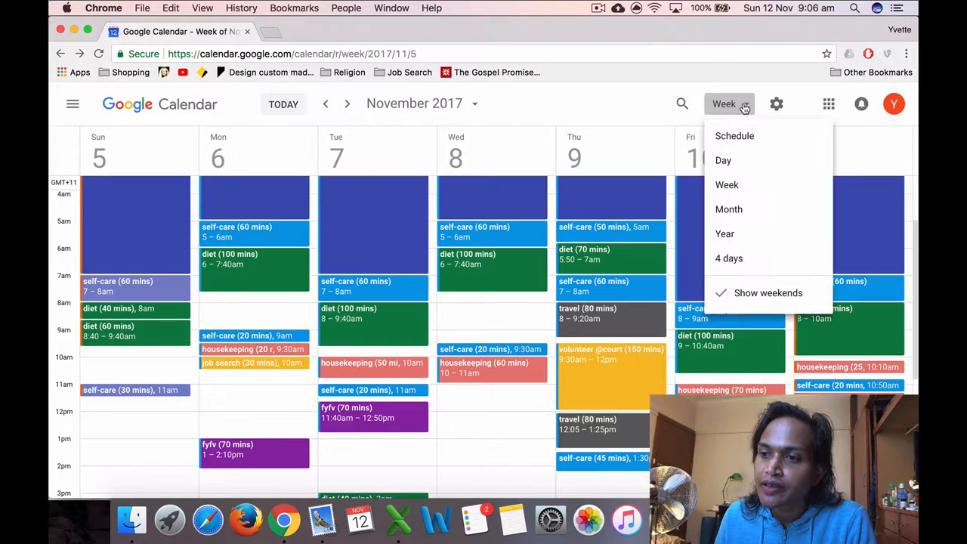
click(723, 160)
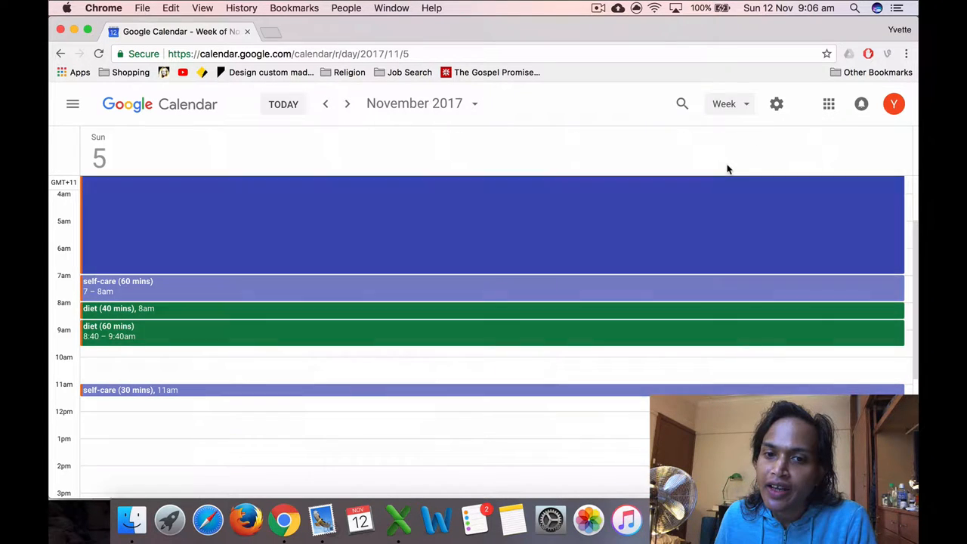
click(727, 103)
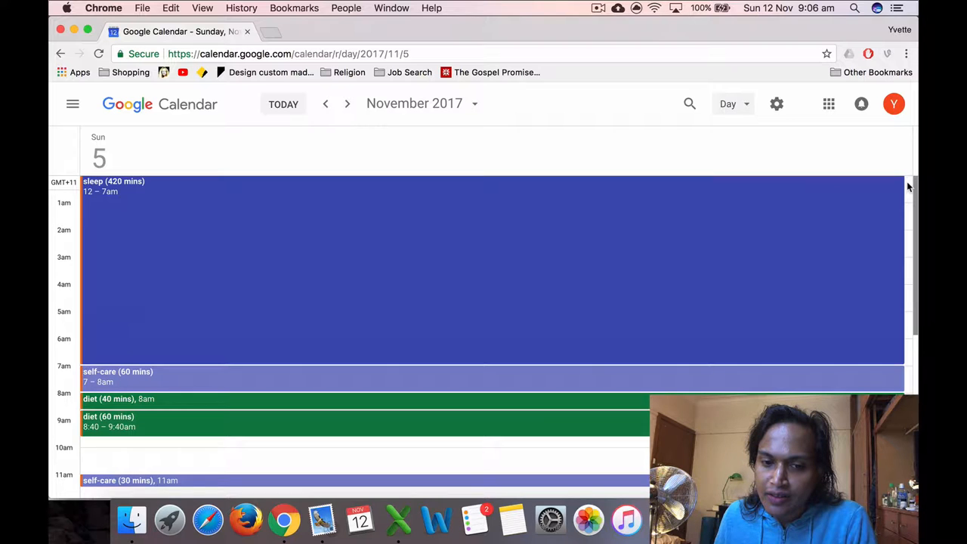
scroll(down, 3)
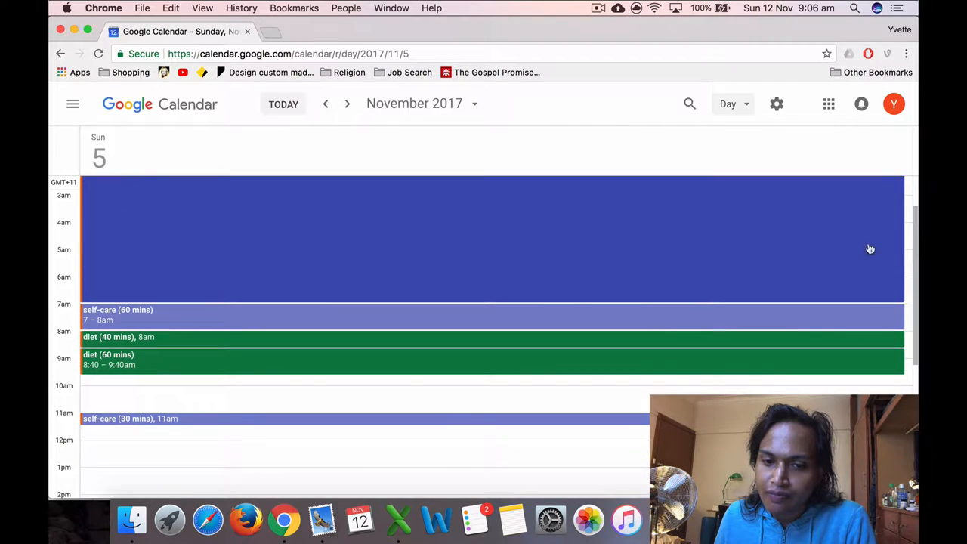
mouse_move(262, 321)
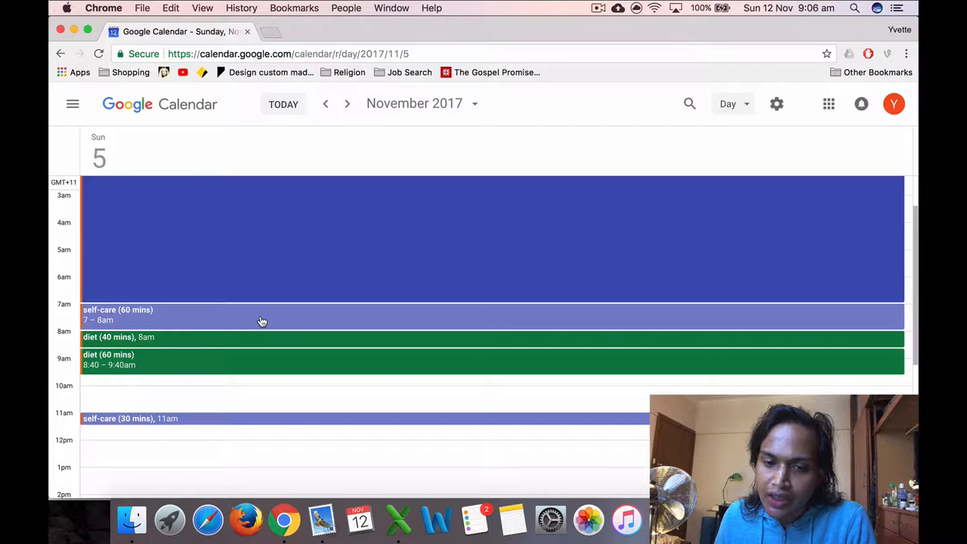
mouse_move(151, 244)
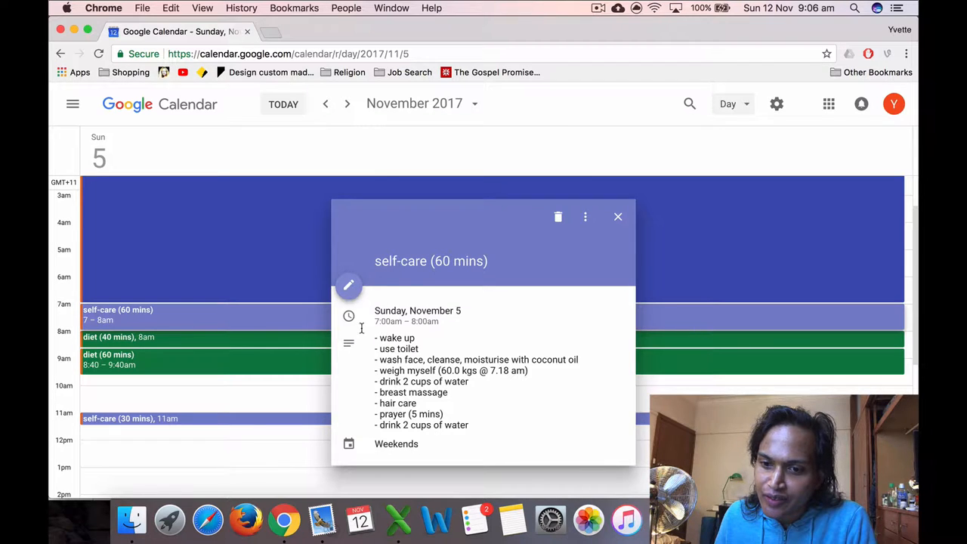
mouse_move(187, 391)
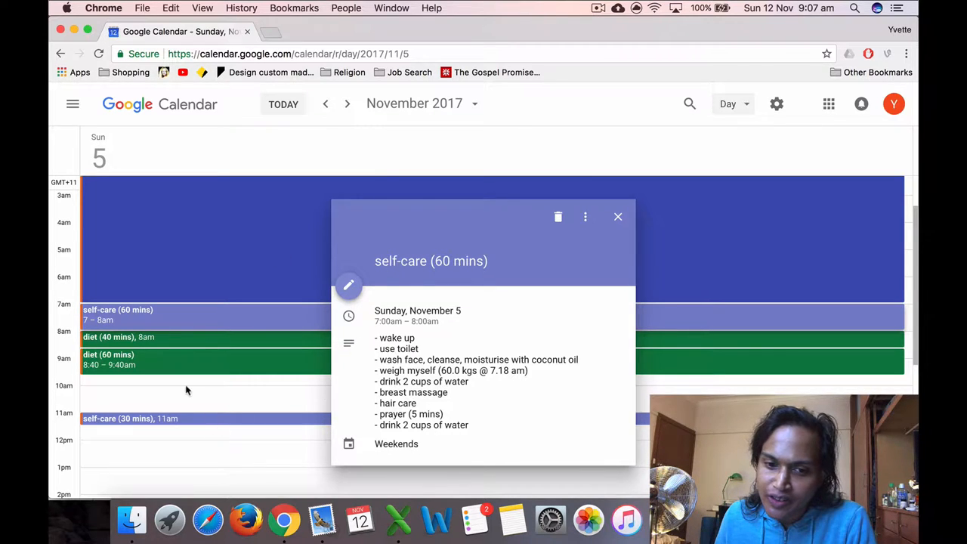
mouse_move(189, 338)
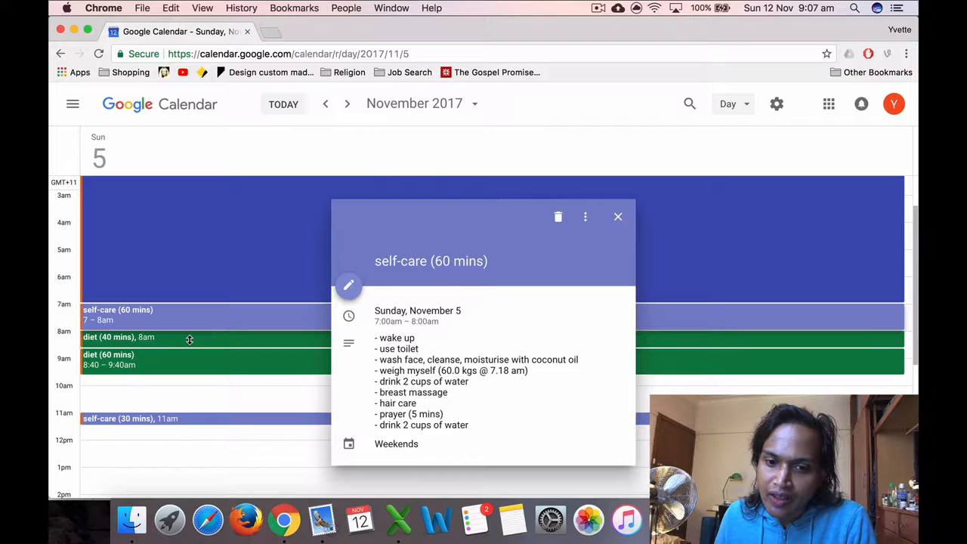
Read Sunday's diet (40 and 60 mins) and self-care (30 mins) event details
click(189, 337)
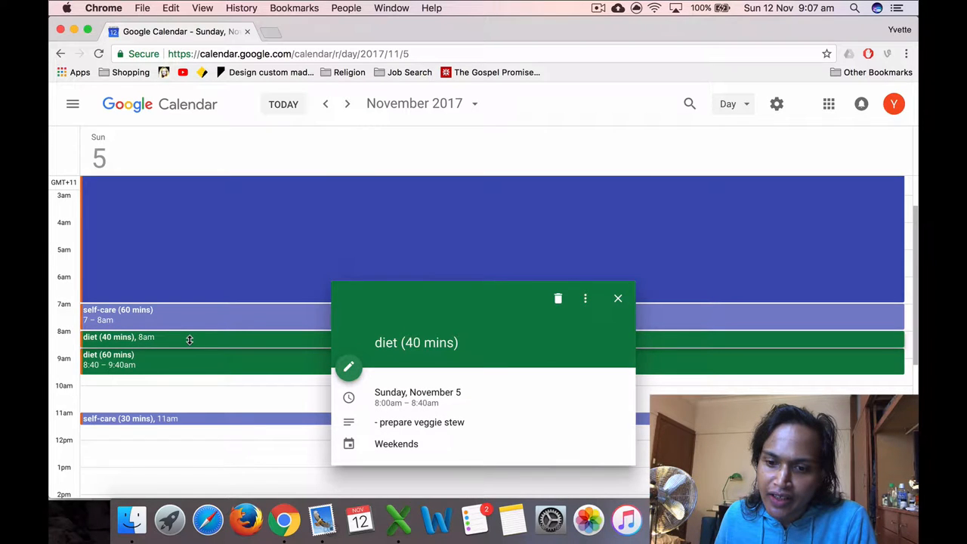
click(202, 366)
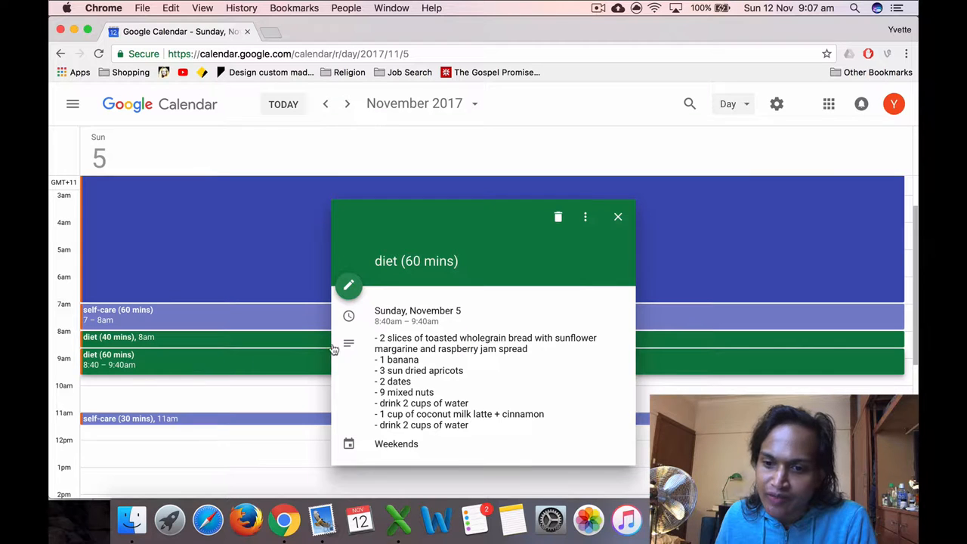
mouse_move(197, 421)
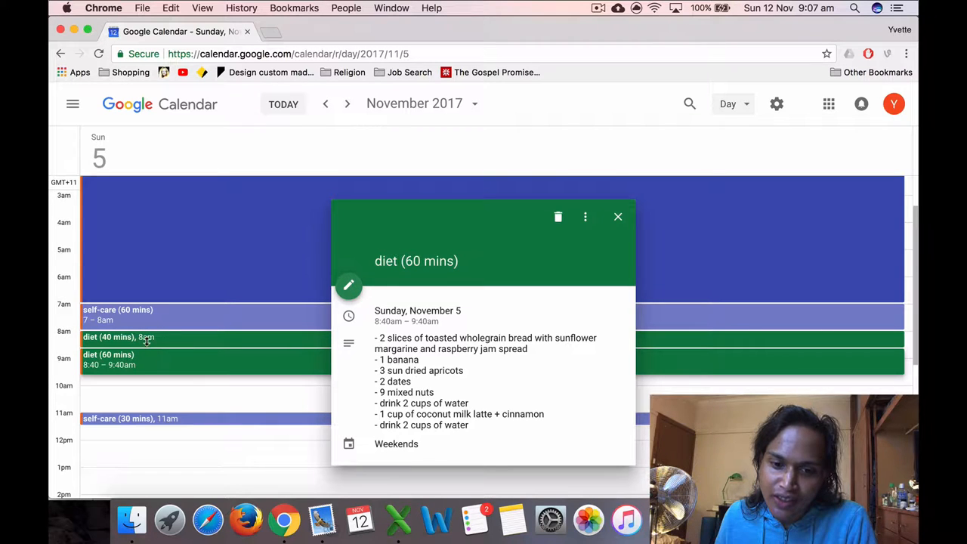
click(136, 419)
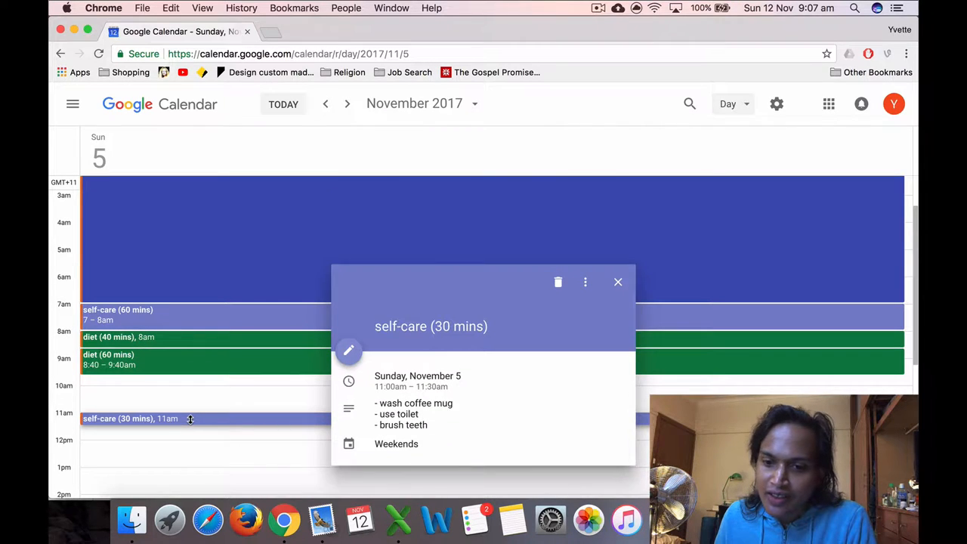
click(618, 281)
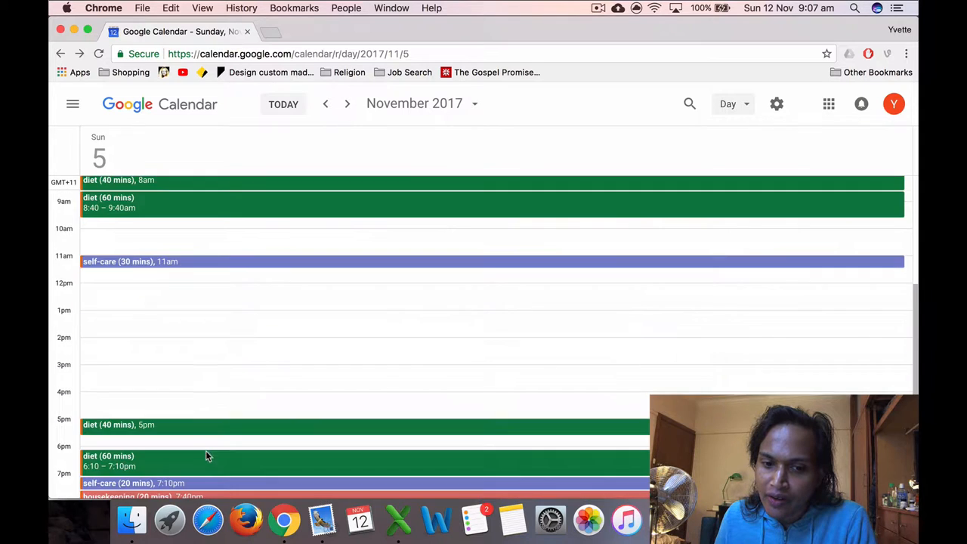
Read the evening self-care and housekeeping (20 mins) event details, then close the popup
scroll(down, 3)
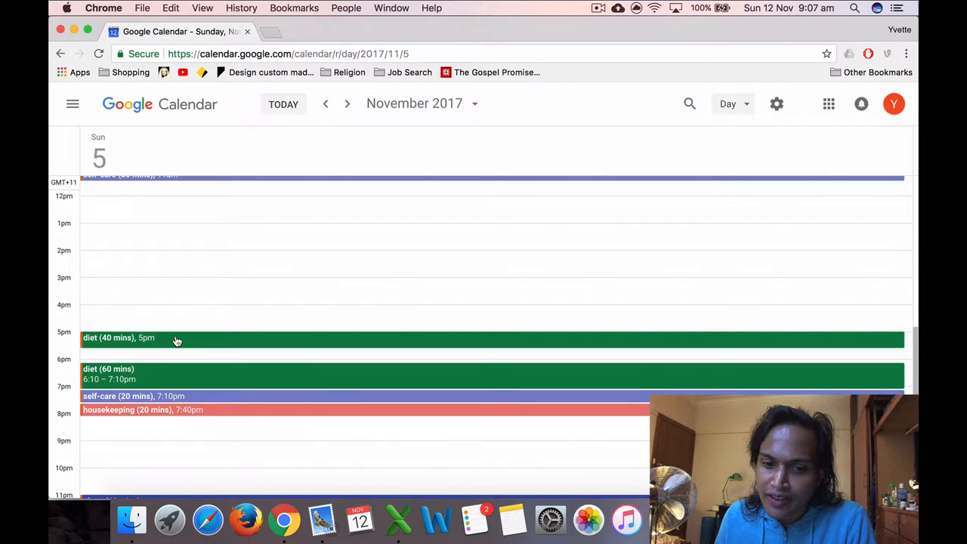
click(108, 374)
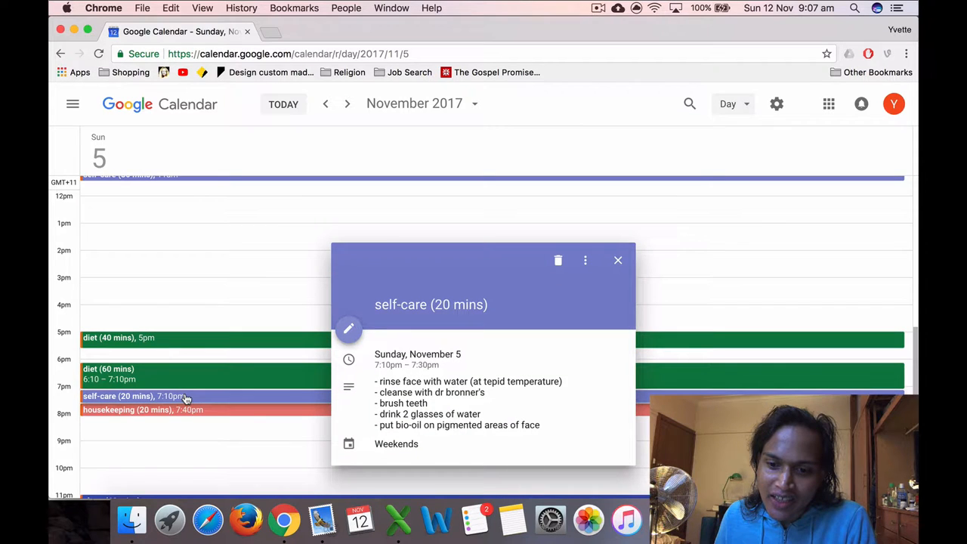
mouse_move(189, 411)
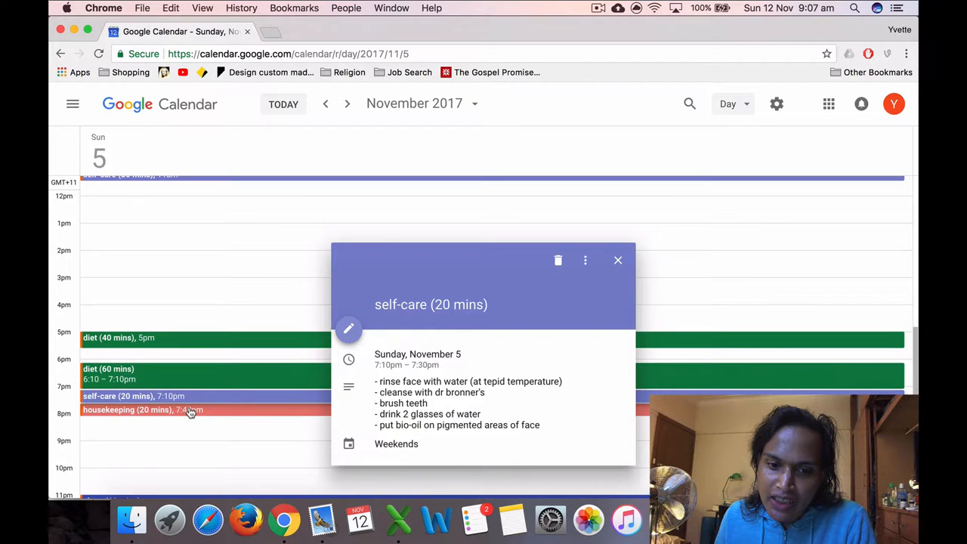
click(142, 410)
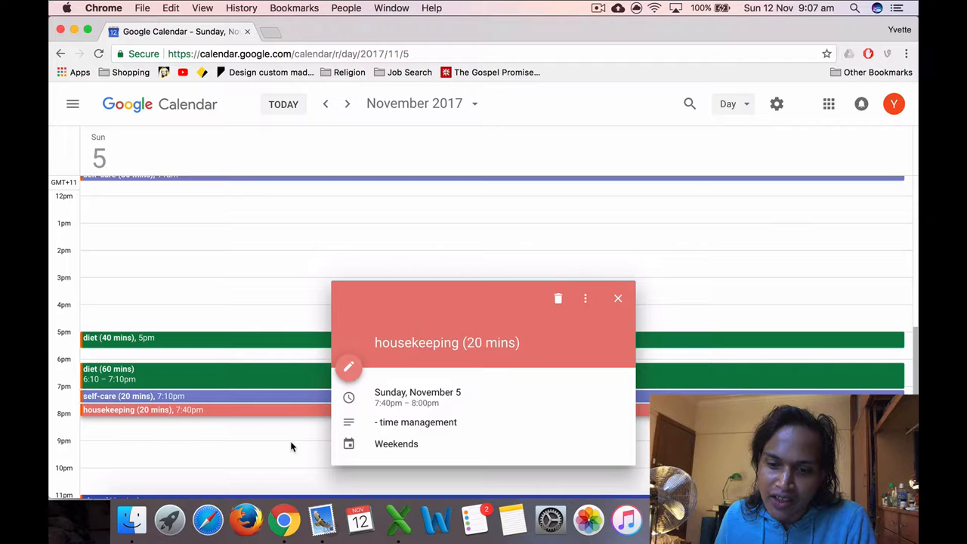
click(618, 298)
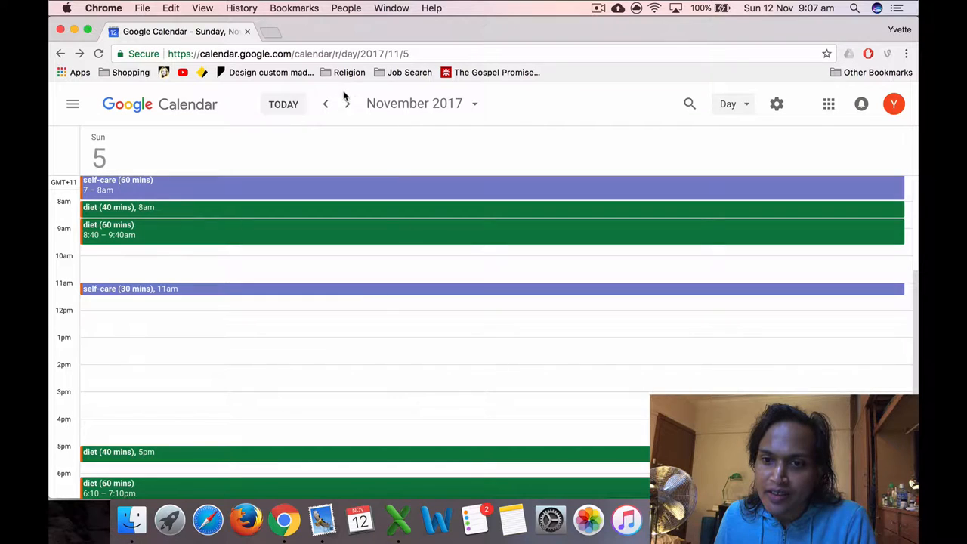
click(346, 103)
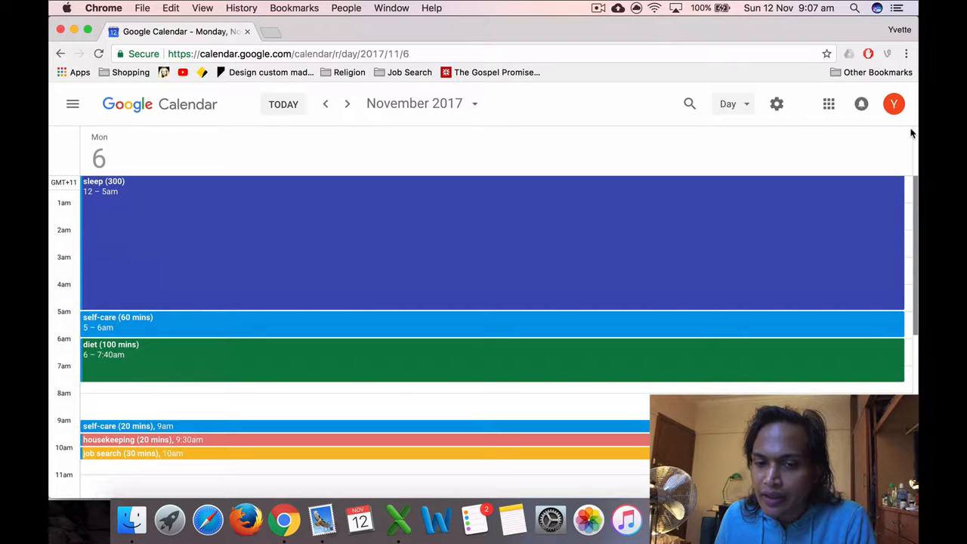
mouse_move(284, 325)
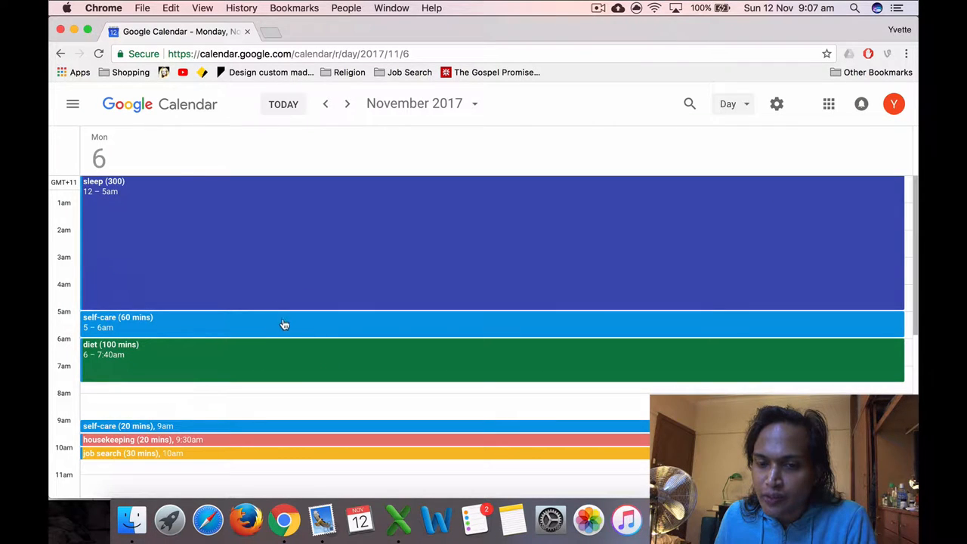
mouse_move(256, 417)
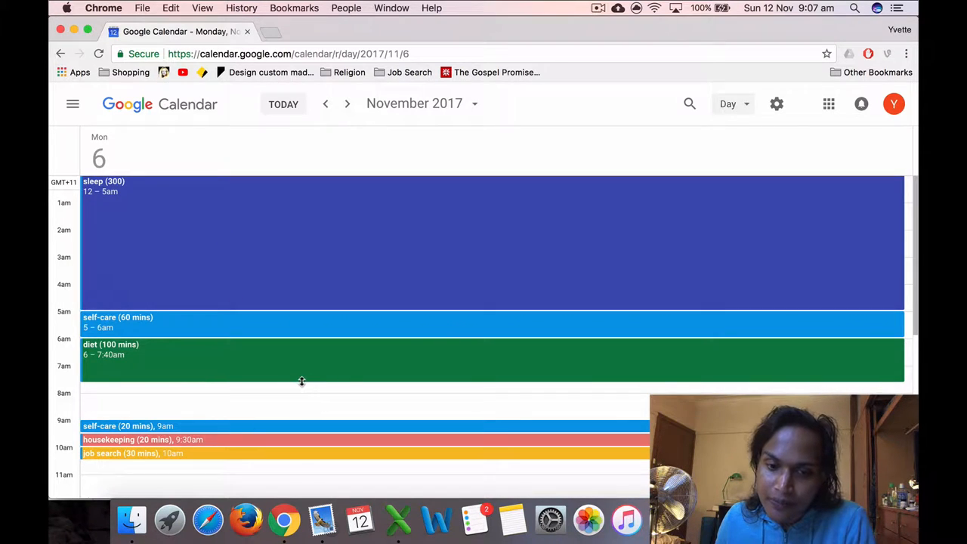
scroll(down, 3)
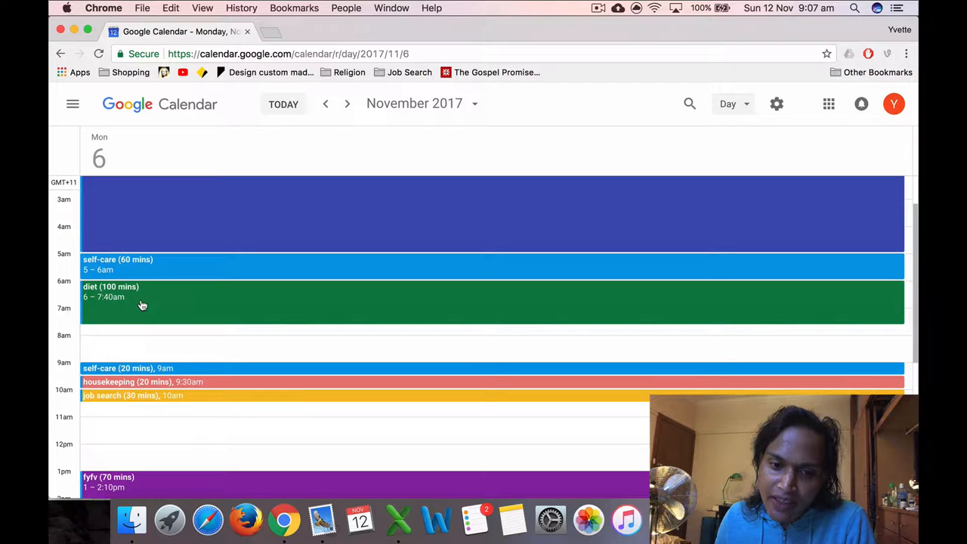
mouse_move(162, 300)
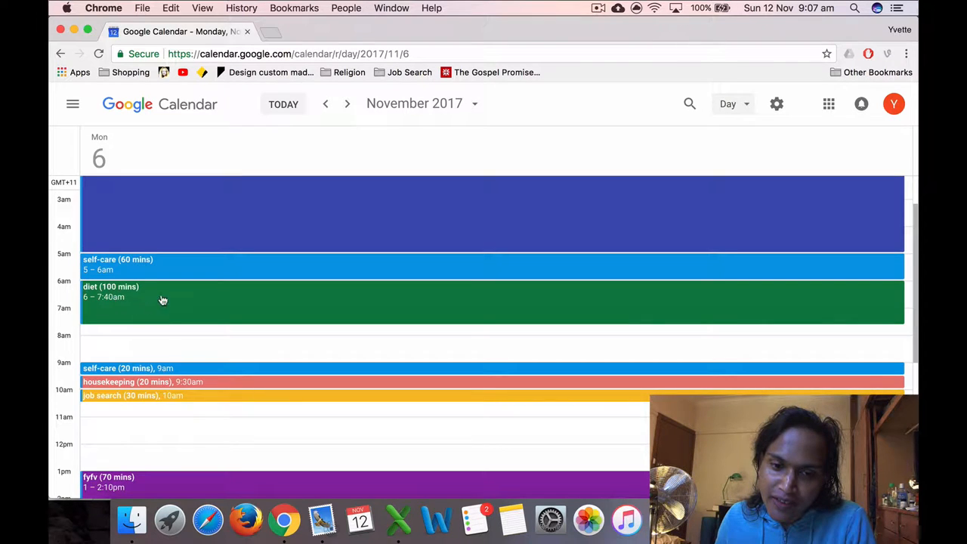
mouse_move(142, 370)
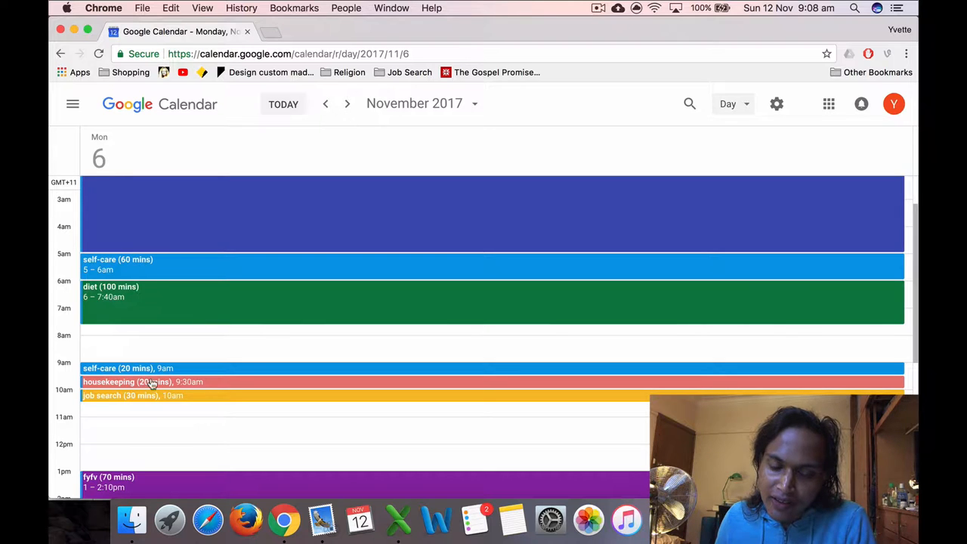
mouse_move(211, 384)
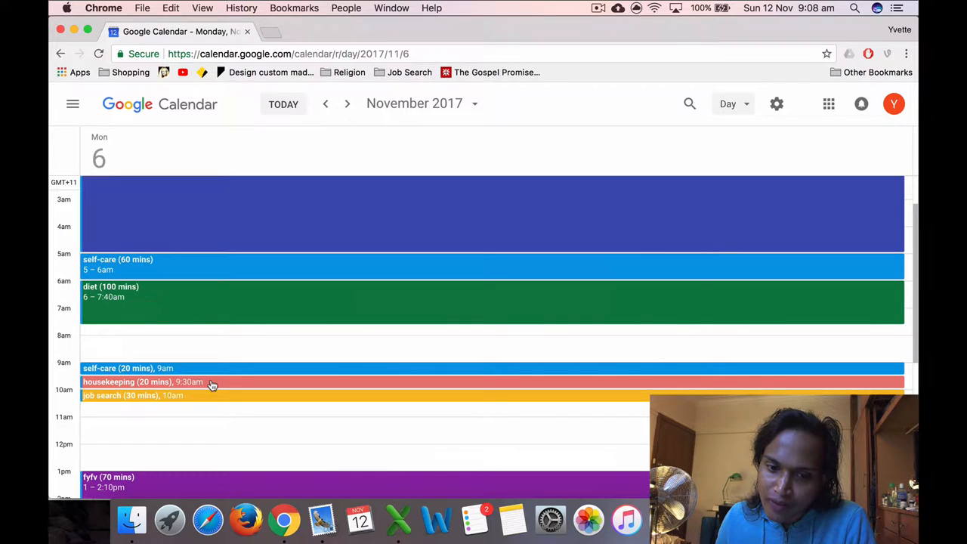
click(211, 386)
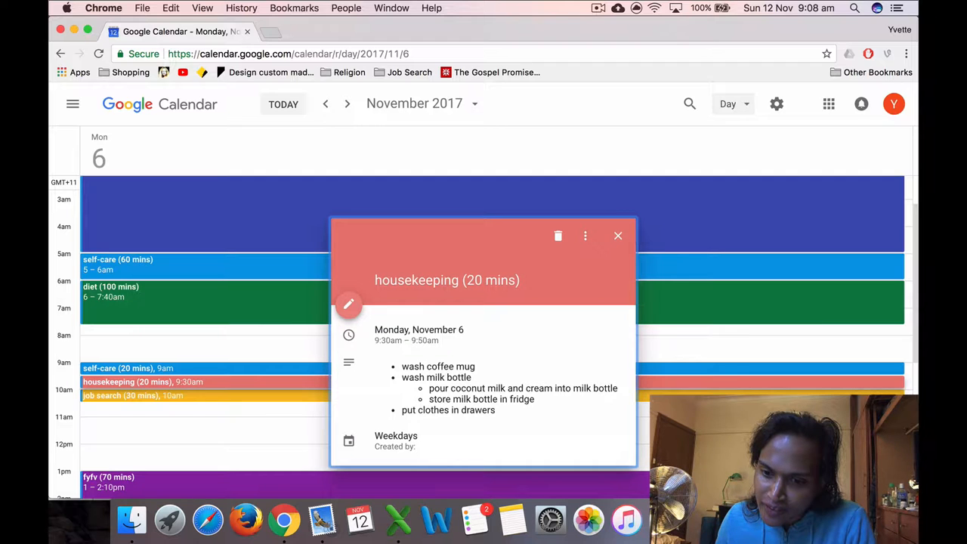
mouse_move(377, 410)
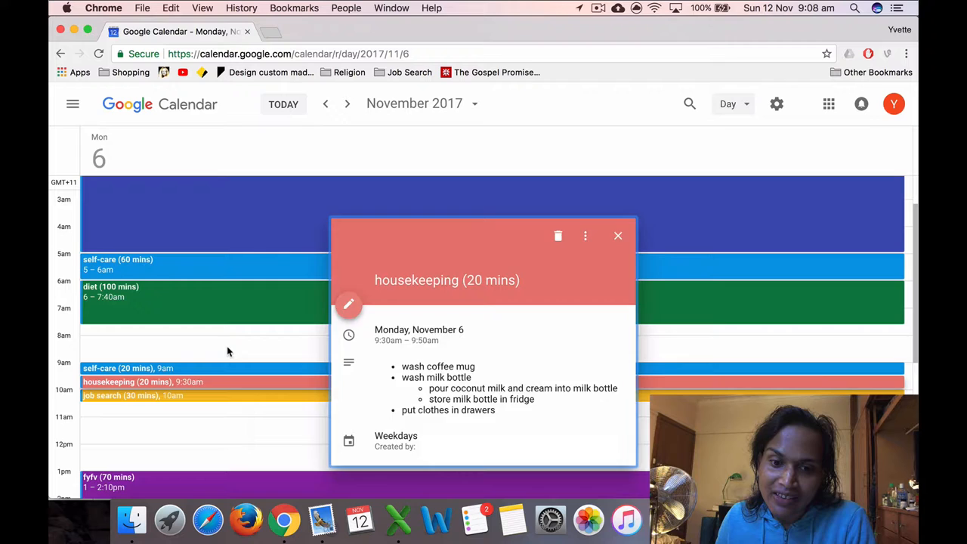
click(618, 235)
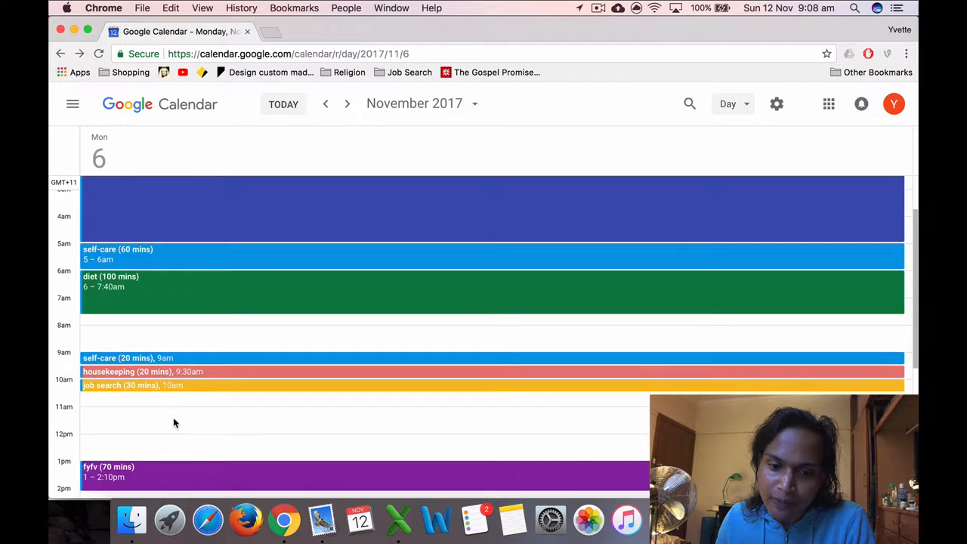
scroll(down, 3)
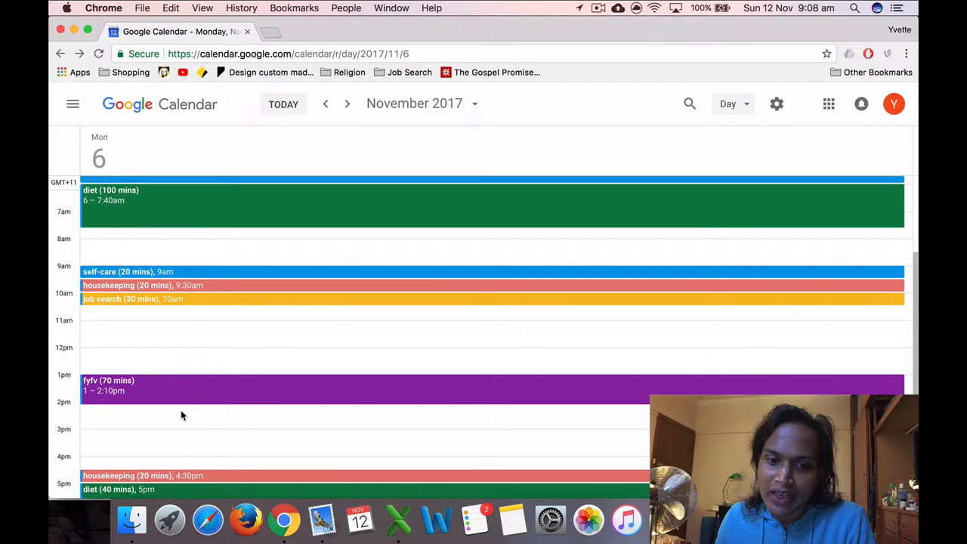
scroll(down, 3)
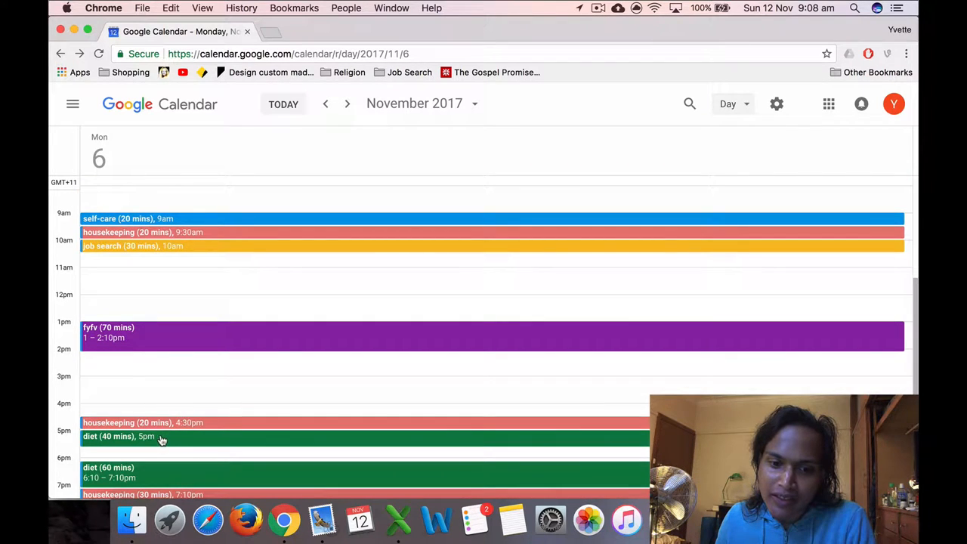
scroll(down, 3)
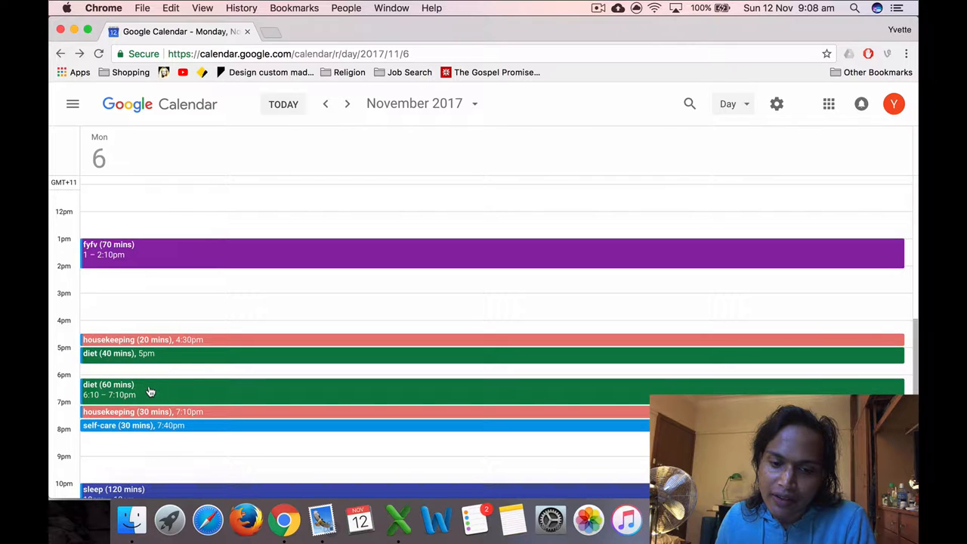
mouse_move(157, 362)
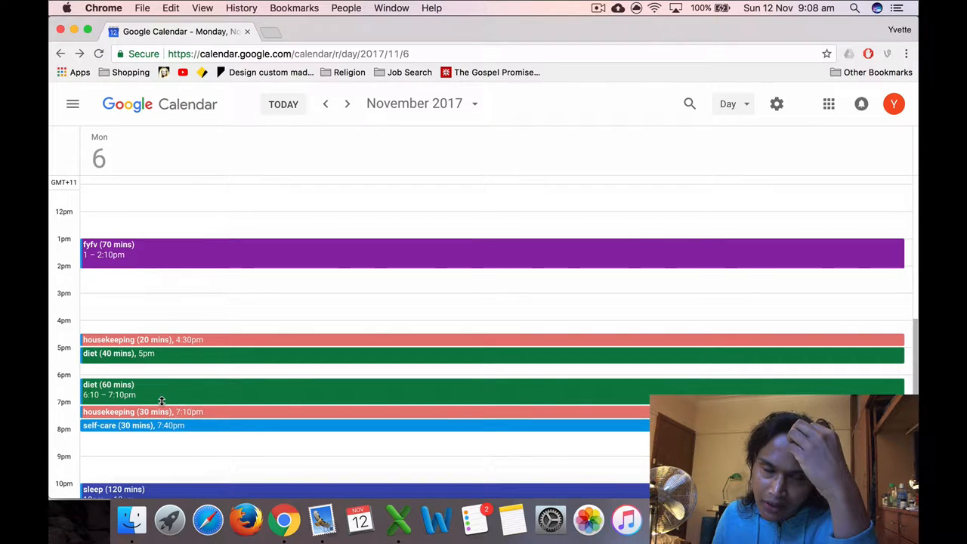
mouse_move(222, 367)
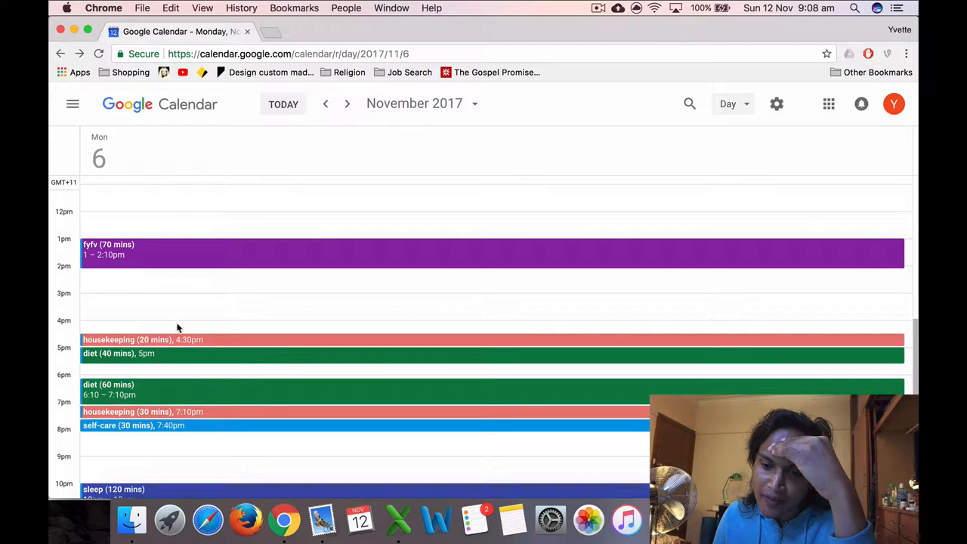
mouse_move(247, 390)
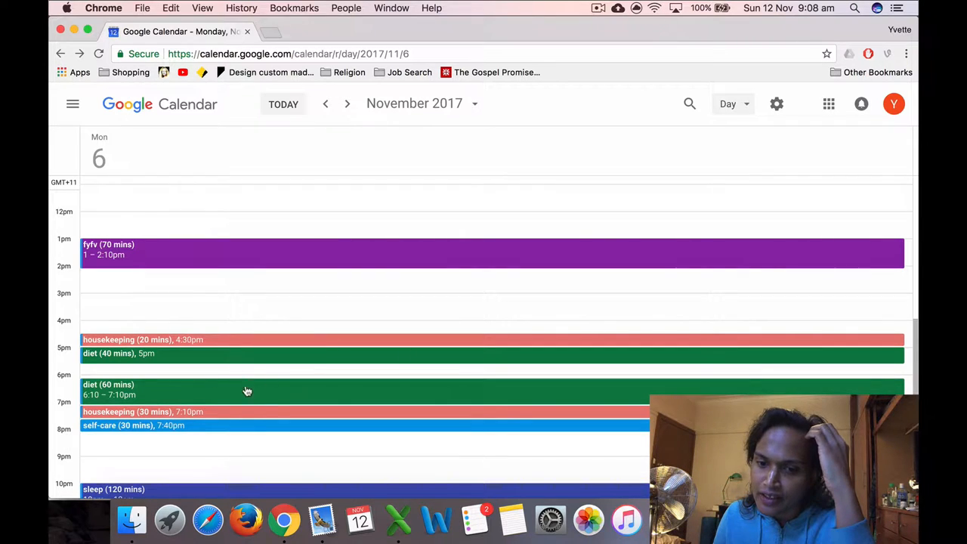
mouse_move(255, 401)
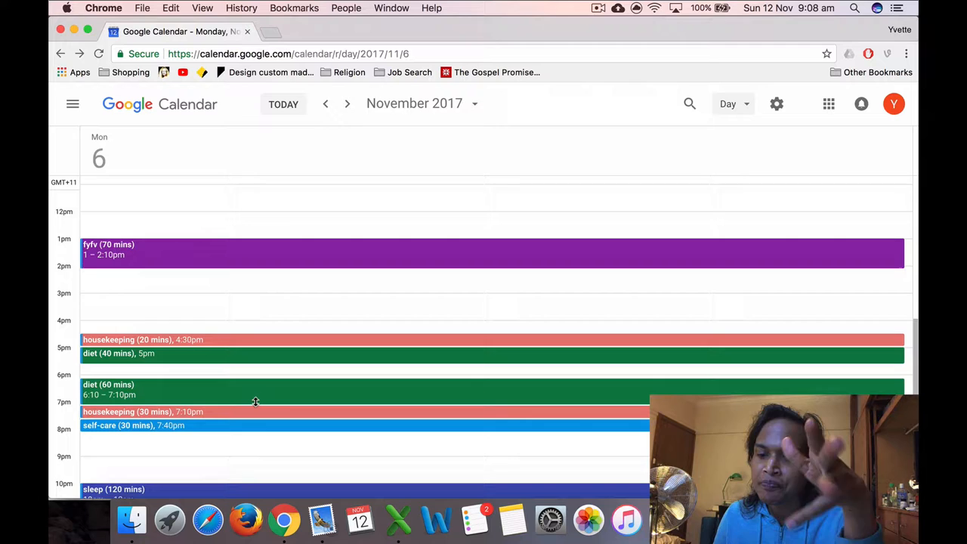
mouse_move(293, 417)
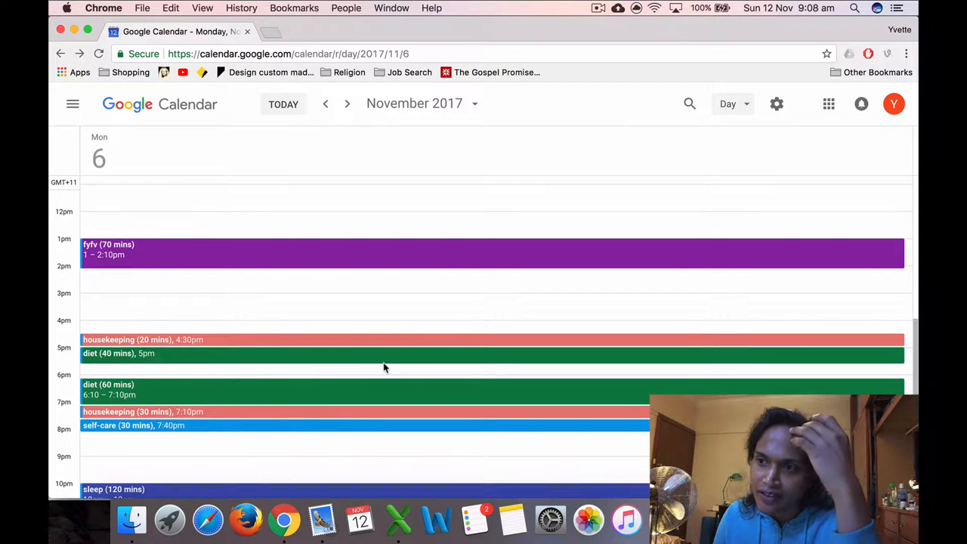
mouse_move(127, 428)
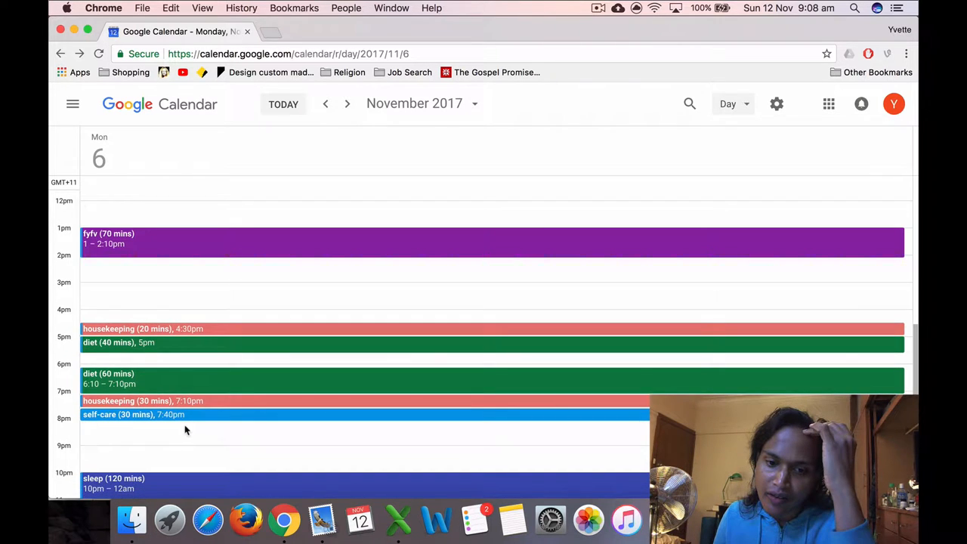
scroll(down, 3)
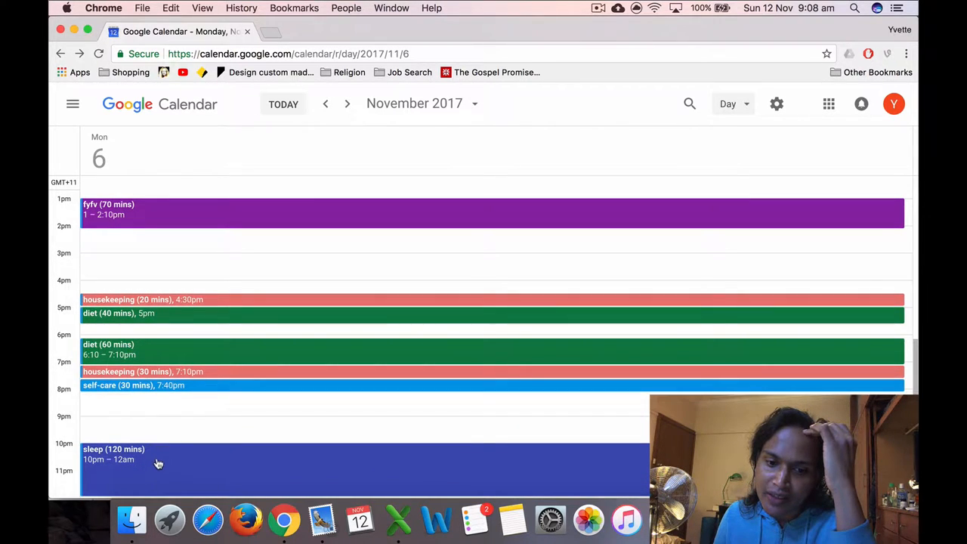
mouse_move(347, 104)
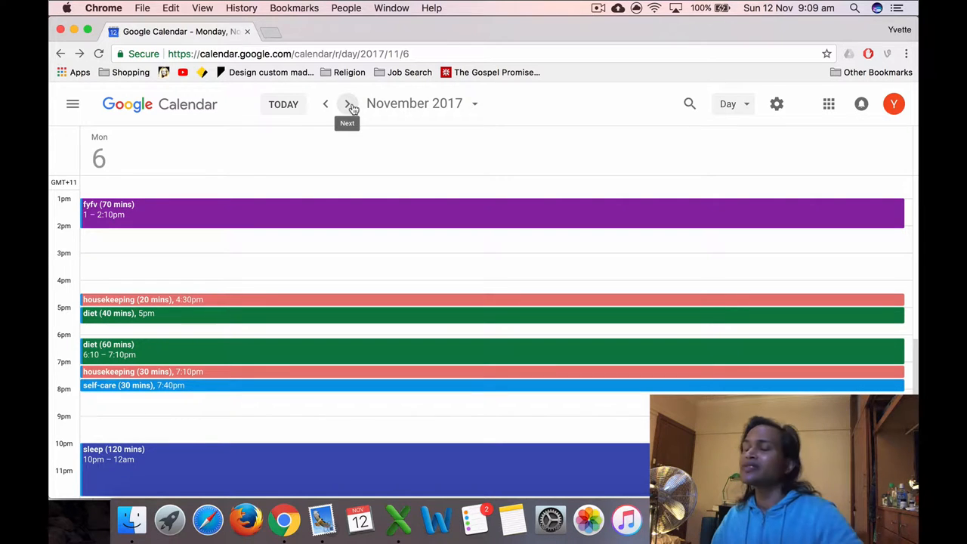
click(599, 8)
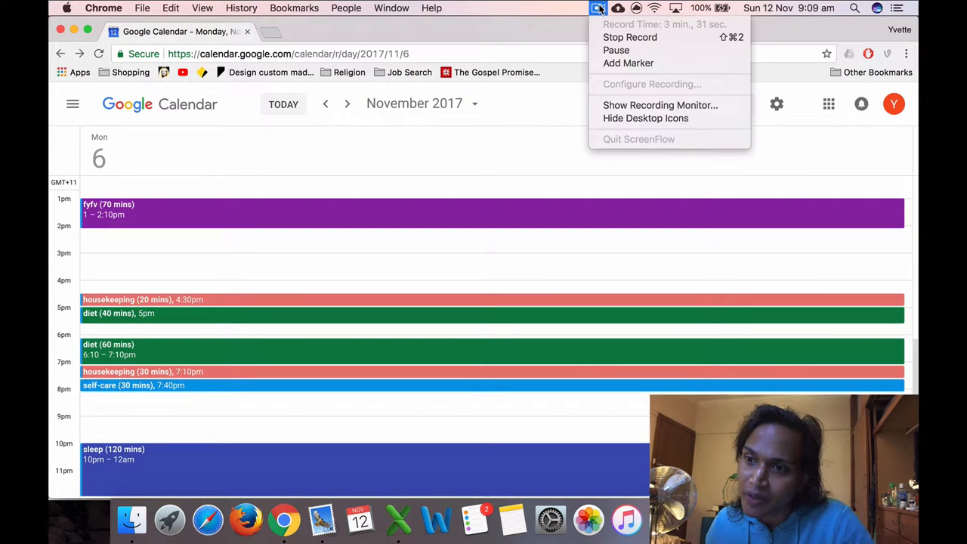
mouse_move(630, 37)
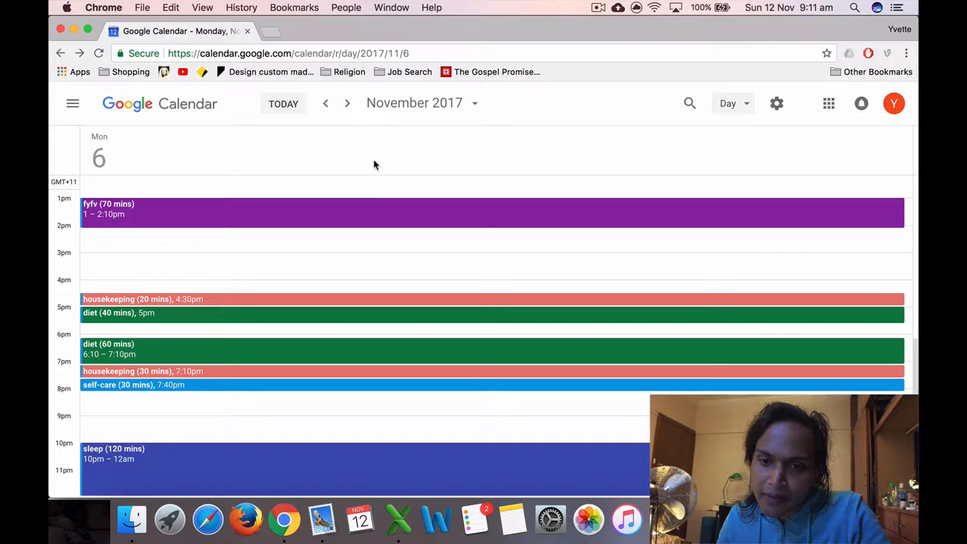
mouse_move(347, 103)
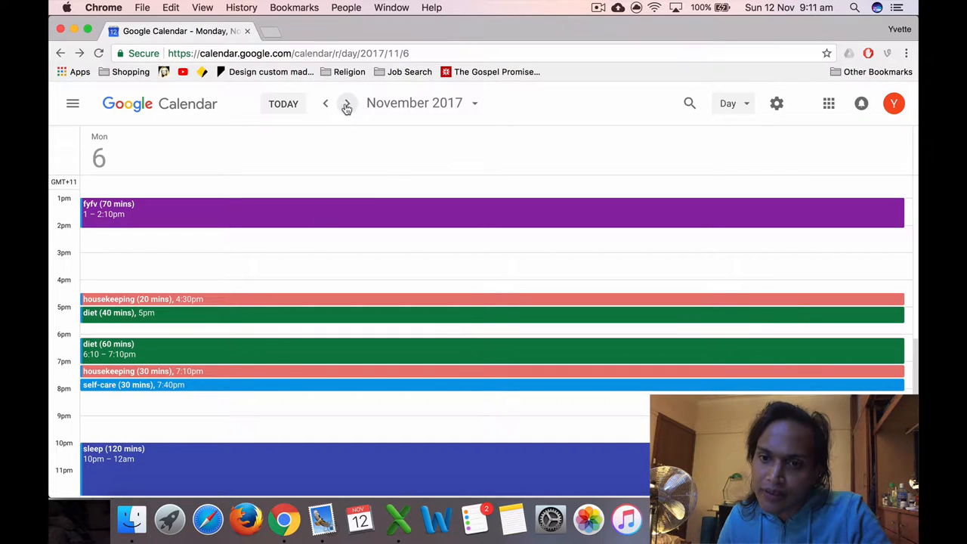
Go to Tuesday 7 November and scroll into the evening's class, travel, diet and sleep blocks
click(347, 104)
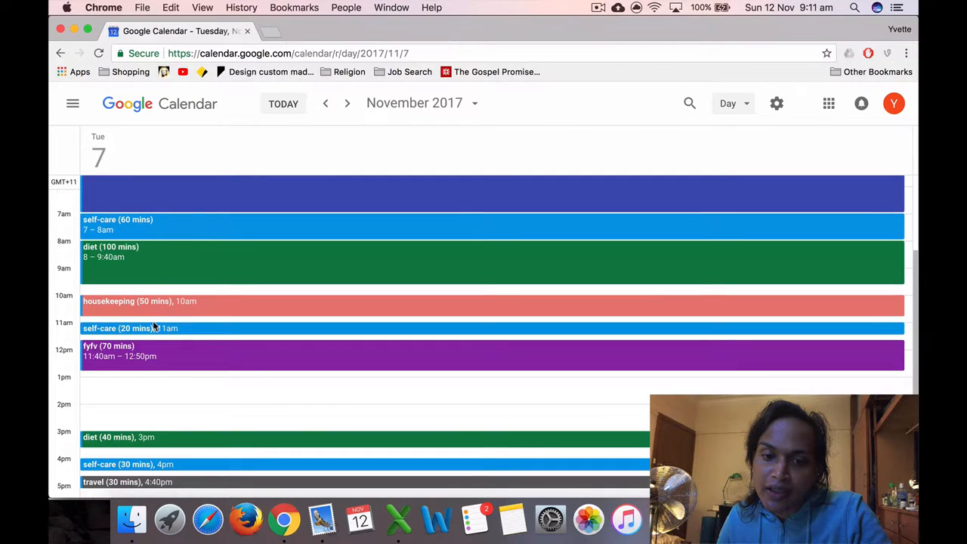
mouse_move(161, 363)
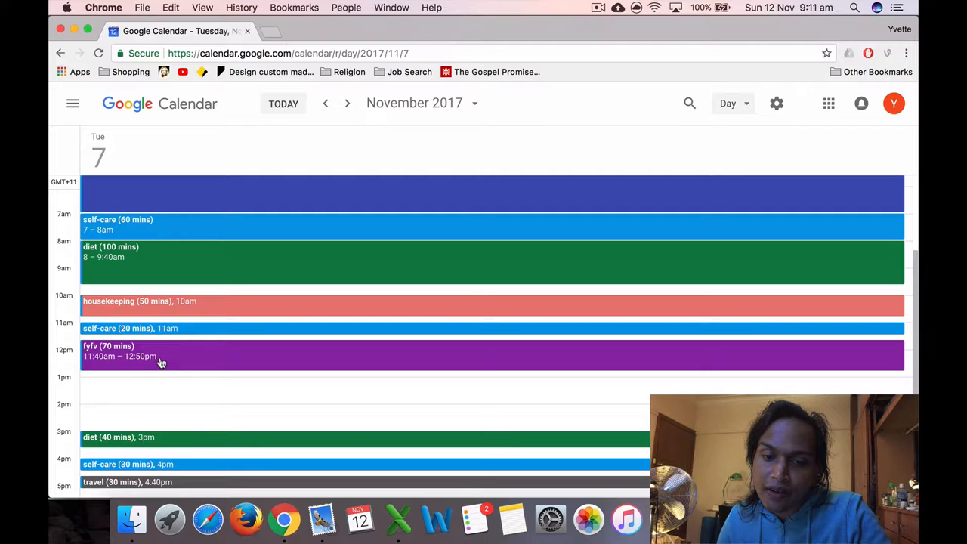
scroll(down, 3)
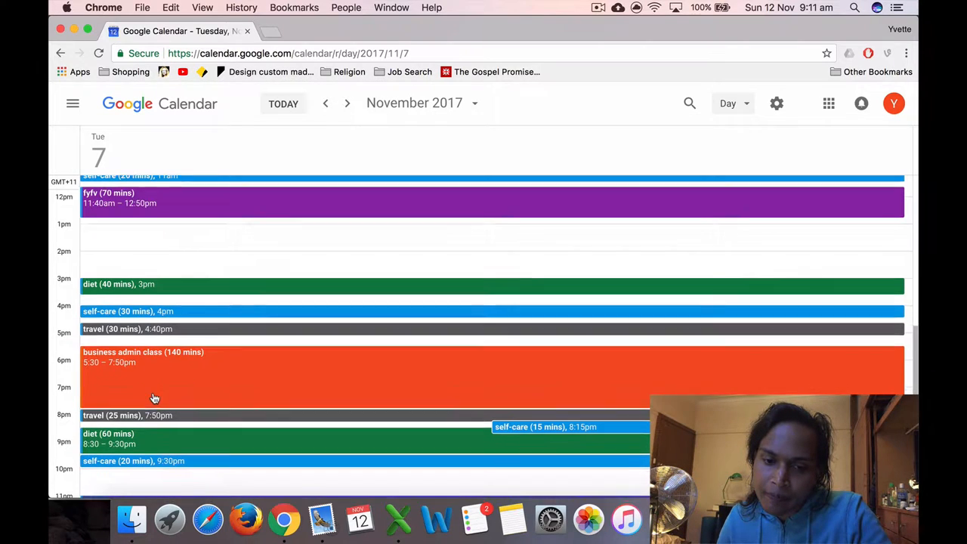
scroll(down, 3)
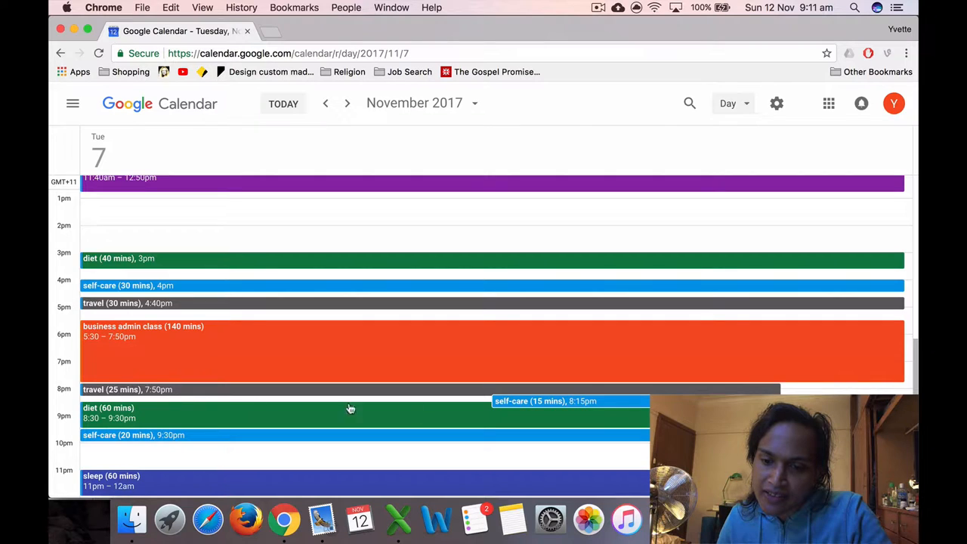
mouse_move(144, 448)
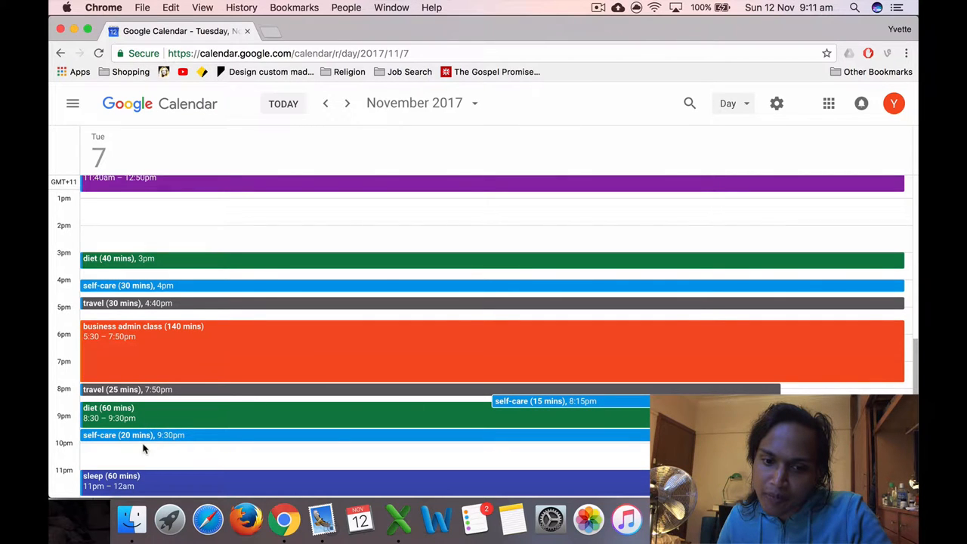
mouse_move(158, 456)
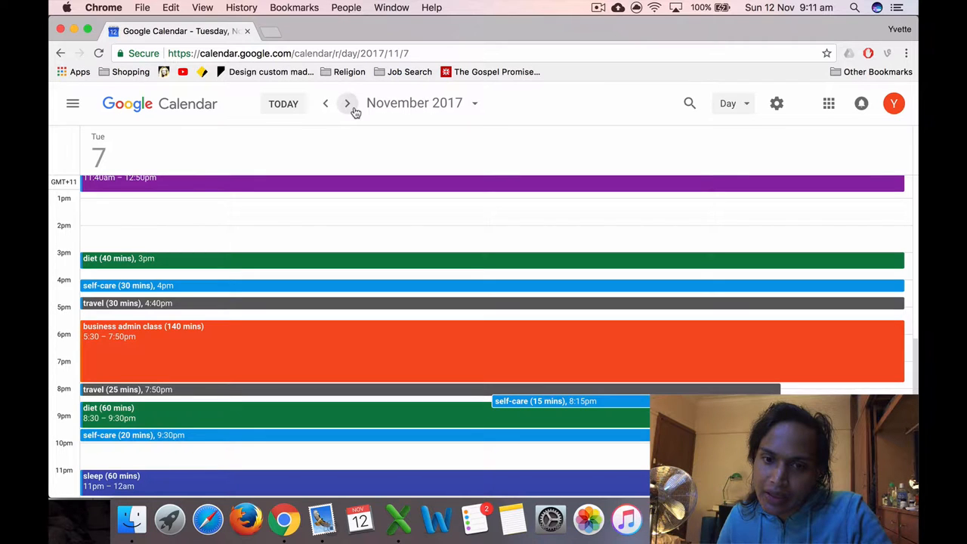
click(347, 102)
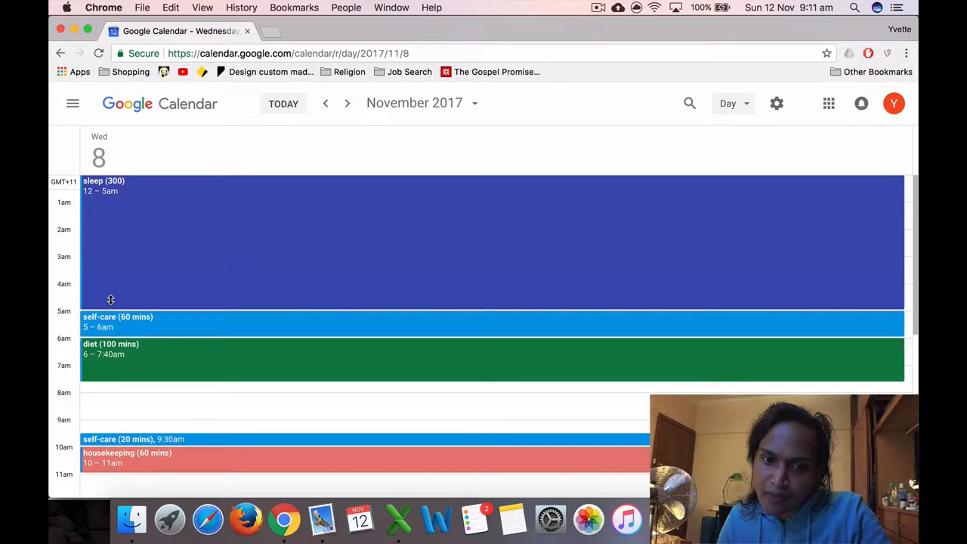
mouse_move(123, 334)
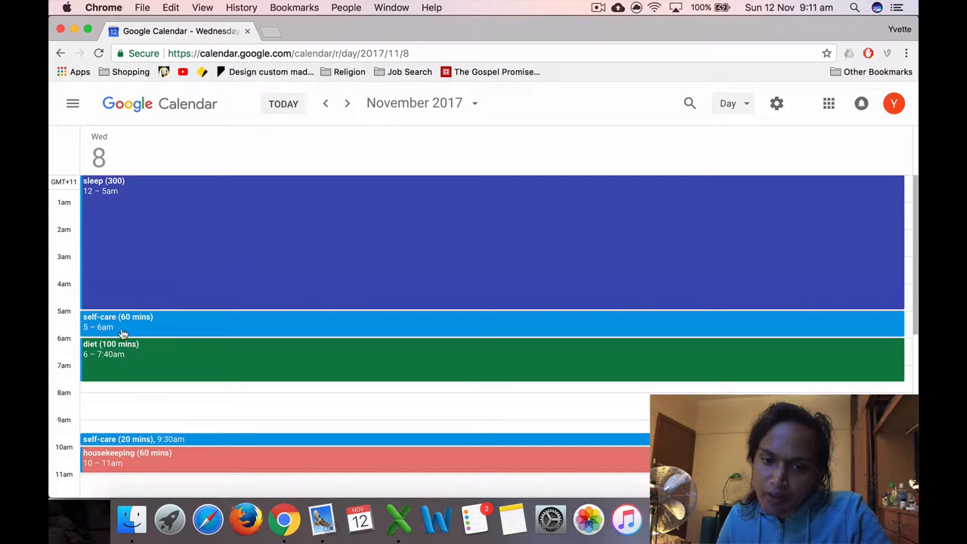
scroll(down, 3)
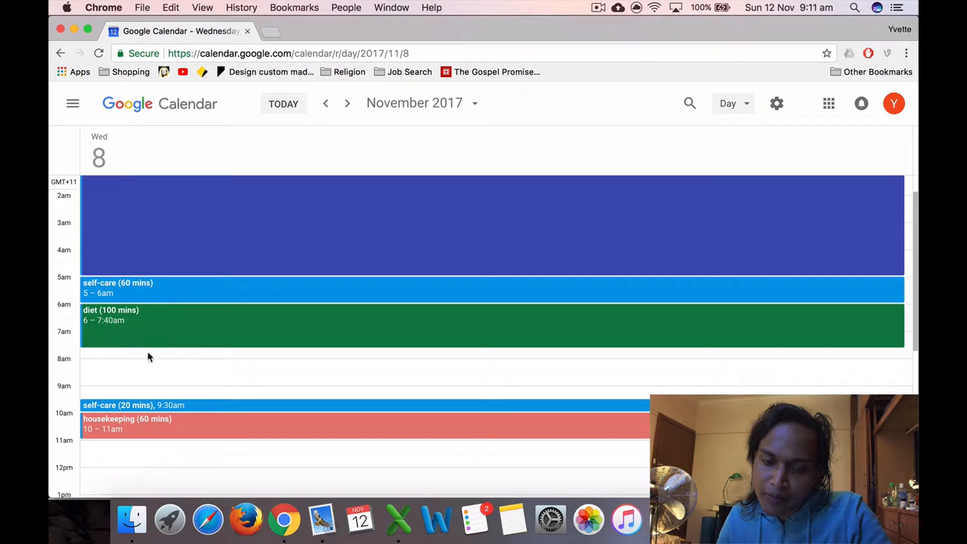
mouse_move(145, 432)
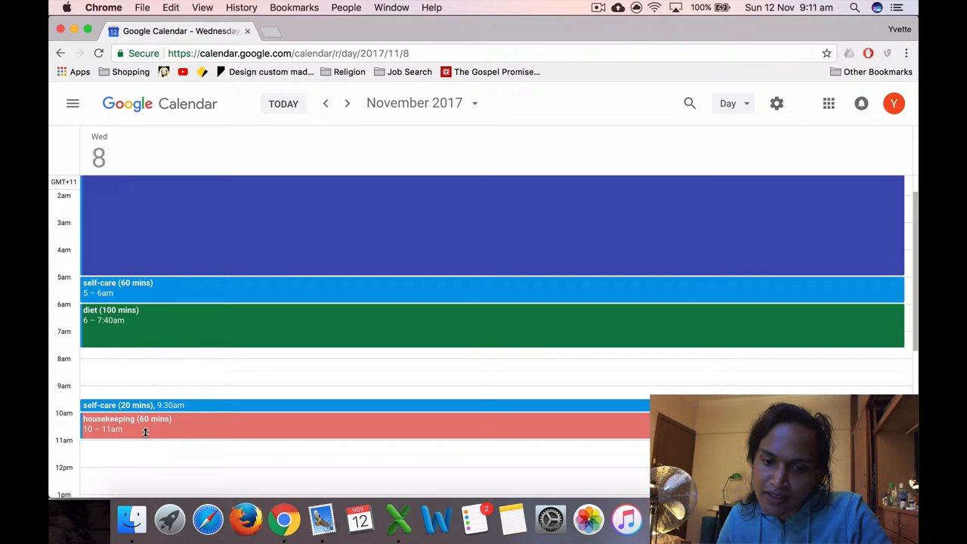
scroll(down, 3)
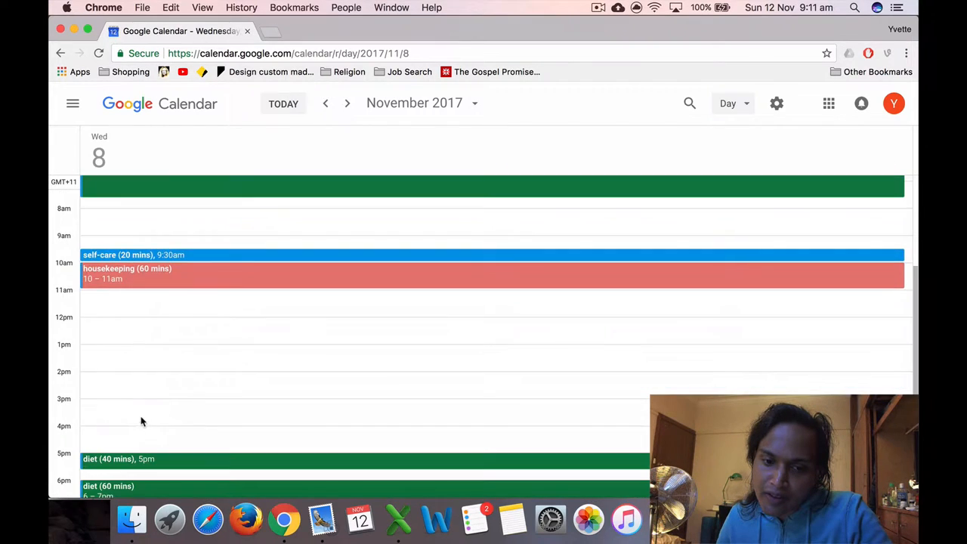
mouse_move(290, 410)
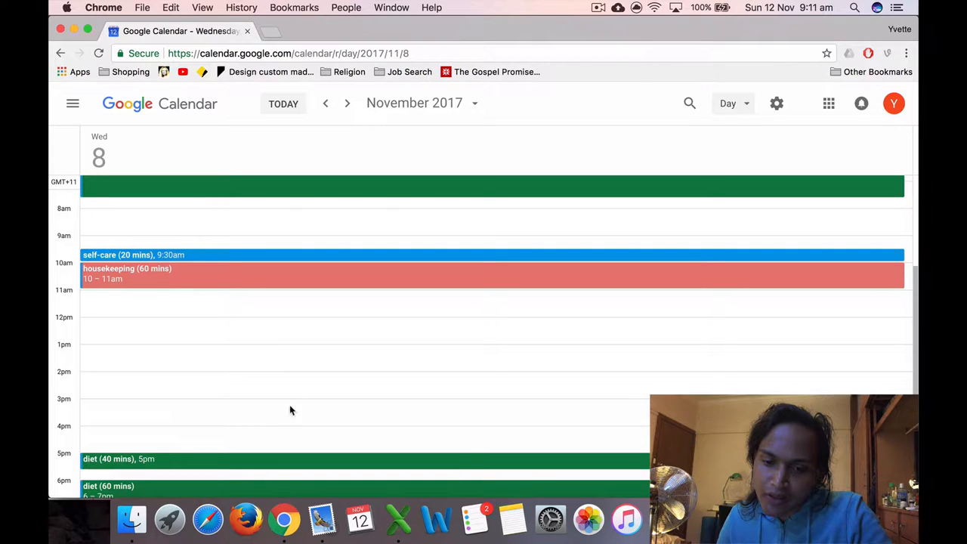
mouse_move(279, 390)
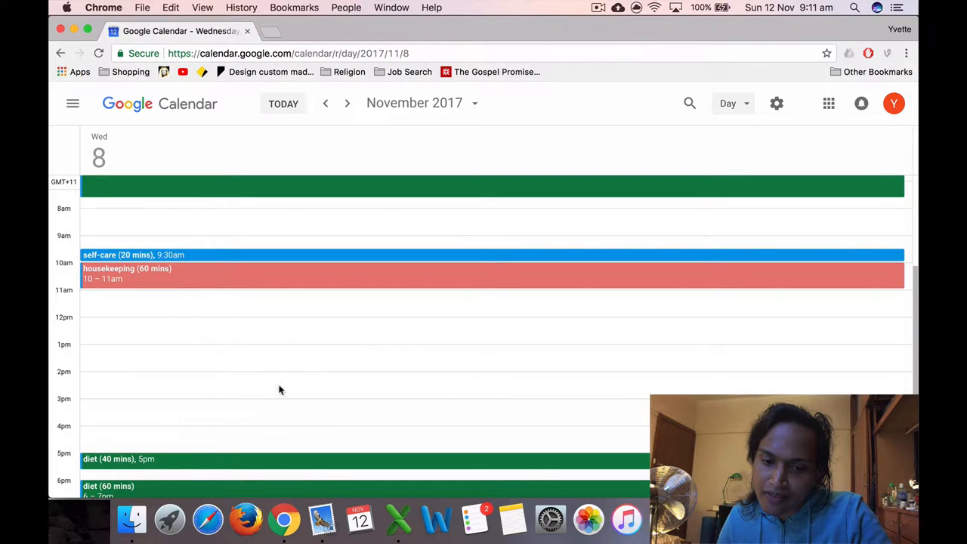
scroll(down, 3)
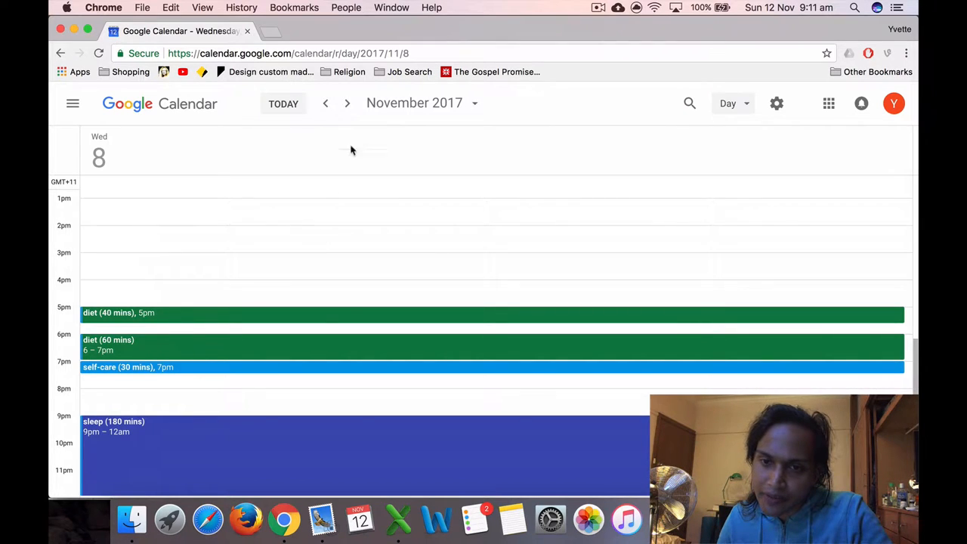
Go to Thursday 9 November, scroll through its schedule, then advance to Friday 10 November
click(347, 103)
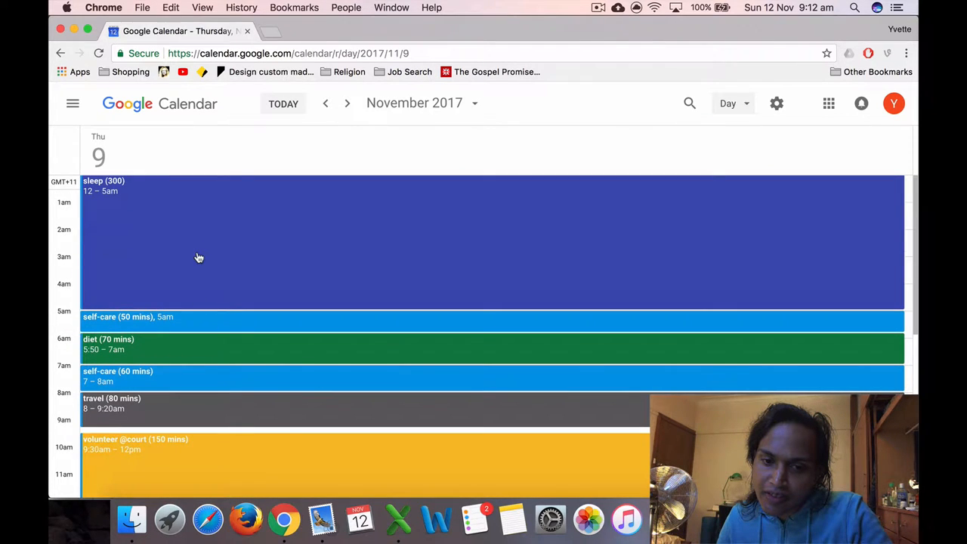
mouse_move(117, 323)
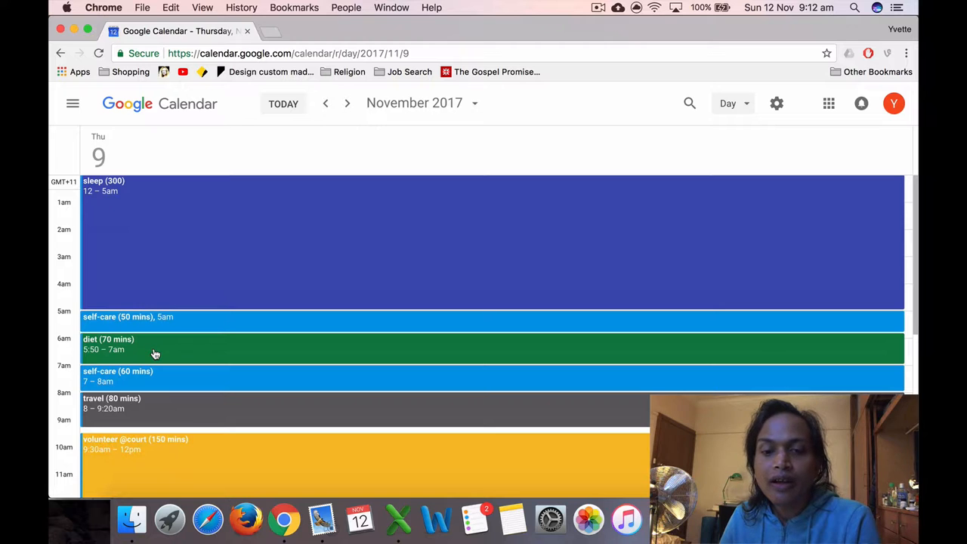
mouse_move(162, 409)
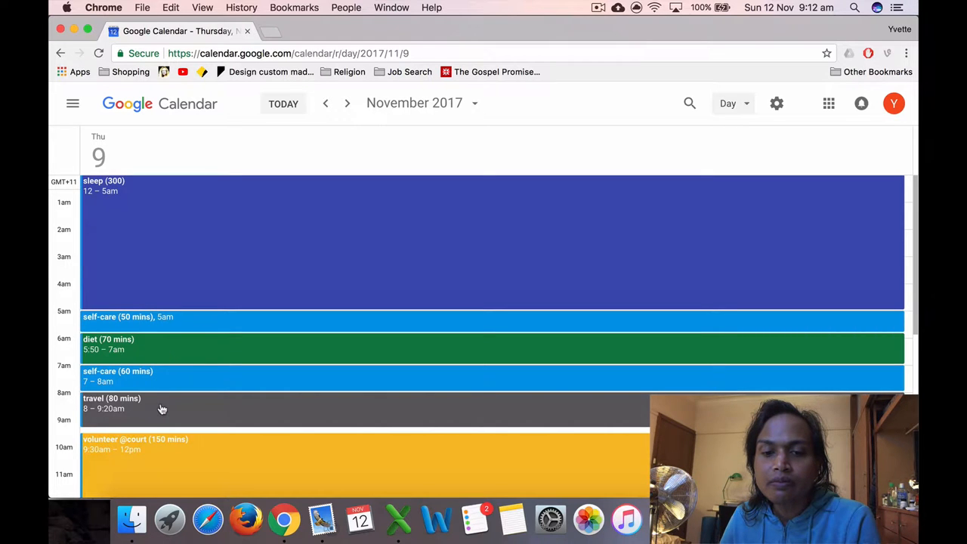
mouse_move(170, 351)
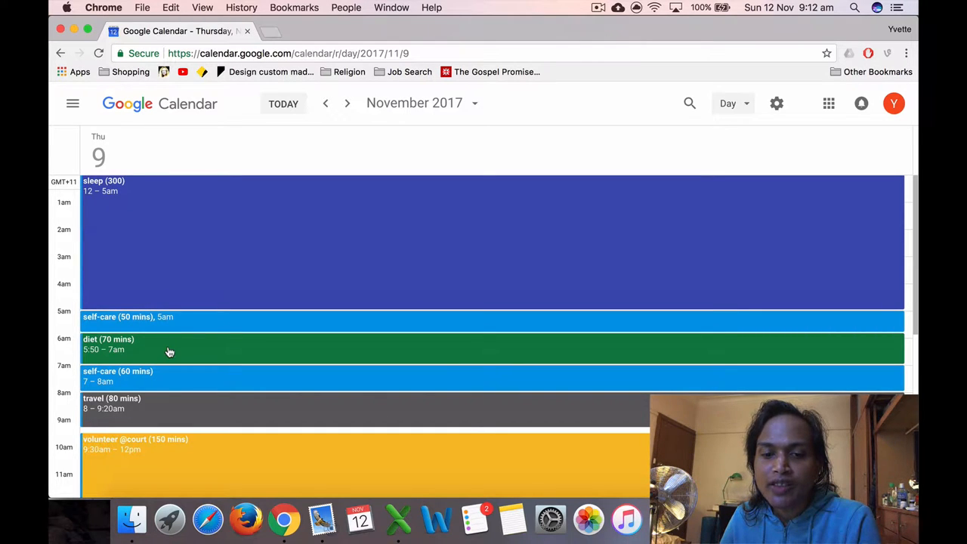
mouse_move(167, 380)
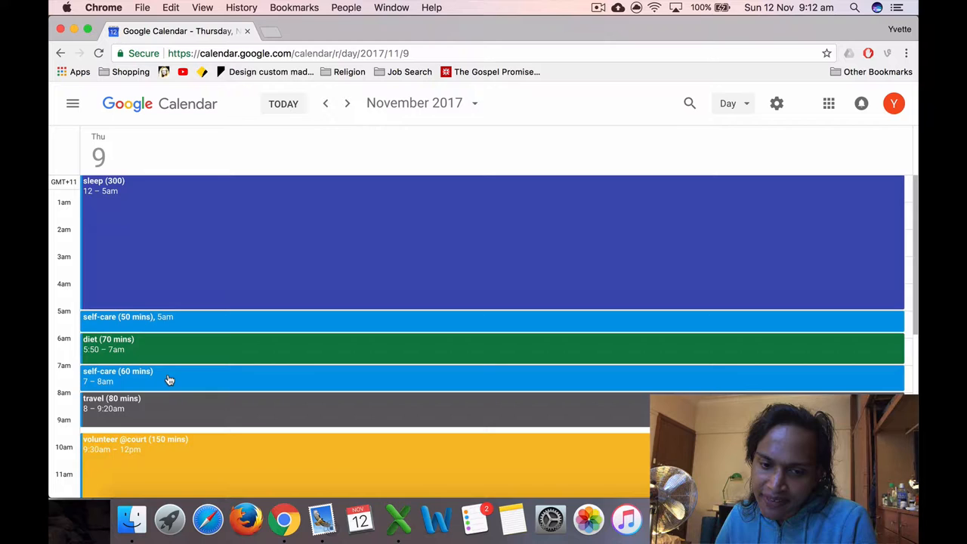
scroll(down, 3)
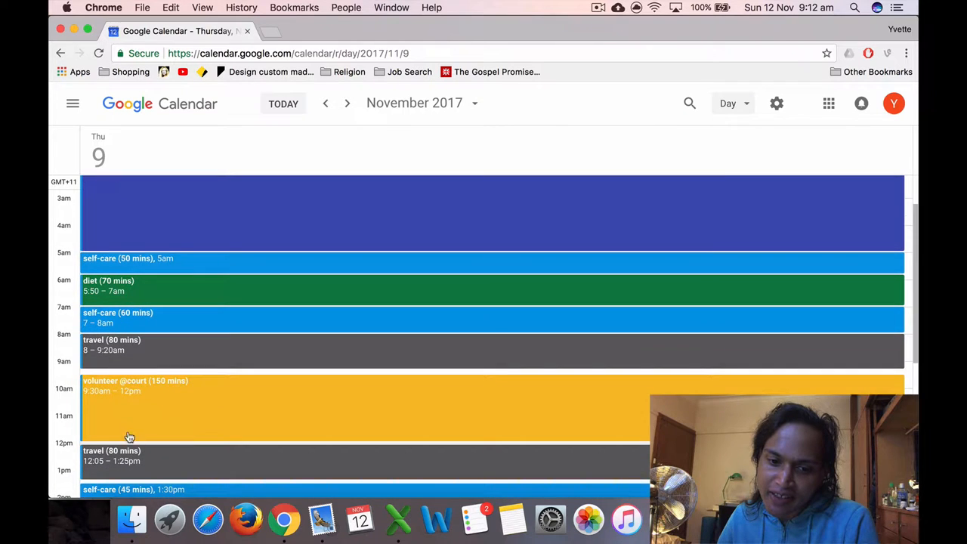
mouse_move(158, 405)
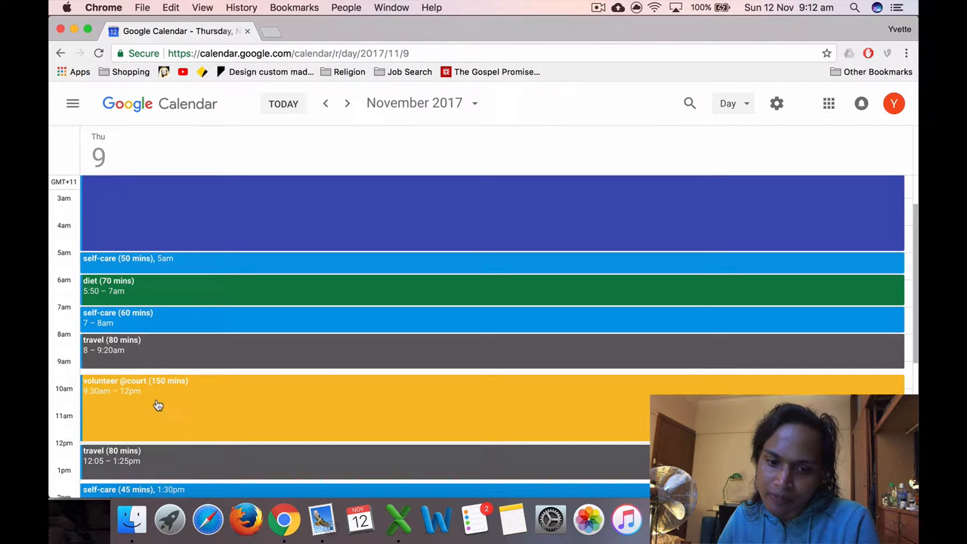
scroll(down, 3)
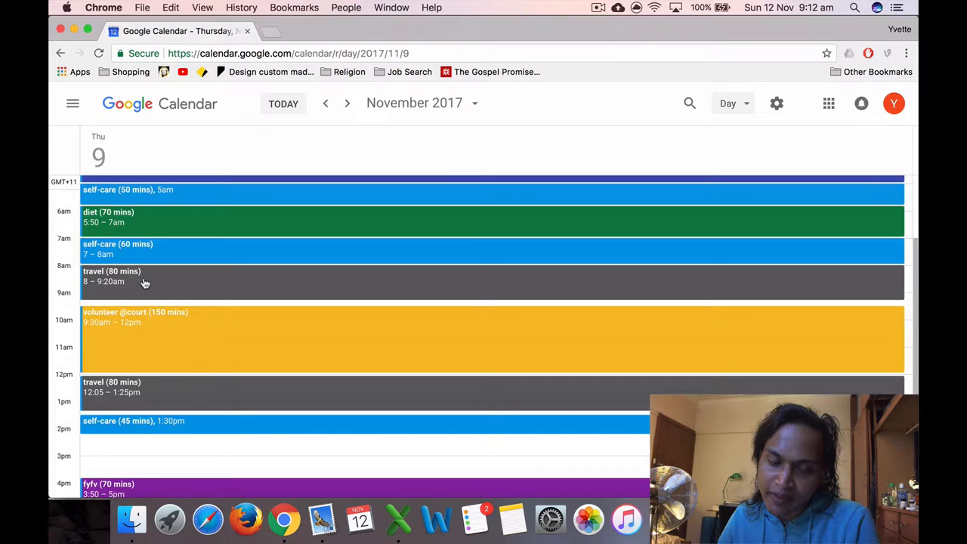
mouse_move(164, 363)
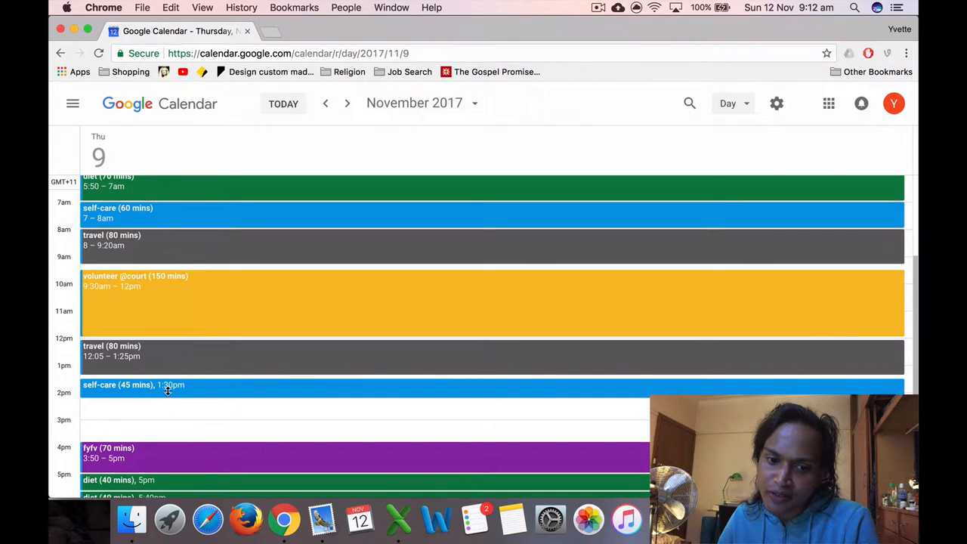
scroll(down, 3)
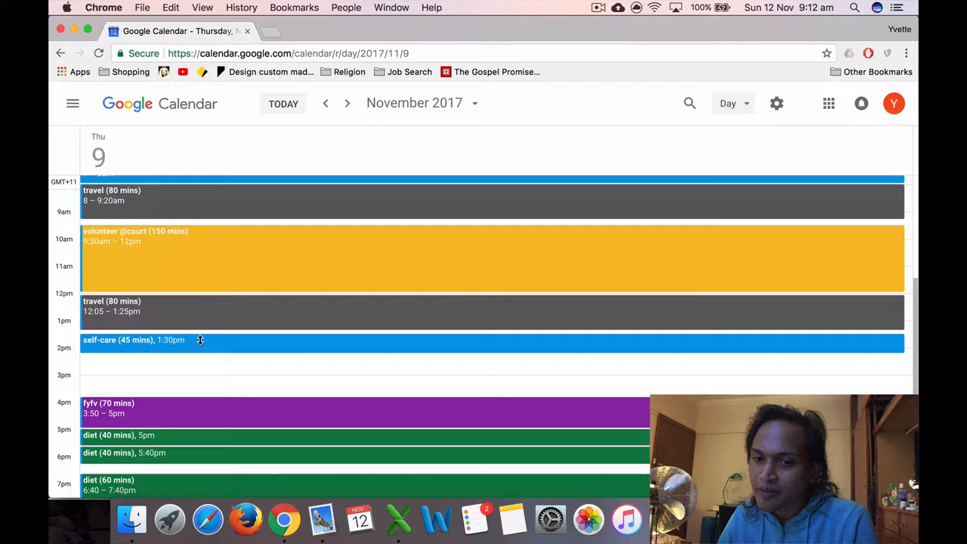
mouse_move(232, 376)
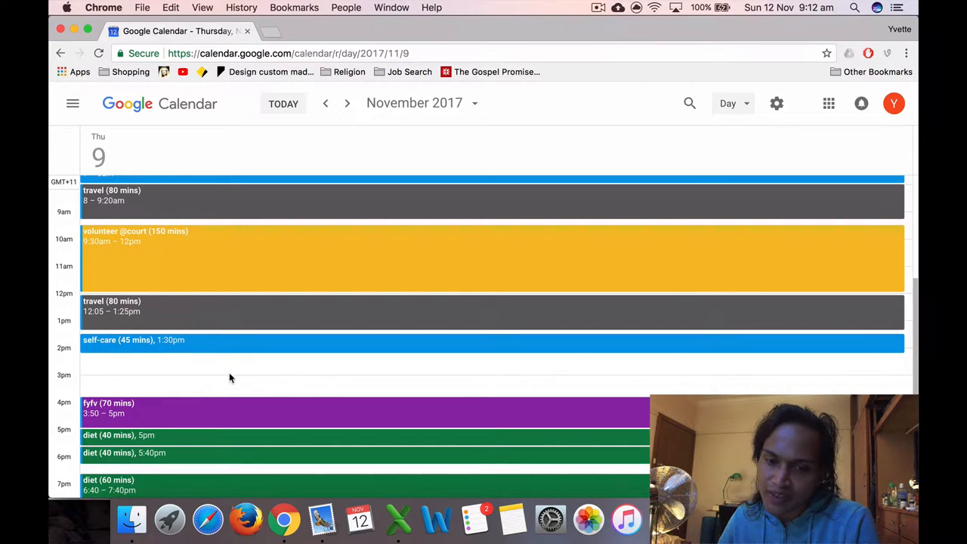
scroll(down, 3)
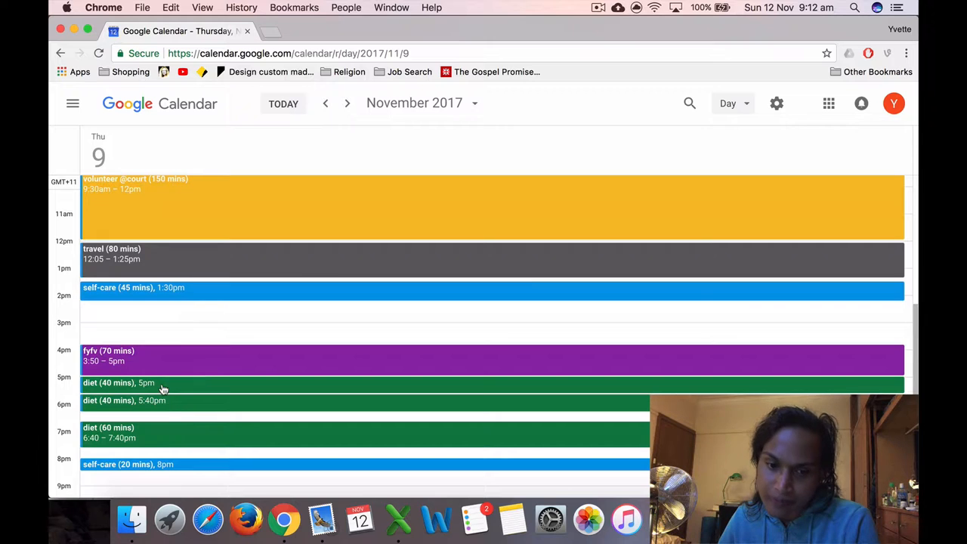
mouse_move(166, 407)
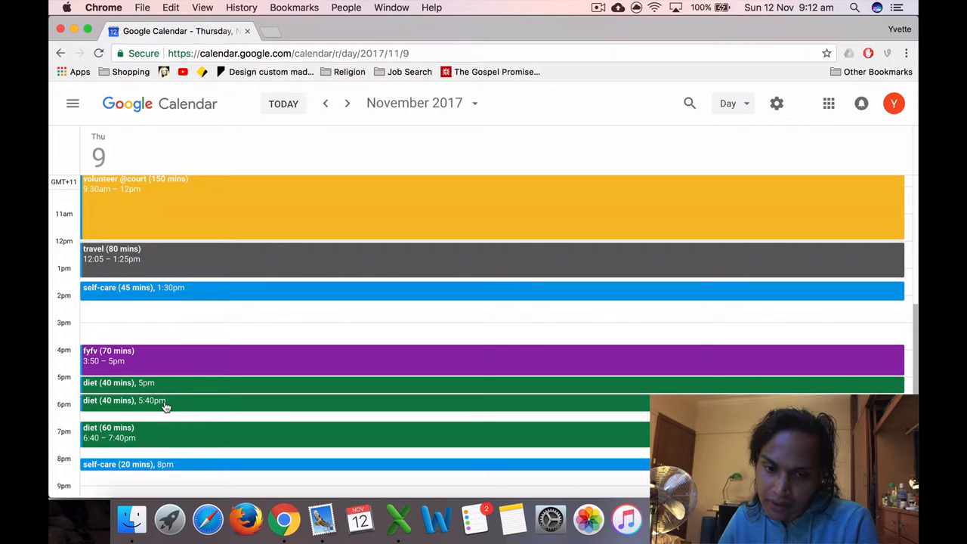
mouse_move(162, 384)
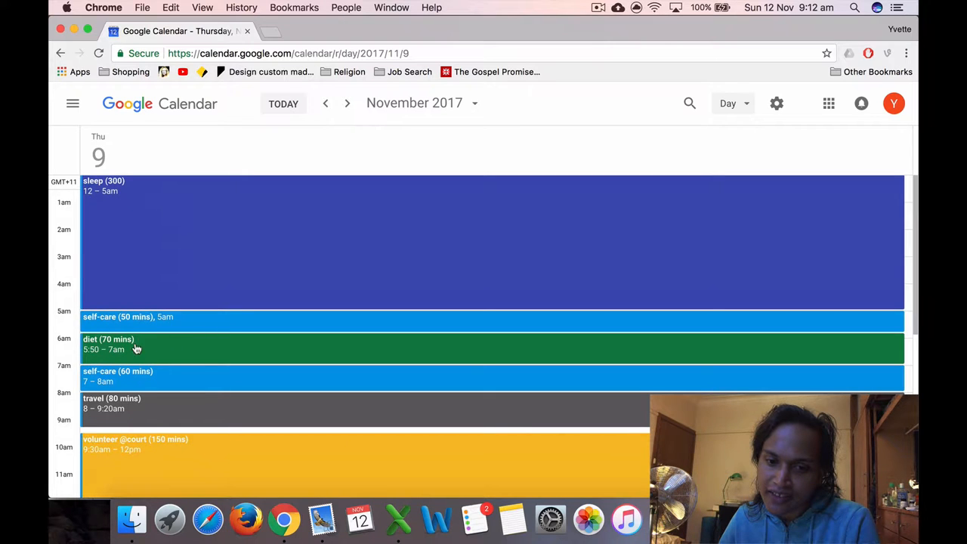
scroll(down, 3)
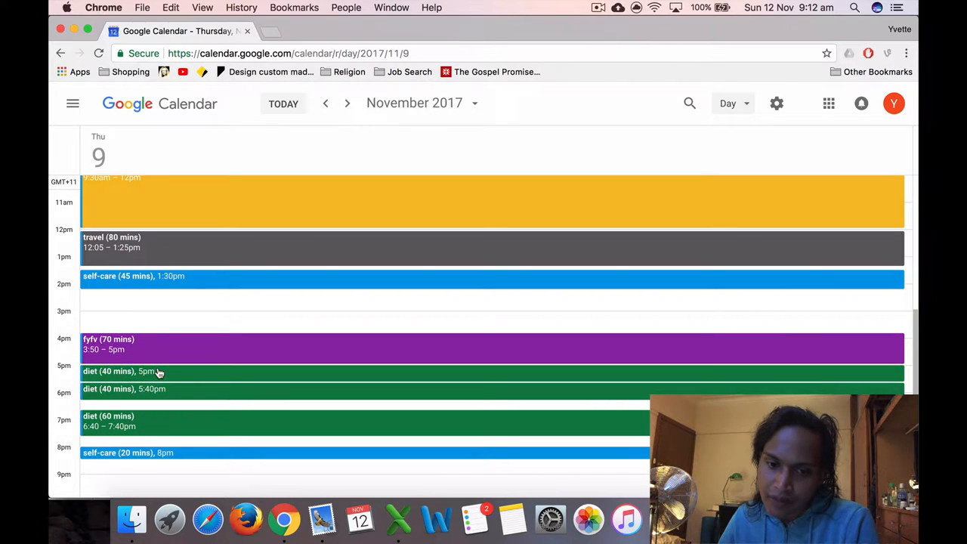
mouse_move(166, 391)
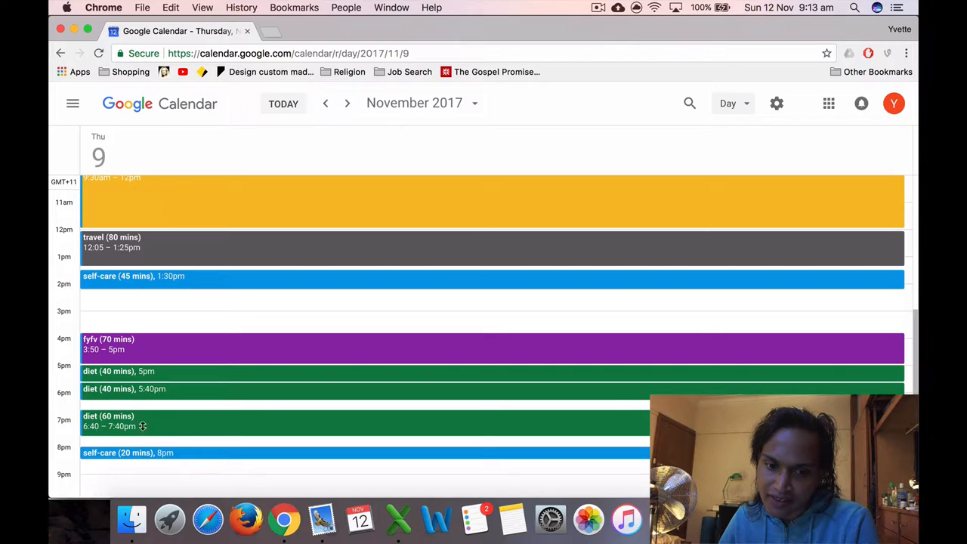
scroll(down, 3)
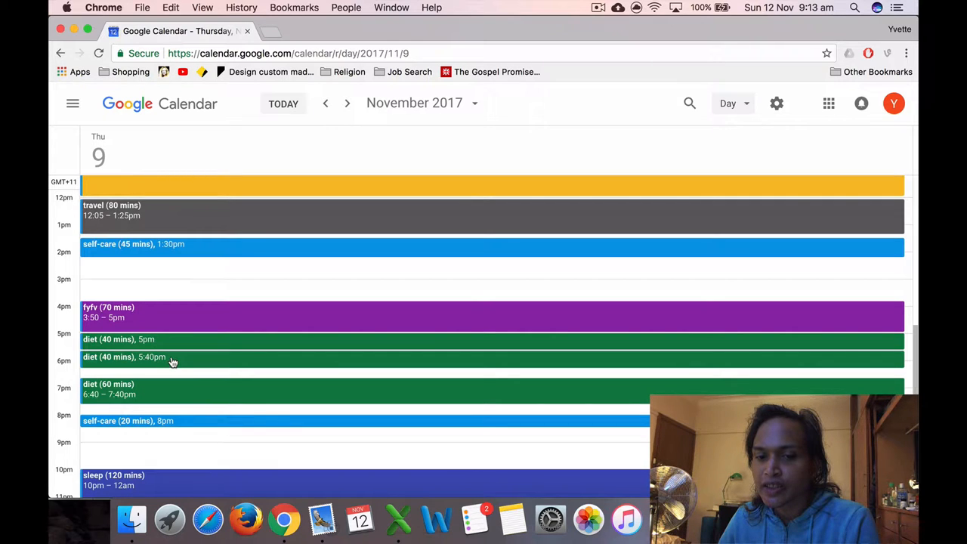
mouse_move(179, 378)
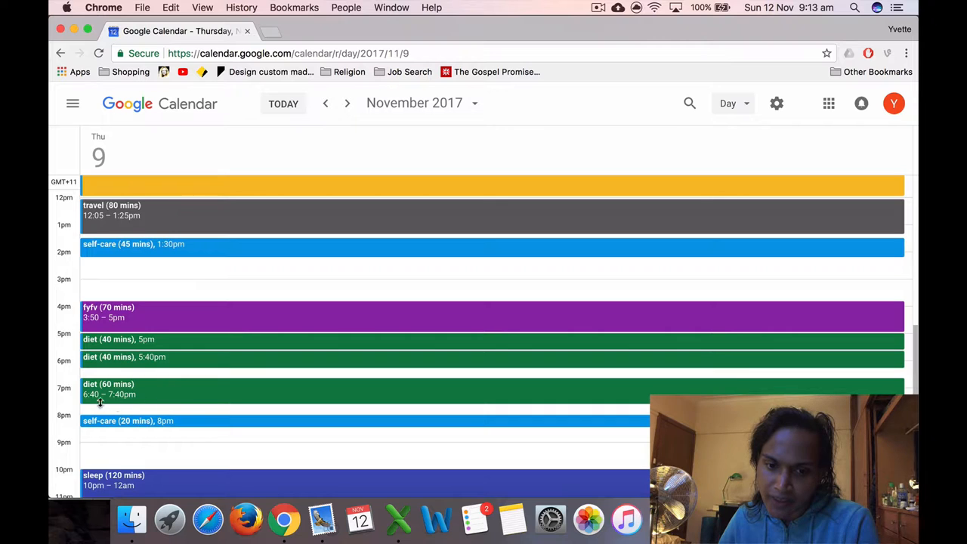
scroll(down, 3)
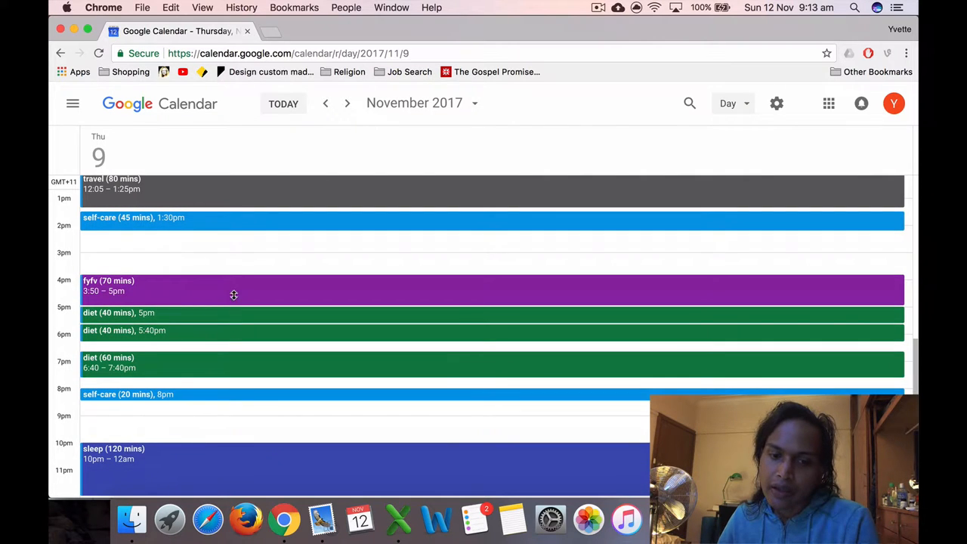
mouse_move(150, 458)
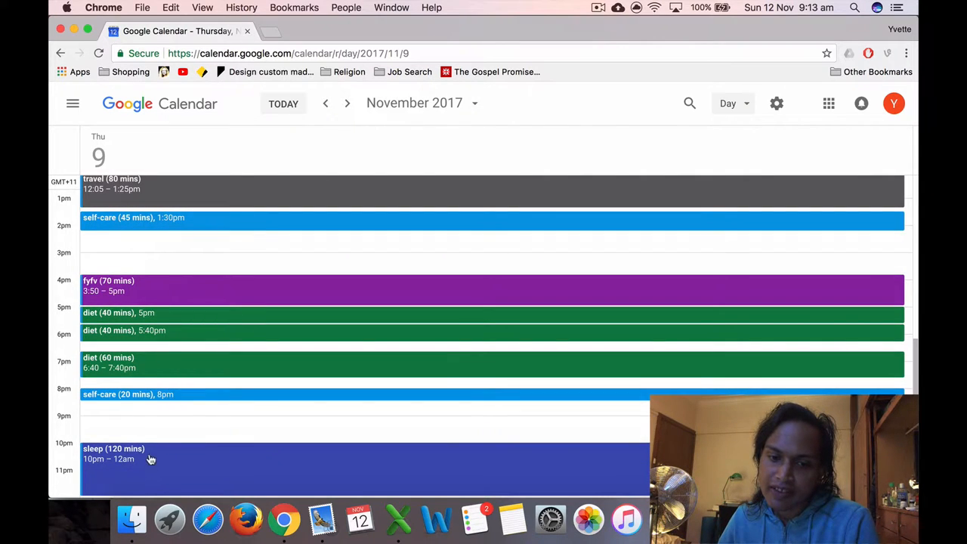
click(347, 103)
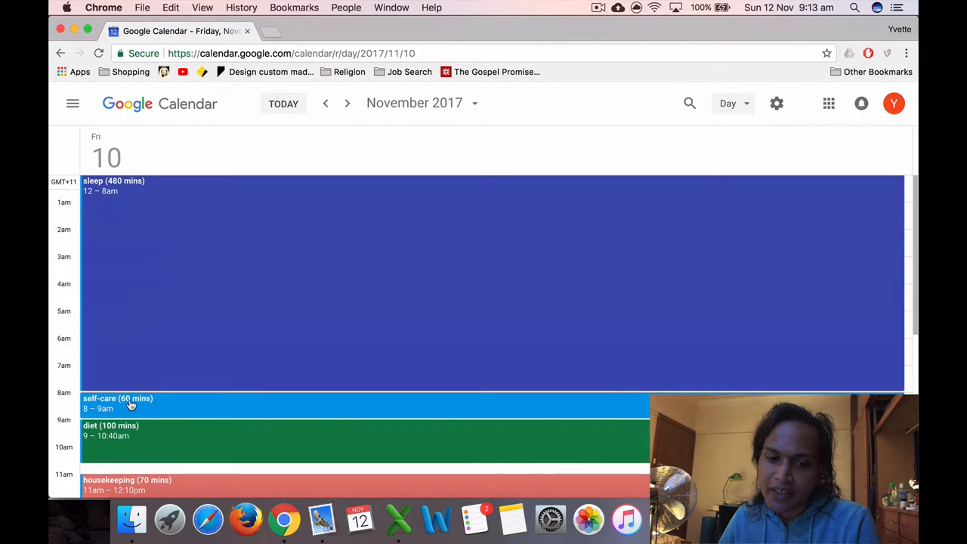
Scroll through Friday 10 November's evening events and advance to Saturday, November 11
scroll(down, 3)
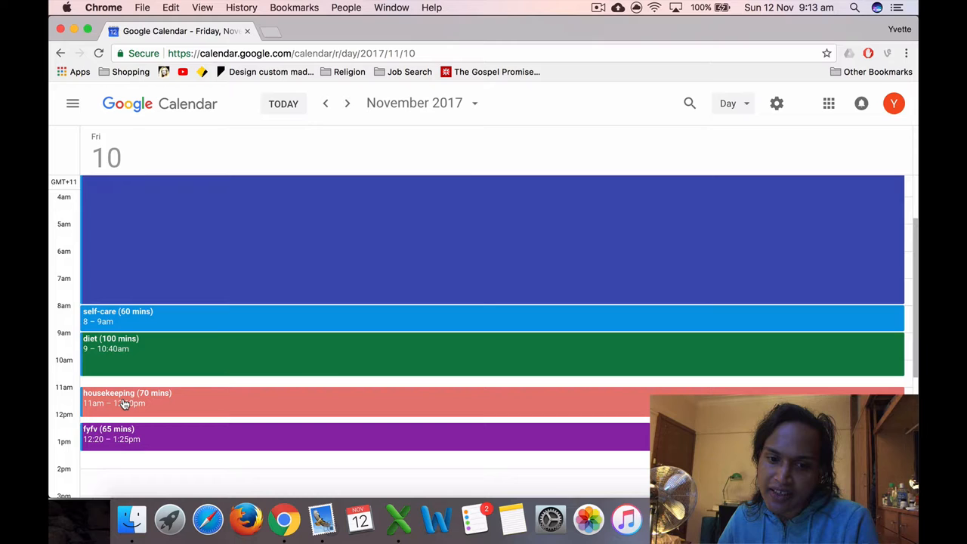
scroll(down, 3)
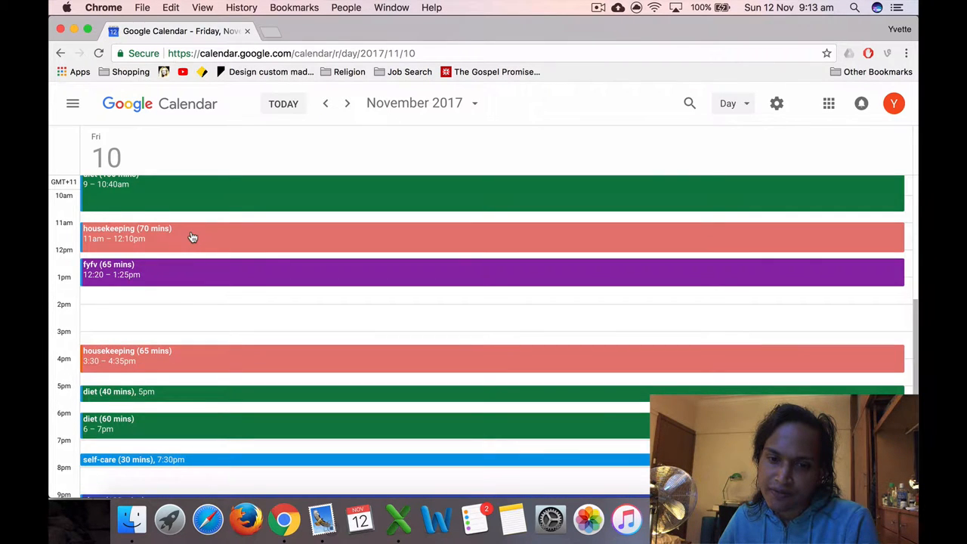
mouse_move(162, 277)
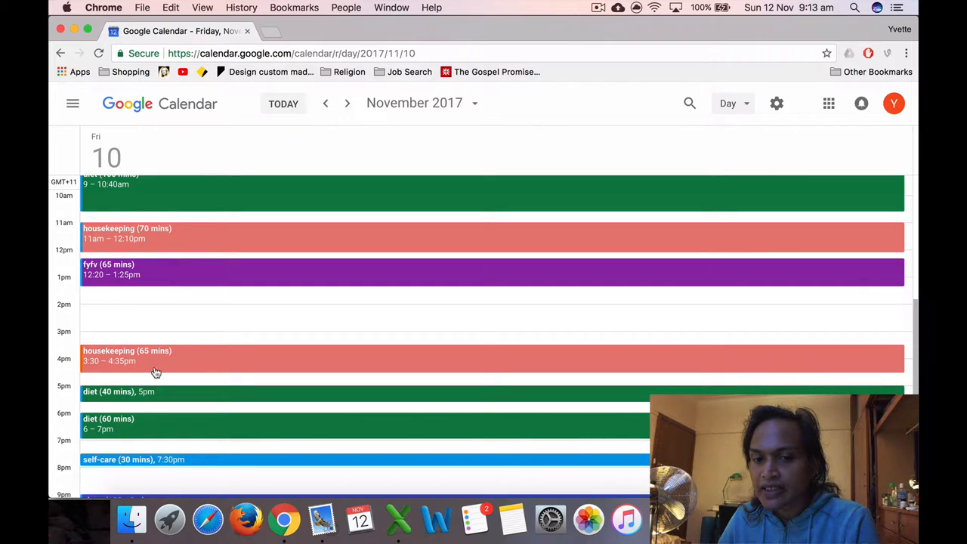
scroll(down, 3)
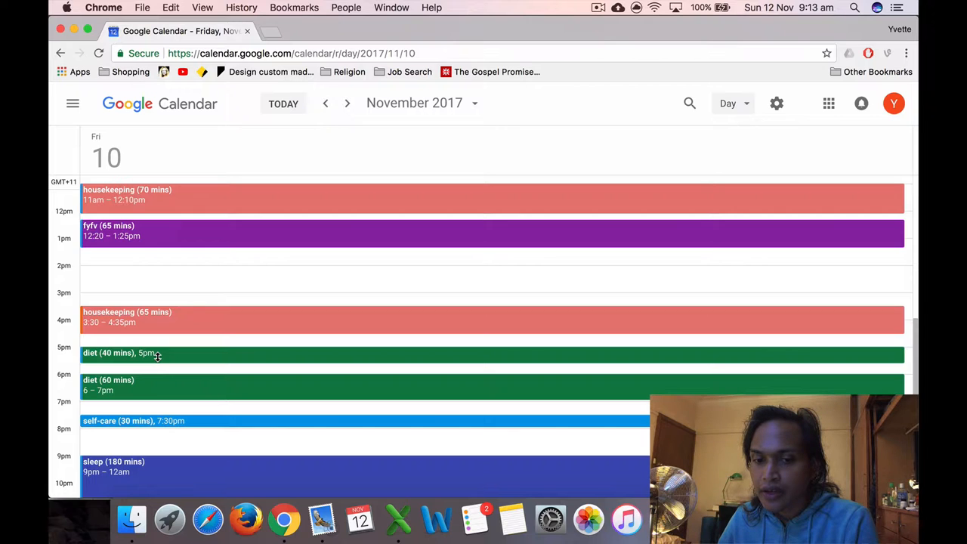
mouse_move(242, 320)
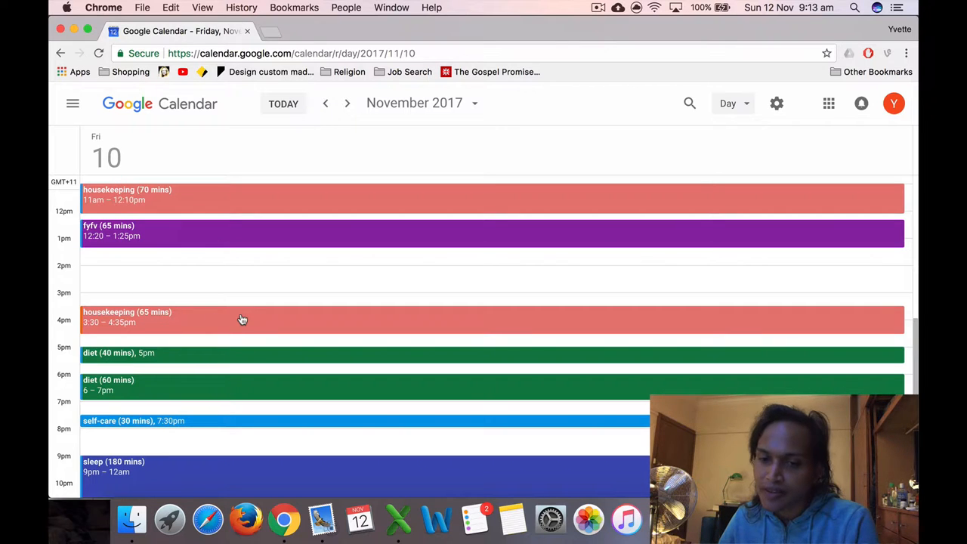
mouse_move(221, 333)
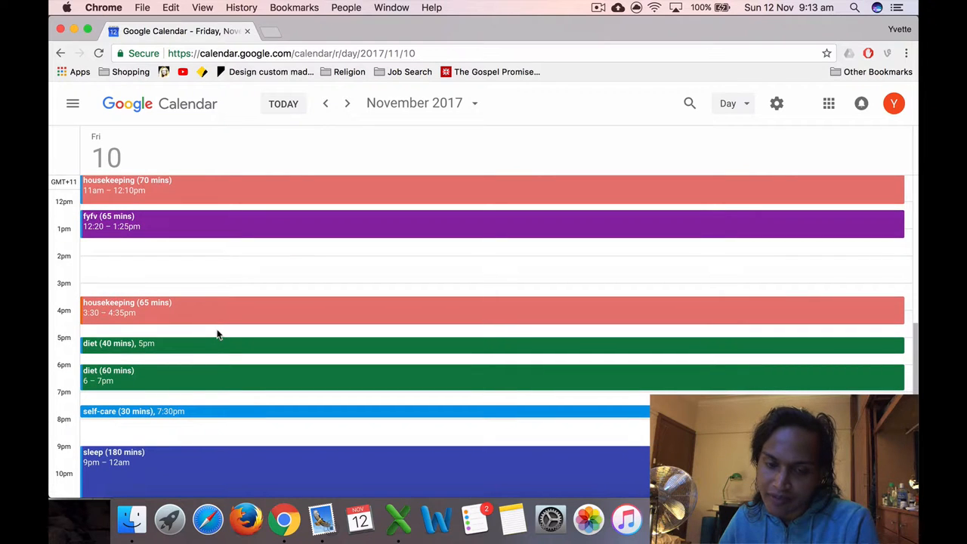
mouse_move(181, 403)
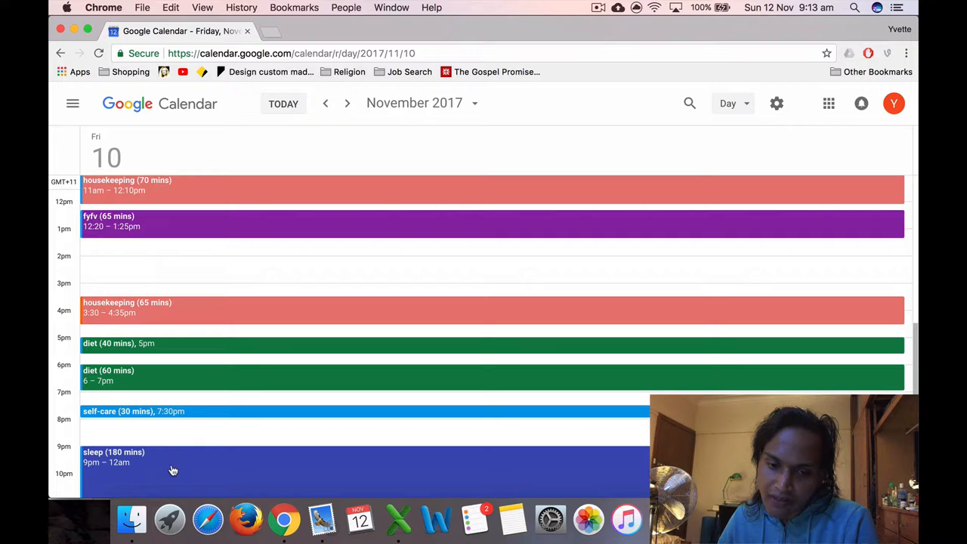
scroll(down, 3)
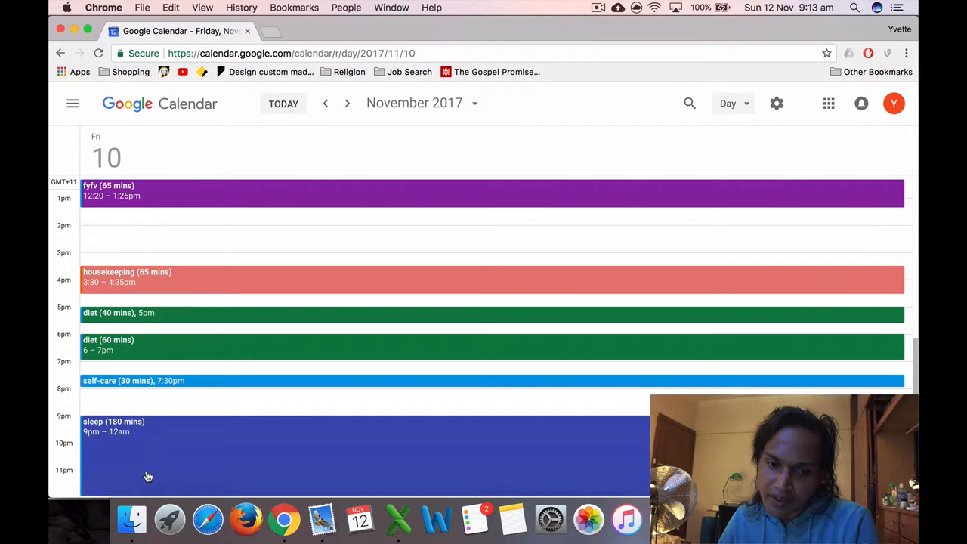
click(346, 103)
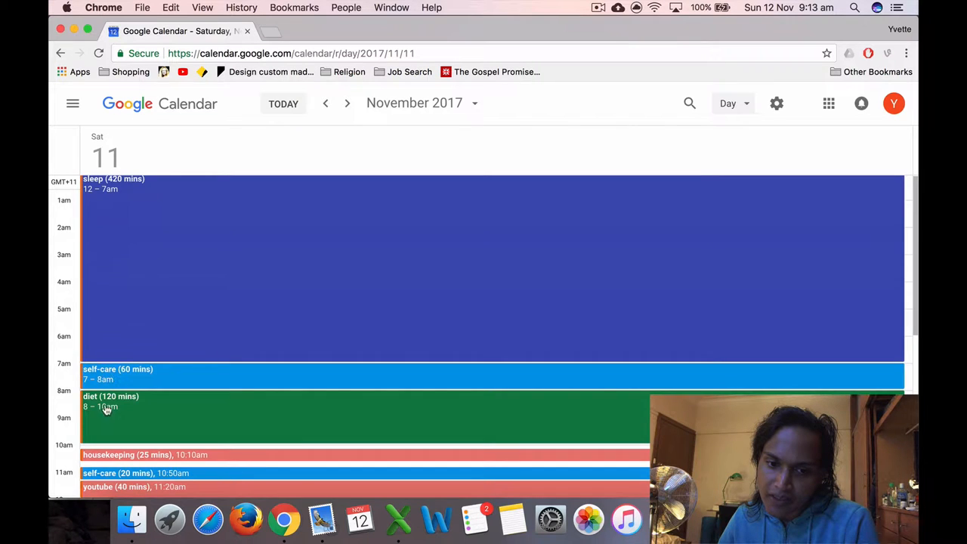
Scroll through Saturday 11 November's full schedule, then switch to the time management workbook in Excel
scroll(down, 3)
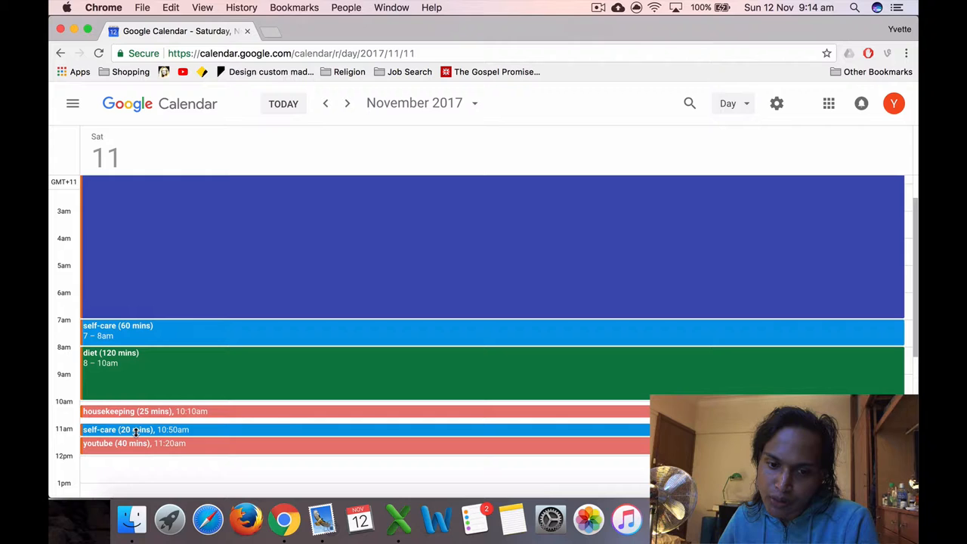
scroll(down, 3)
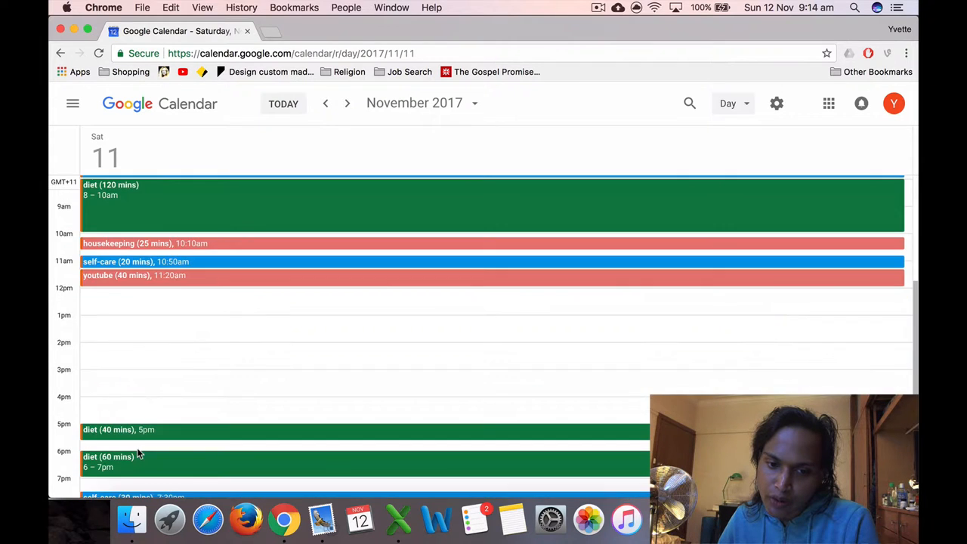
scroll(down, 3)
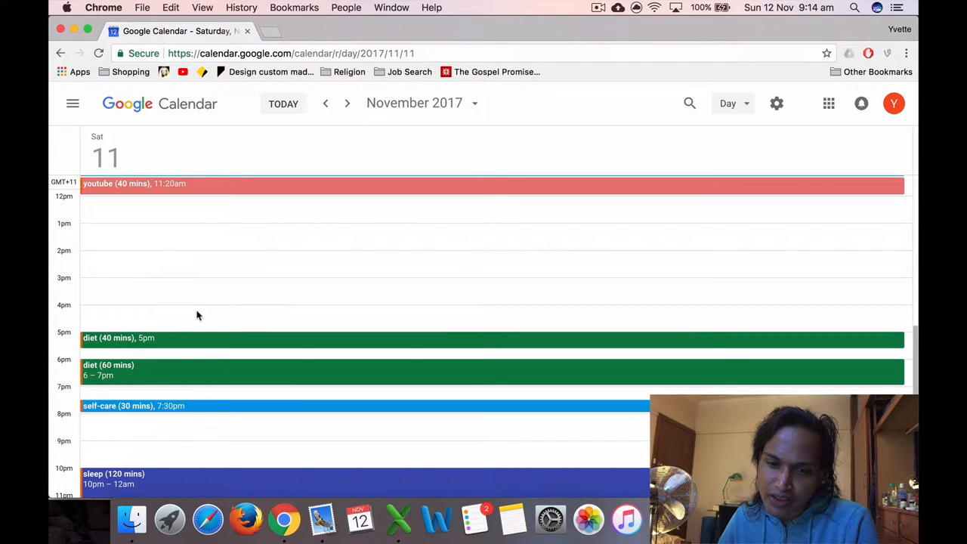
mouse_move(133, 370)
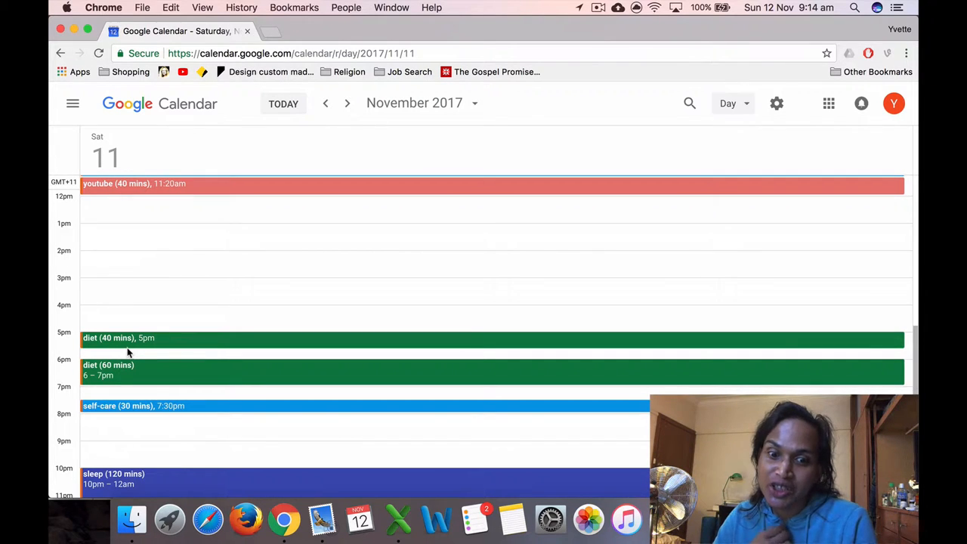
scroll(down, 3)
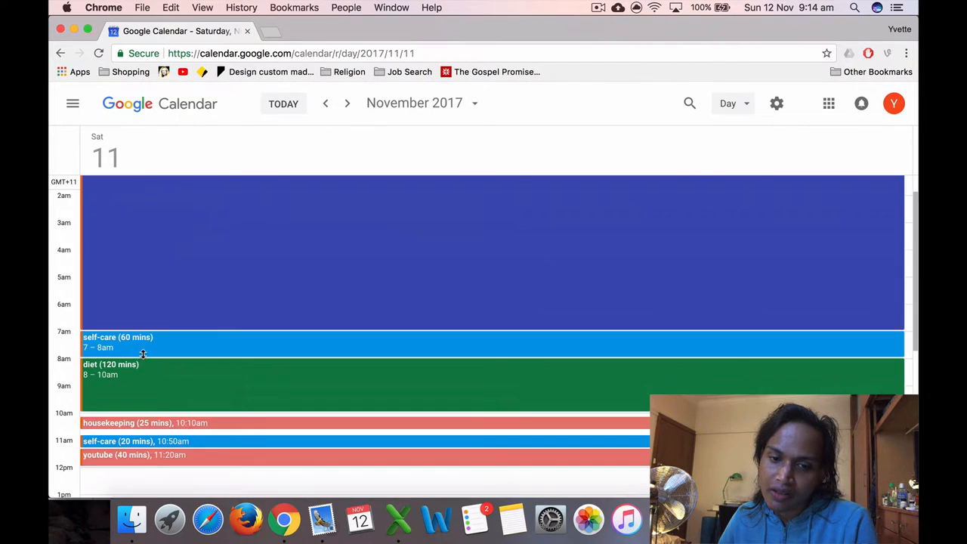
scroll(down, 3)
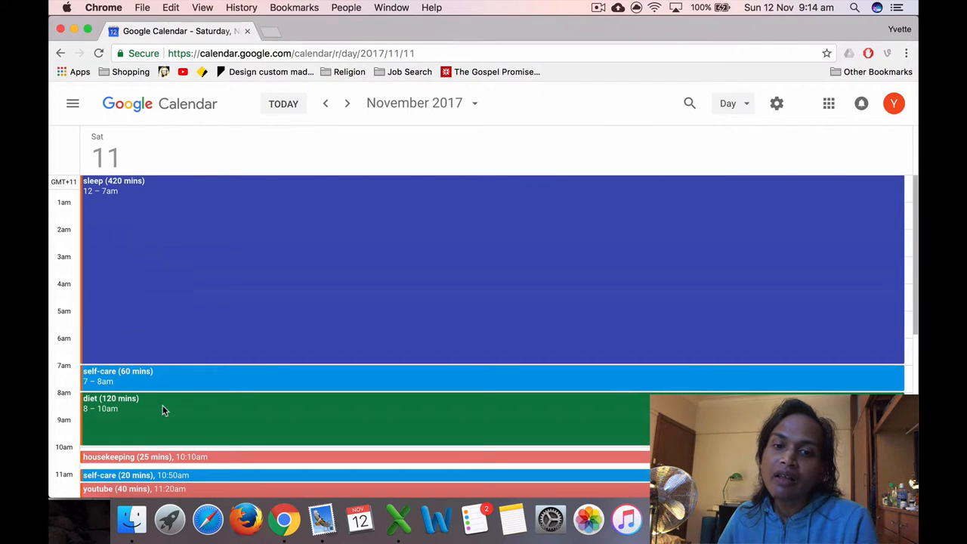
scroll(down, 3)
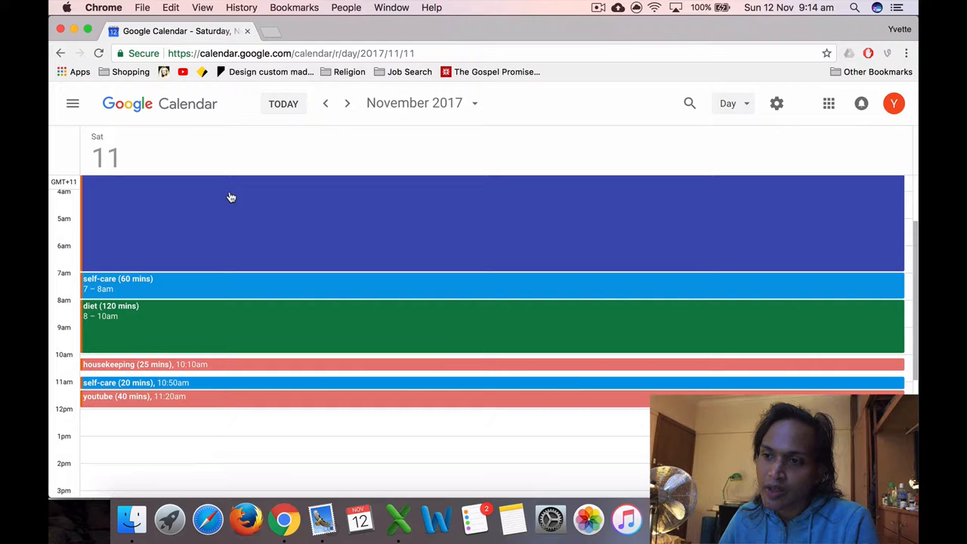
mouse_move(629, 195)
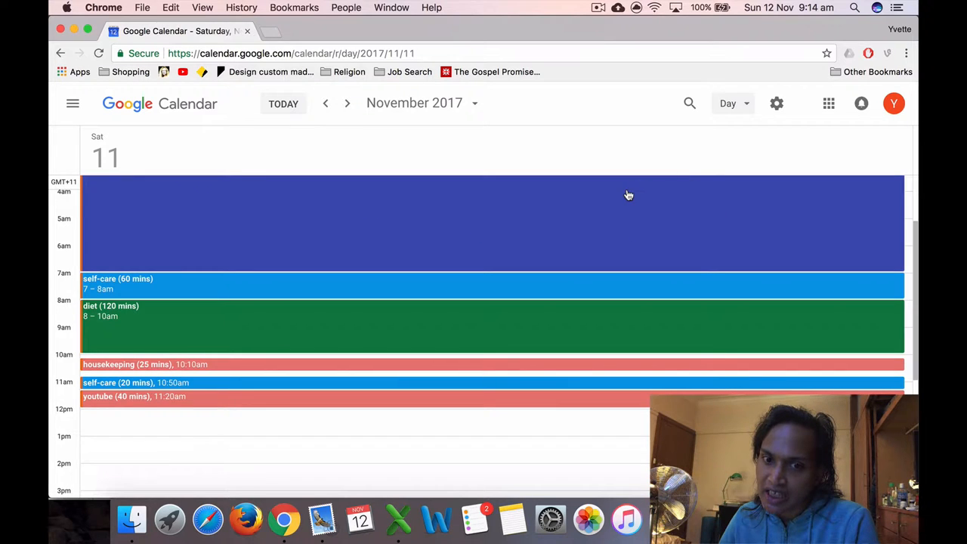
mouse_move(398, 520)
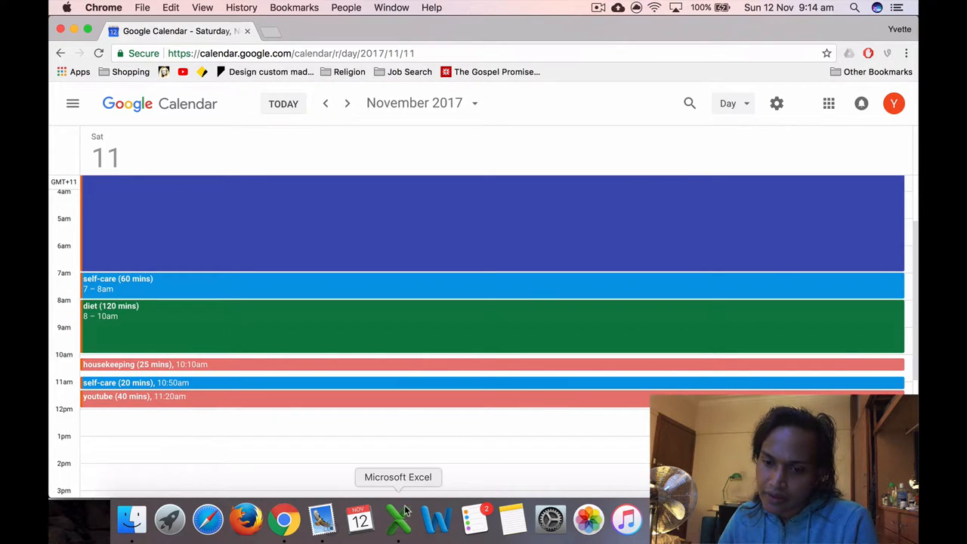
click(398, 519)
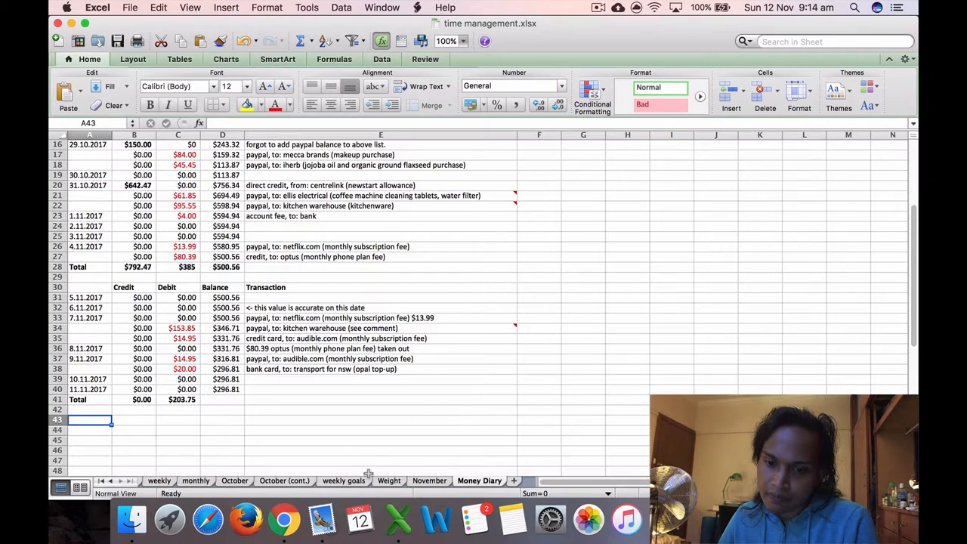
Review the November sheet's 5–11 November totals and pie chart, then go to the Weight sheet
click(429, 481)
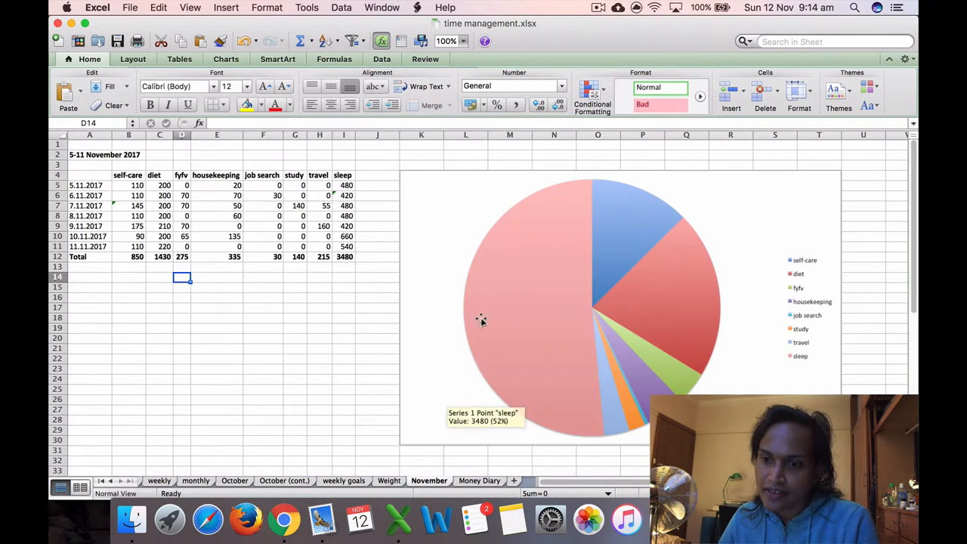
mouse_move(187, 217)
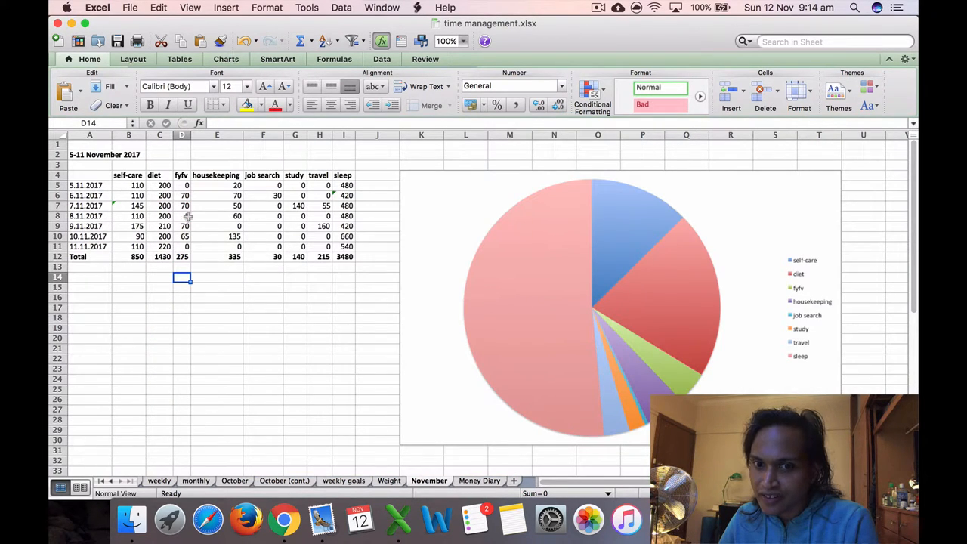
mouse_move(608, 240)
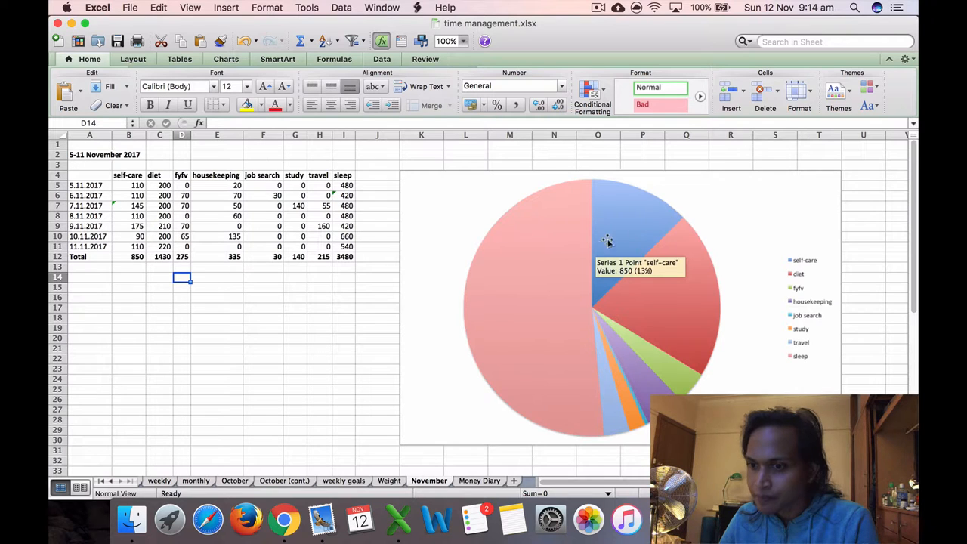
mouse_move(645, 216)
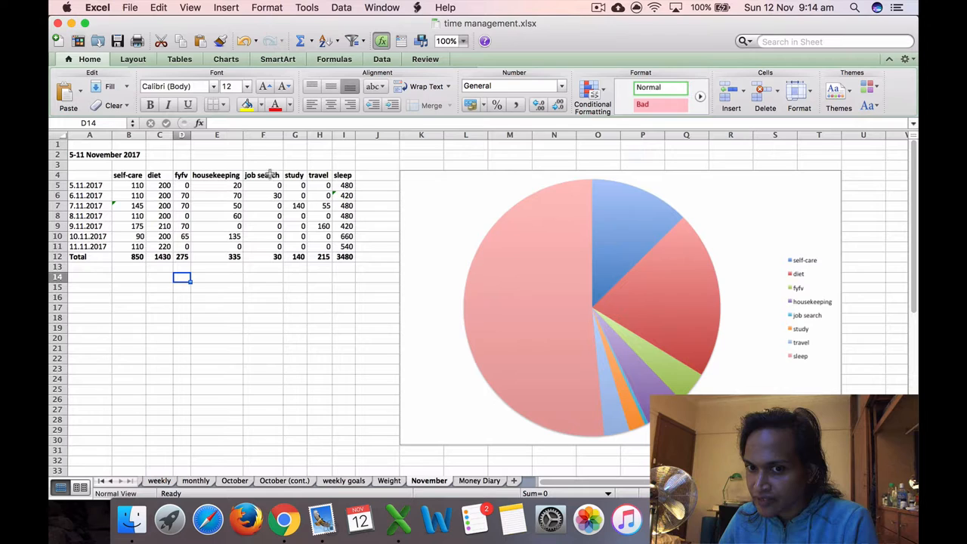
mouse_move(628, 238)
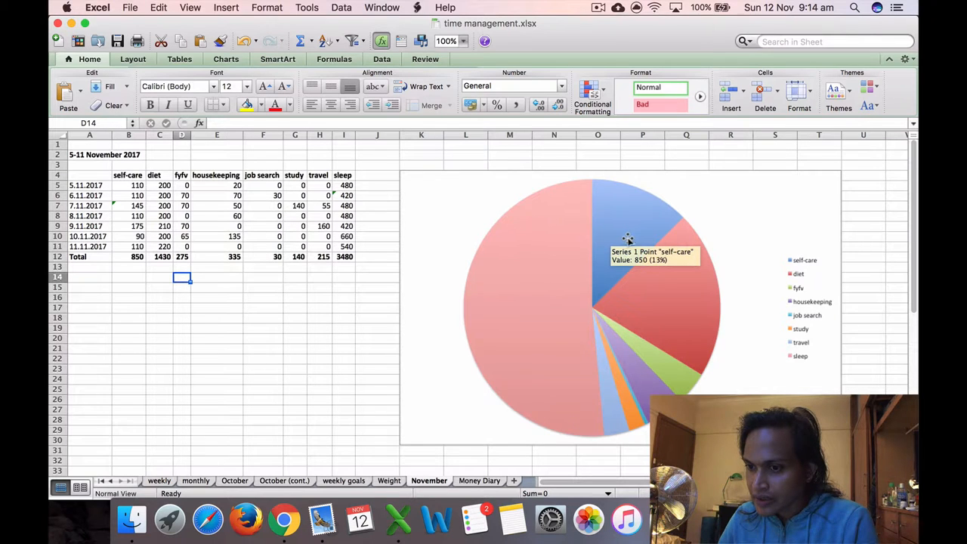
mouse_move(678, 312)
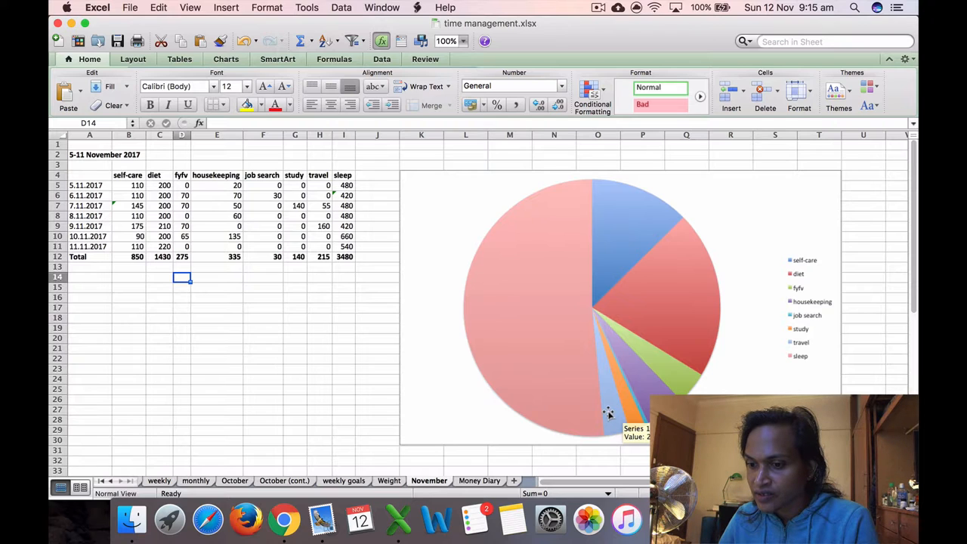
mouse_move(534, 394)
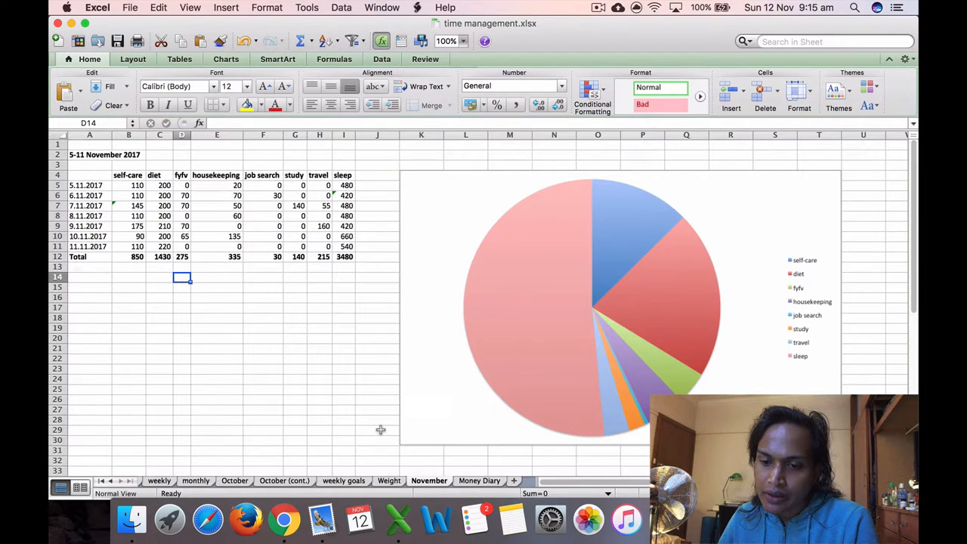
click(389, 480)
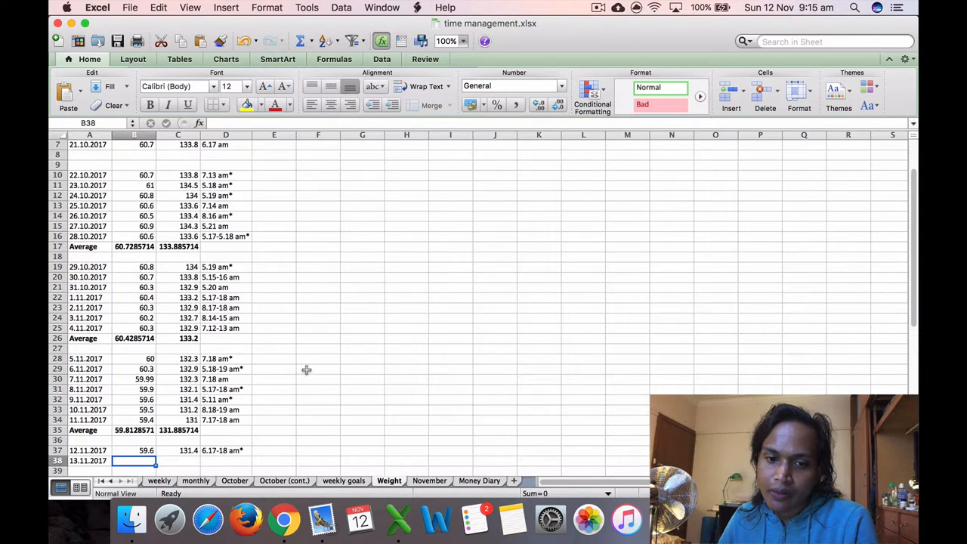
scroll(down, 3)
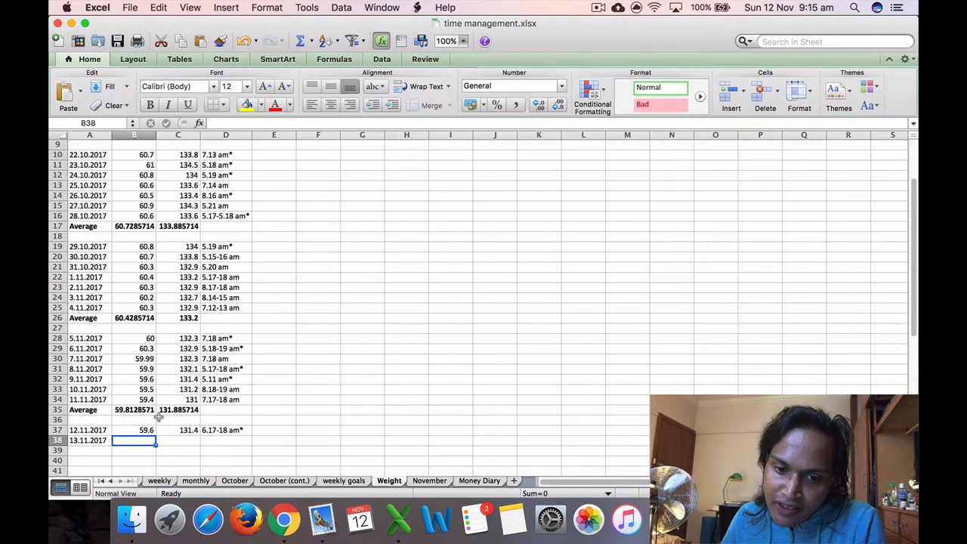
mouse_move(174, 420)
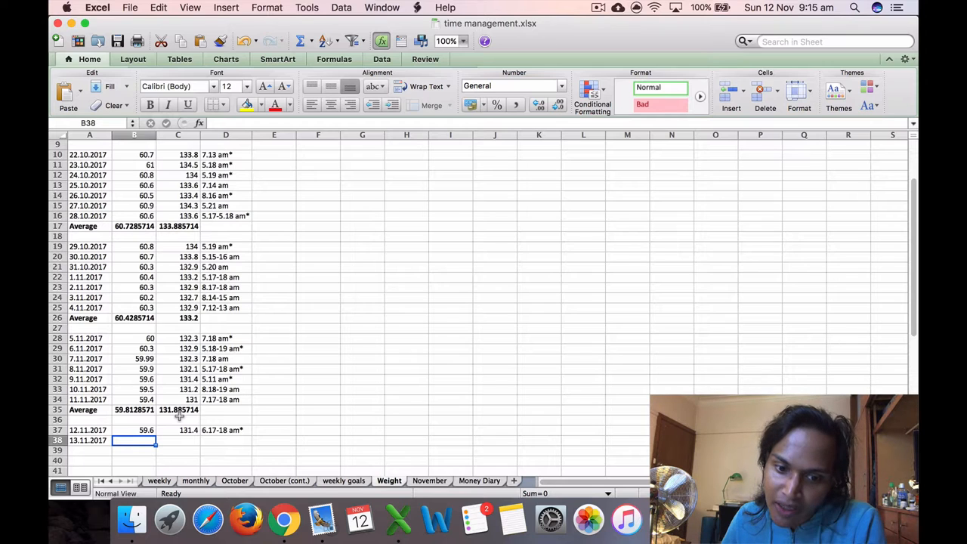
click(133, 430)
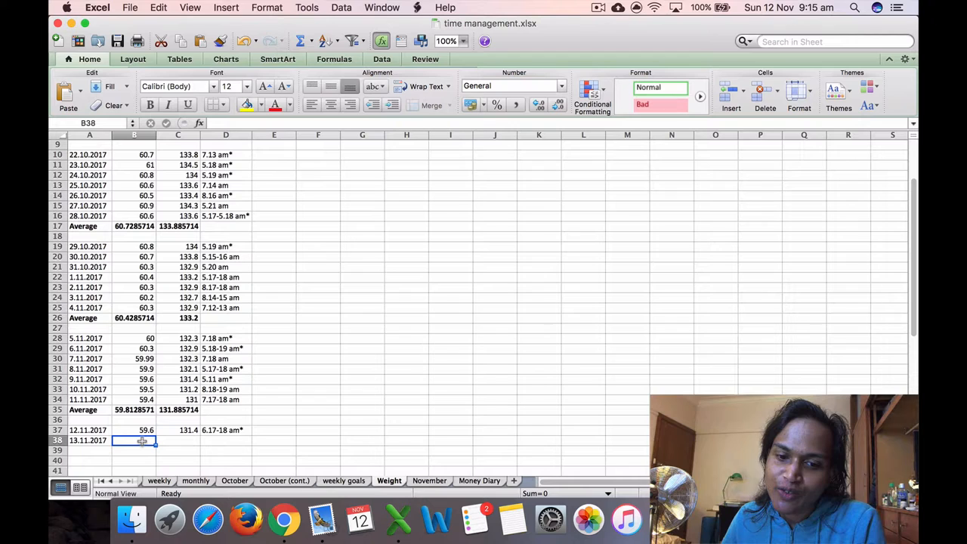
mouse_move(349, 338)
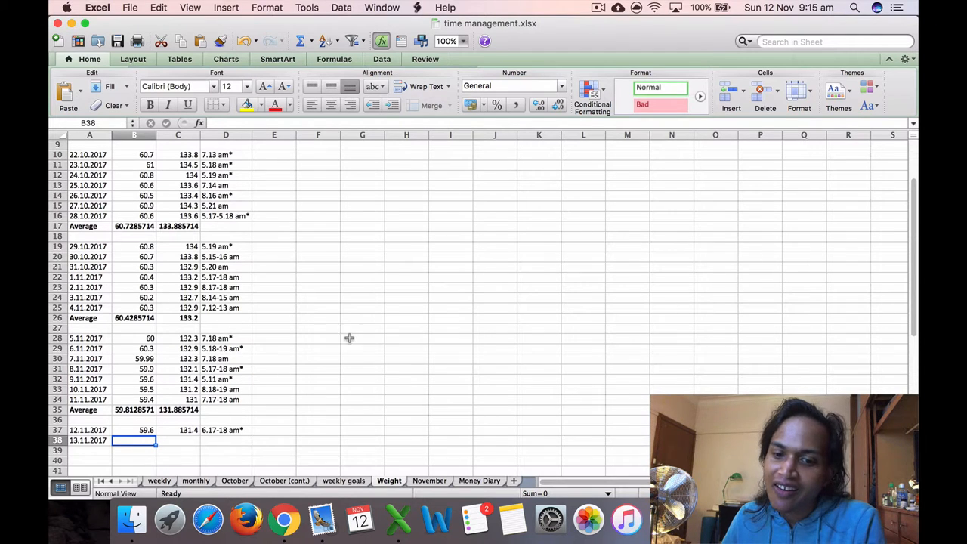
click(479, 481)
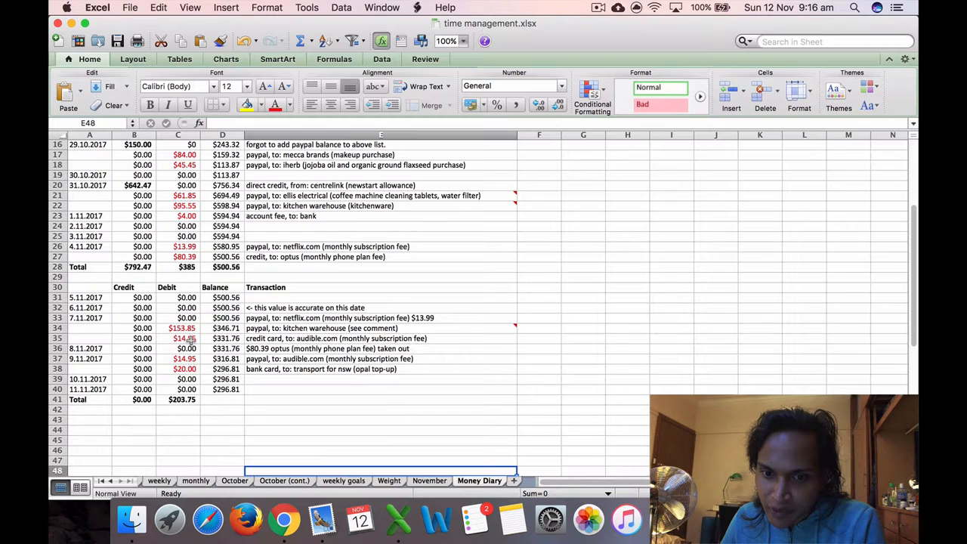
mouse_move(285, 339)
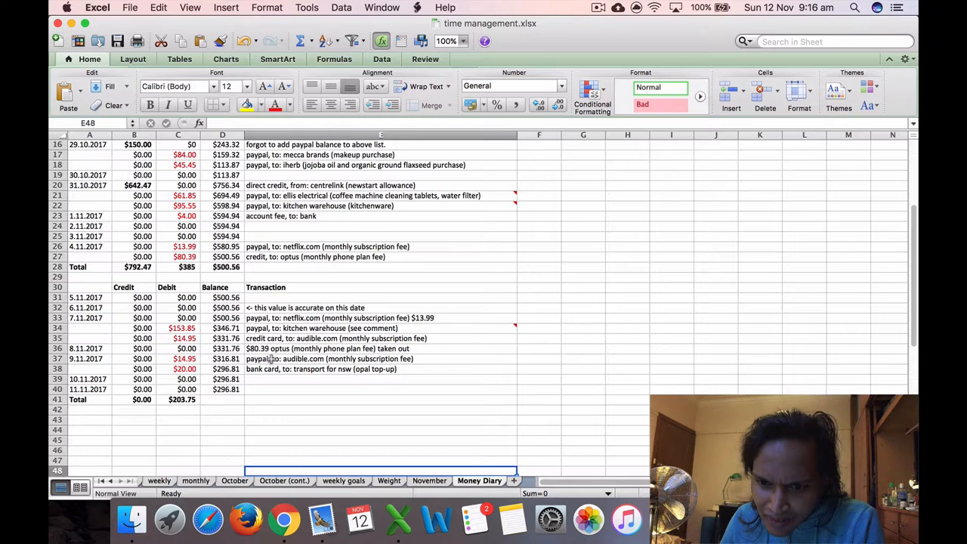
Set the duplicate $14.95 Audible debit in C37 to 0, dropping the debit total to 188.80
click(184, 358)
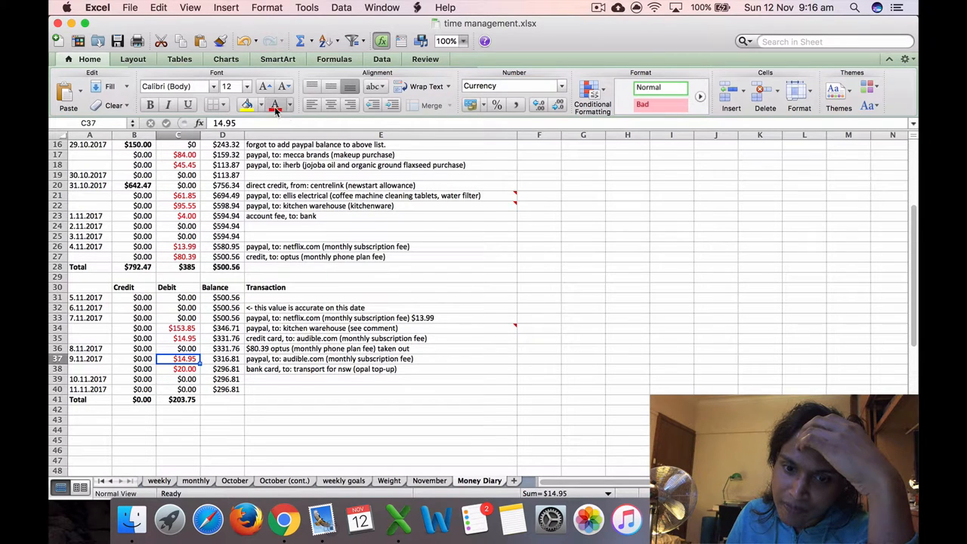
click(275, 105)
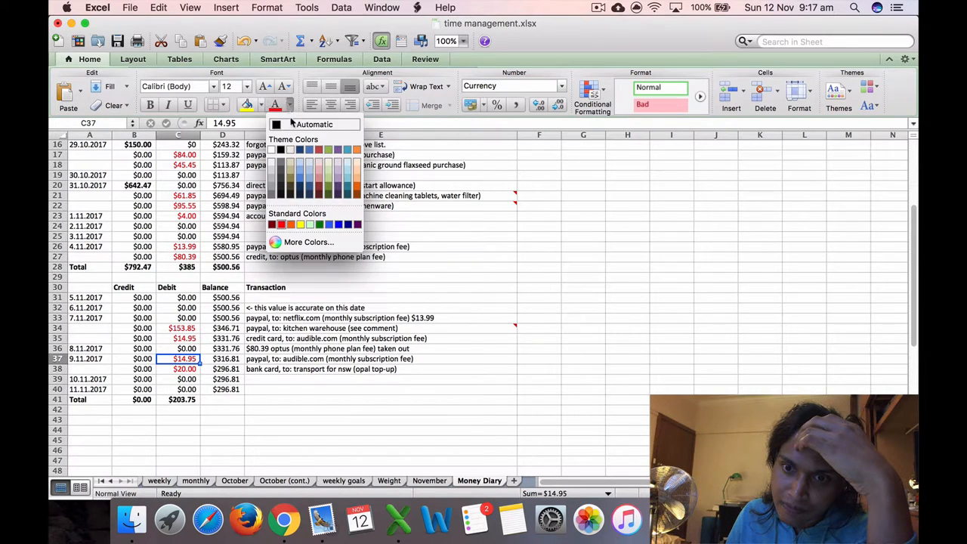
click(282, 104)
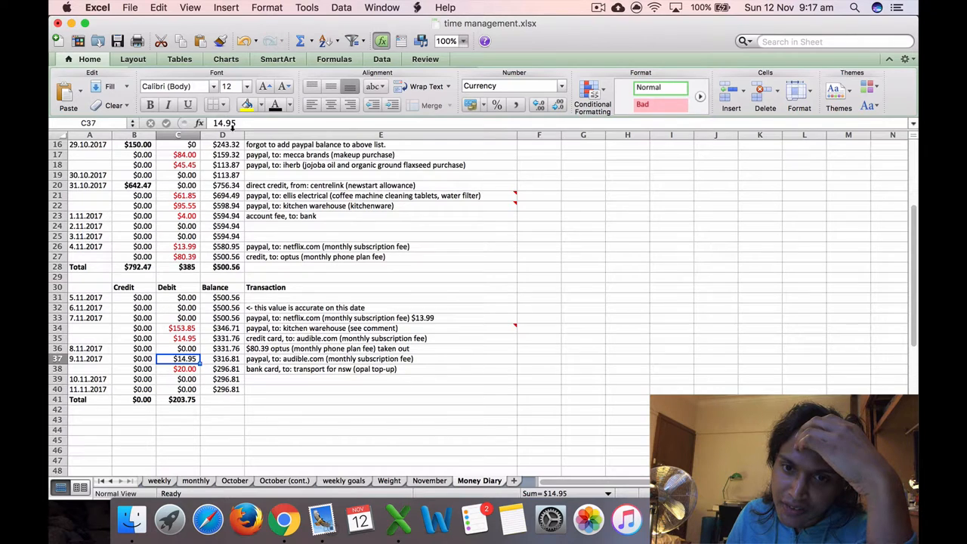
text(0.00)
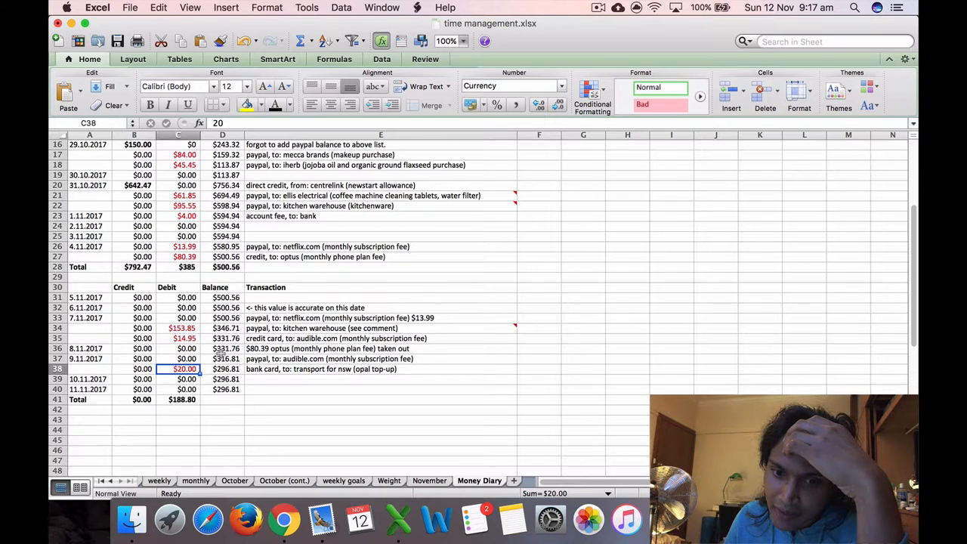
click(222, 358)
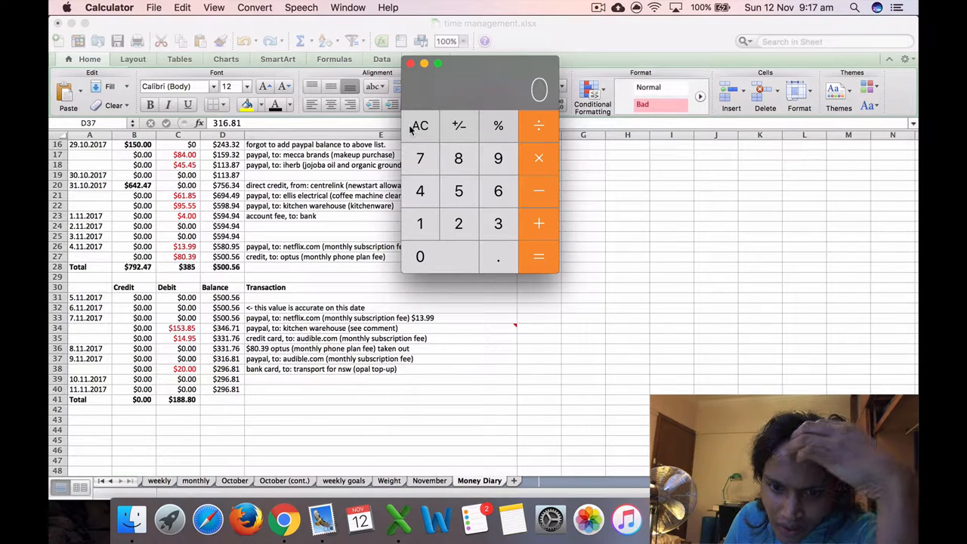
mouse_move(348, 329)
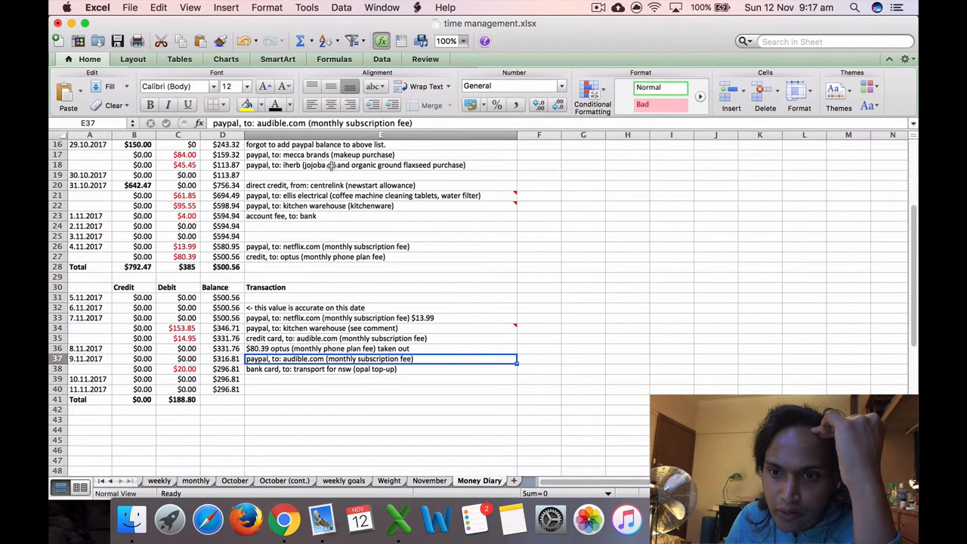
In the E37 note, replace 'paypal, to:' with '$14.95' and append 'taken out'
double_click(381, 359)
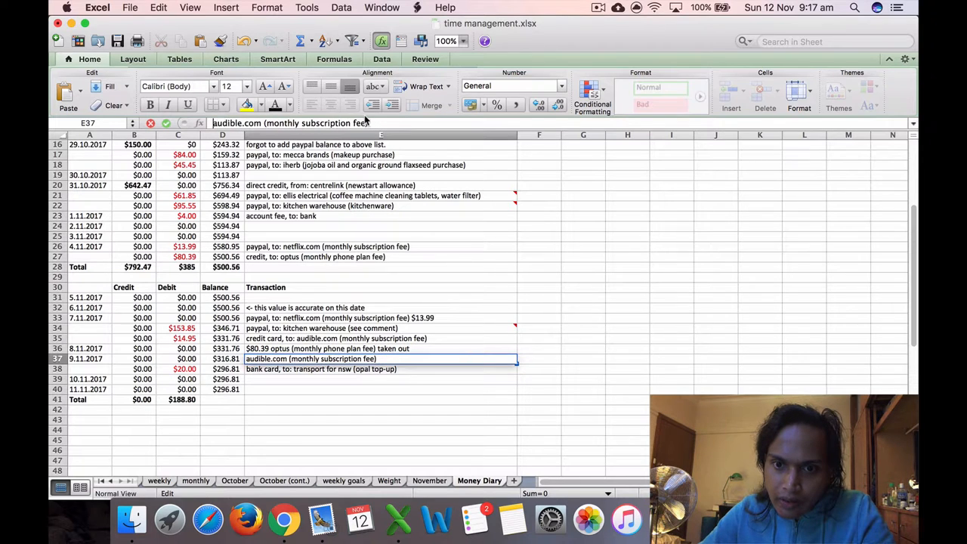
text($14.95)
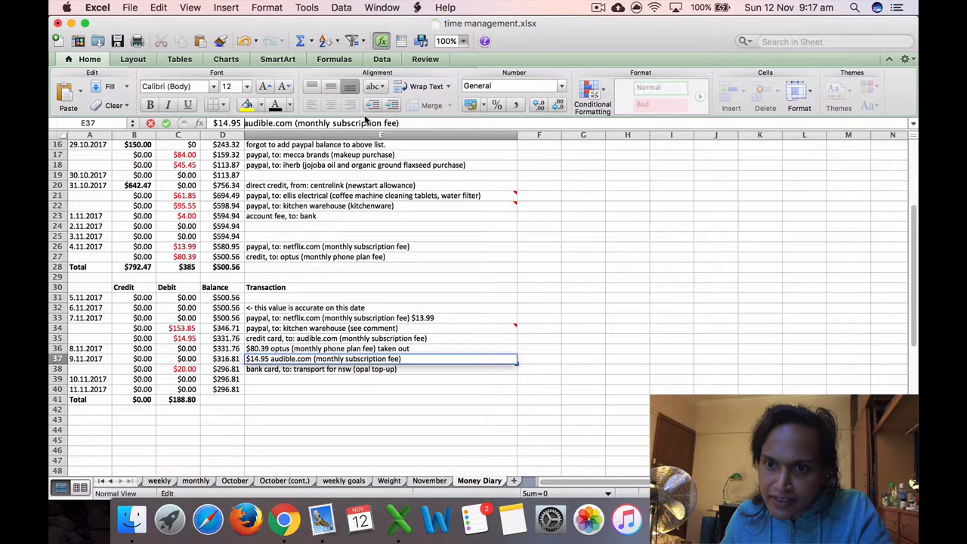
text(tak)
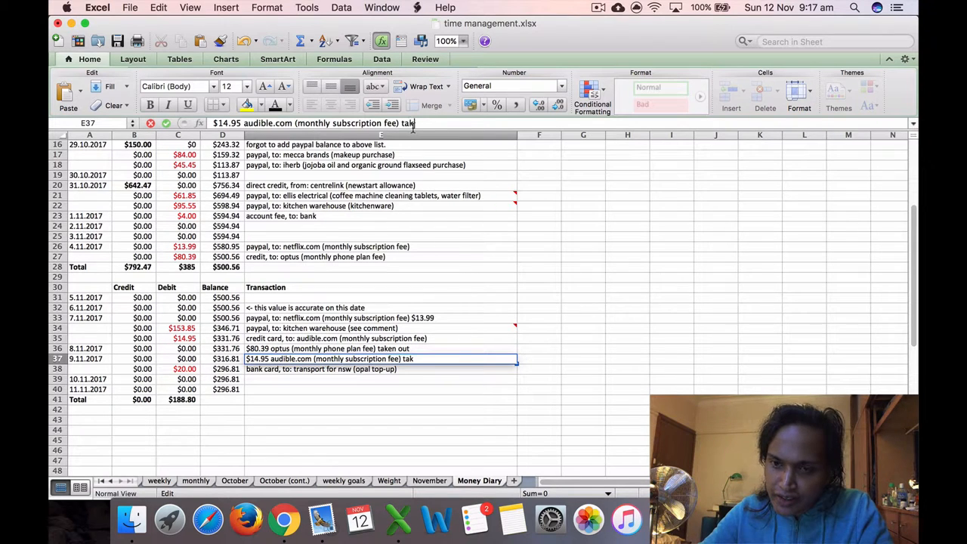
text(en out)
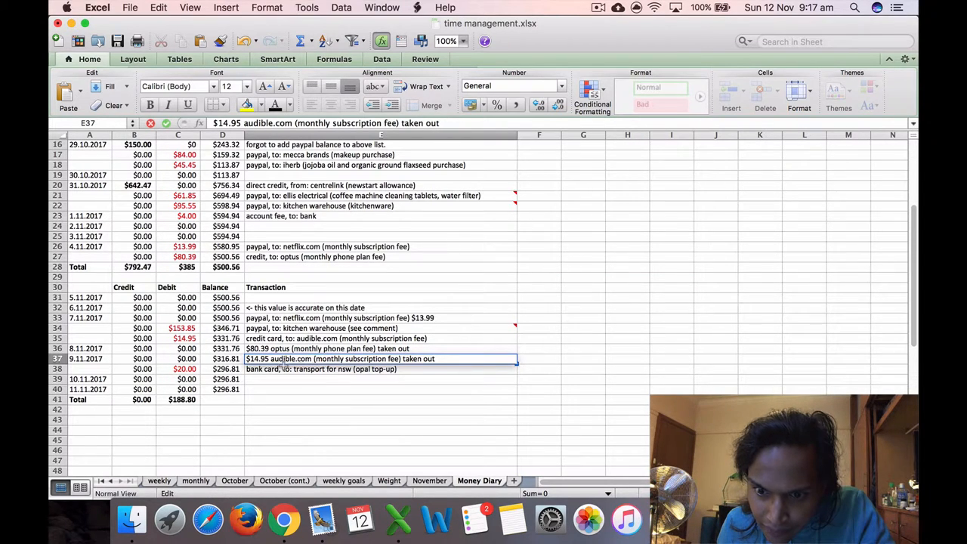
click(222, 358)
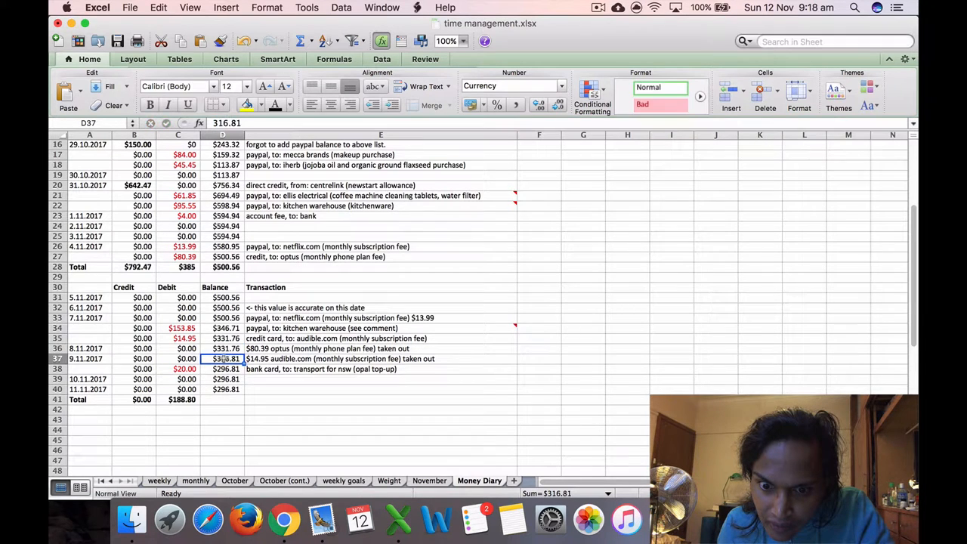
Compute 331.76 minus the $20 opal top-up in Calculator and enter 331.76 for 9.11.2017
double_click(222, 358)
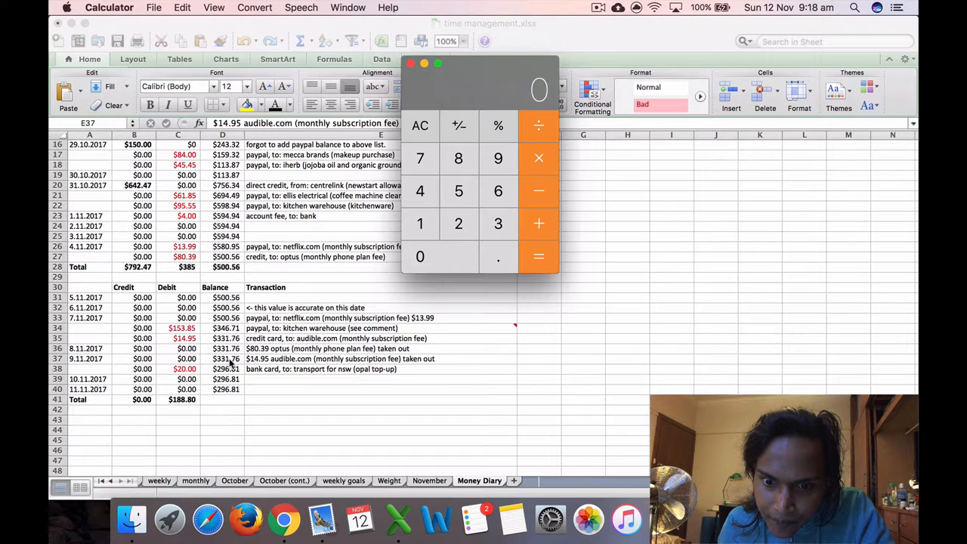
click(231, 359)
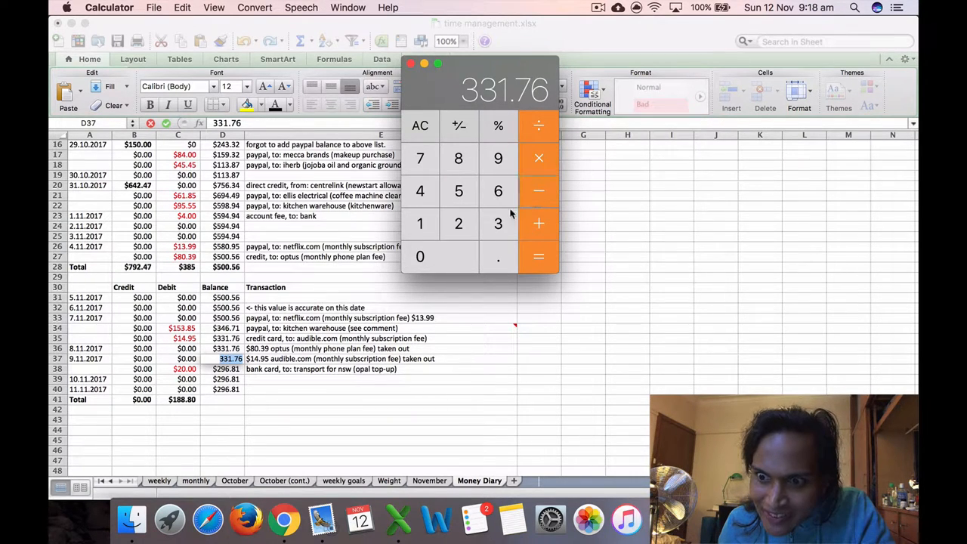
click(539, 256)
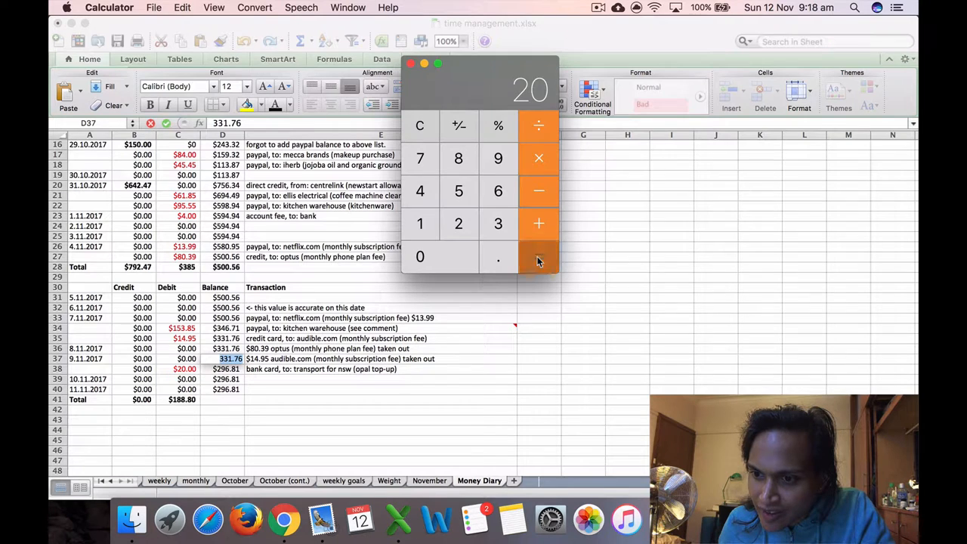
click(539, 257)
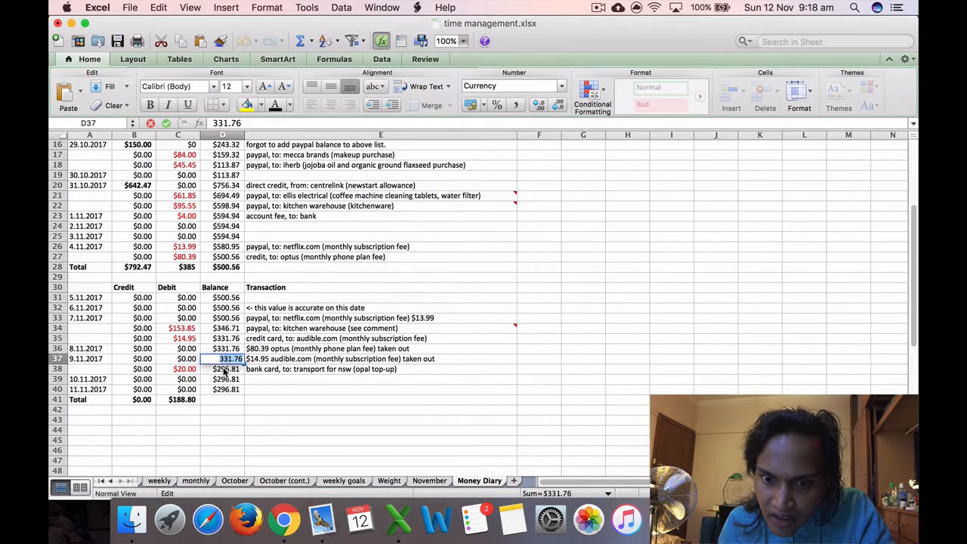
Enter 311.76 as the balance for the opal top-up row through 11.11.2017
click(222, 369)
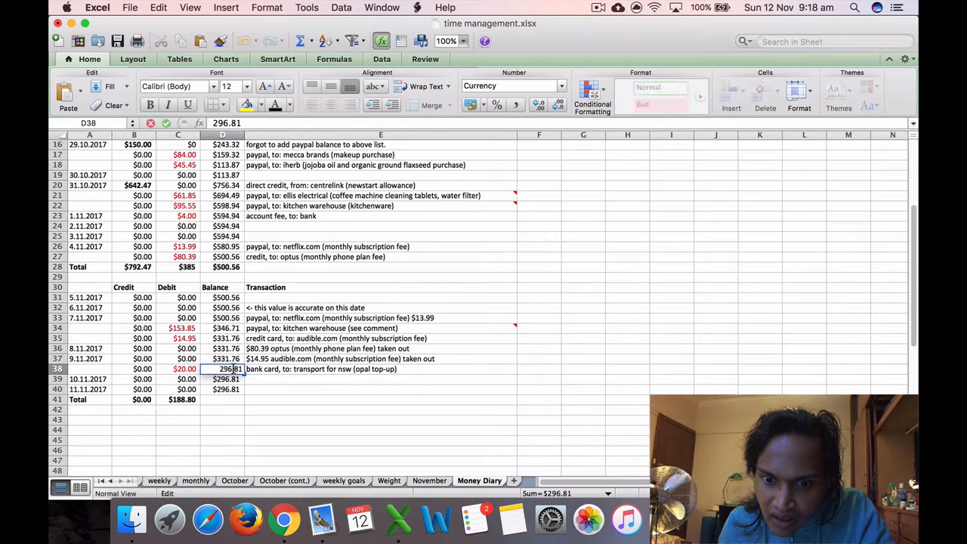
text(311.76)
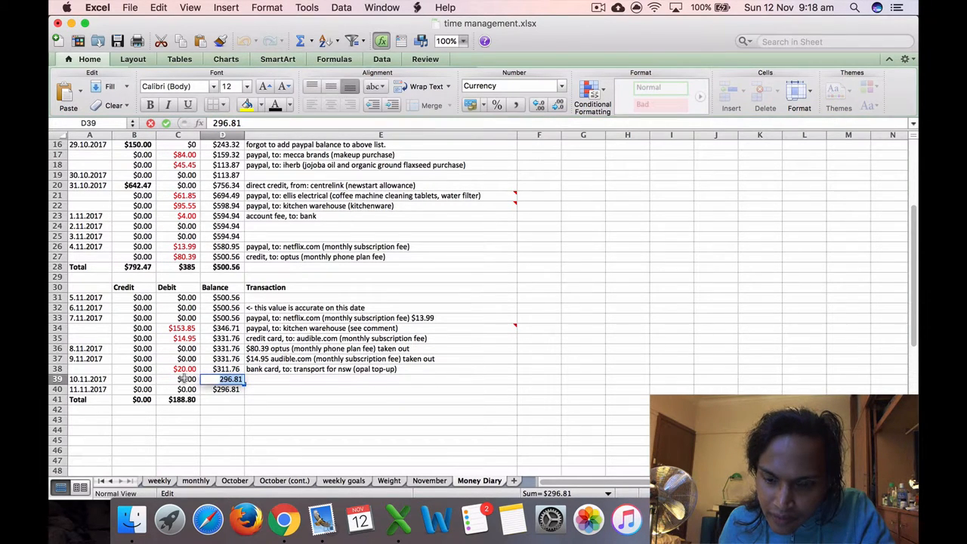
click(223, 368)
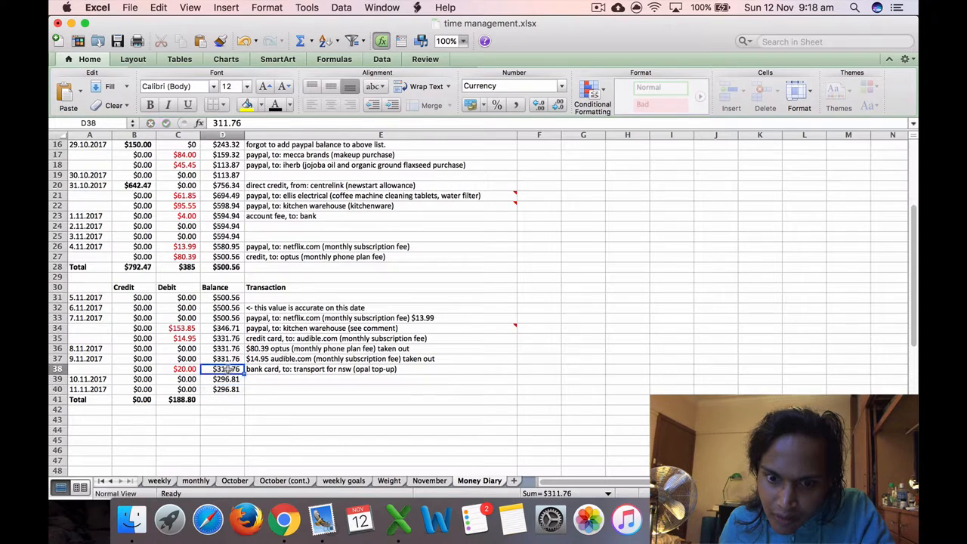
double_click(227, 369)
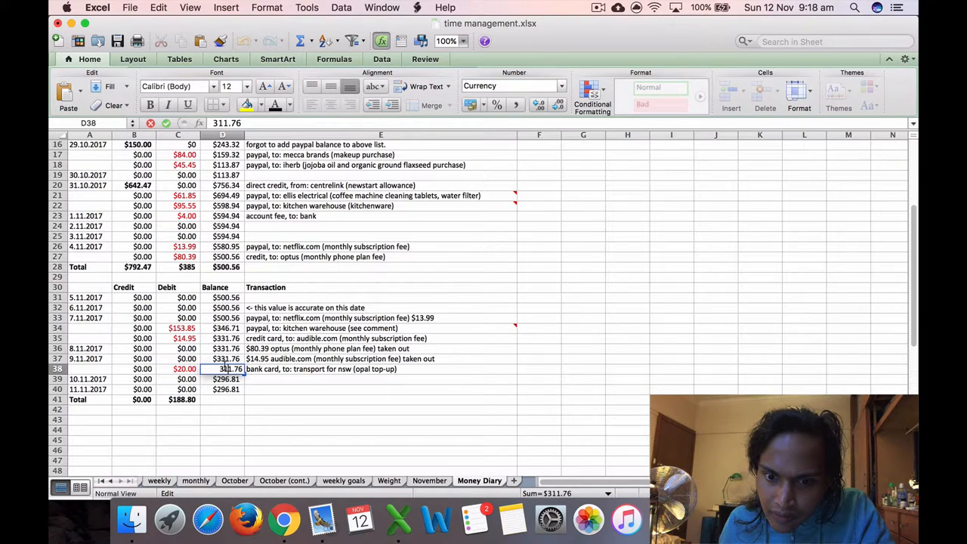
click(222, 378)
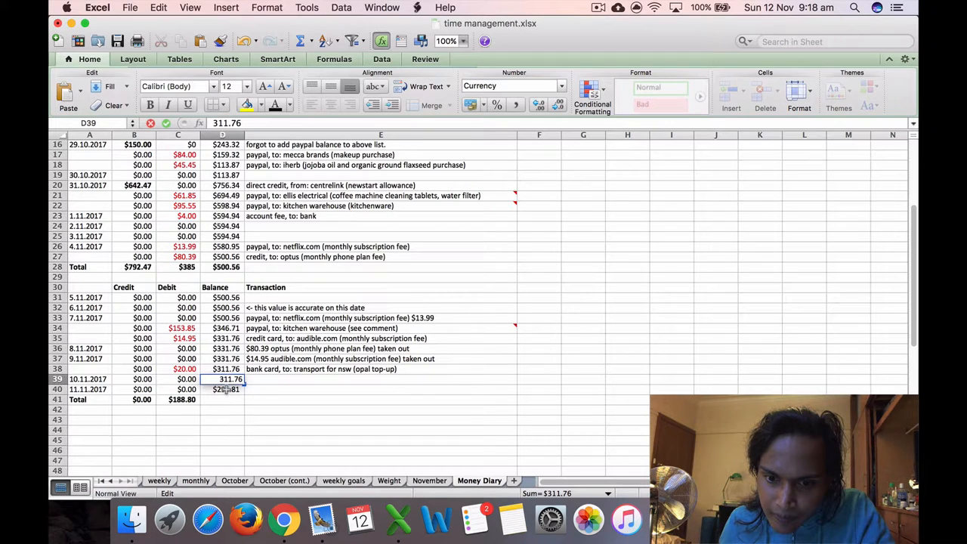
text(29311.766.81)
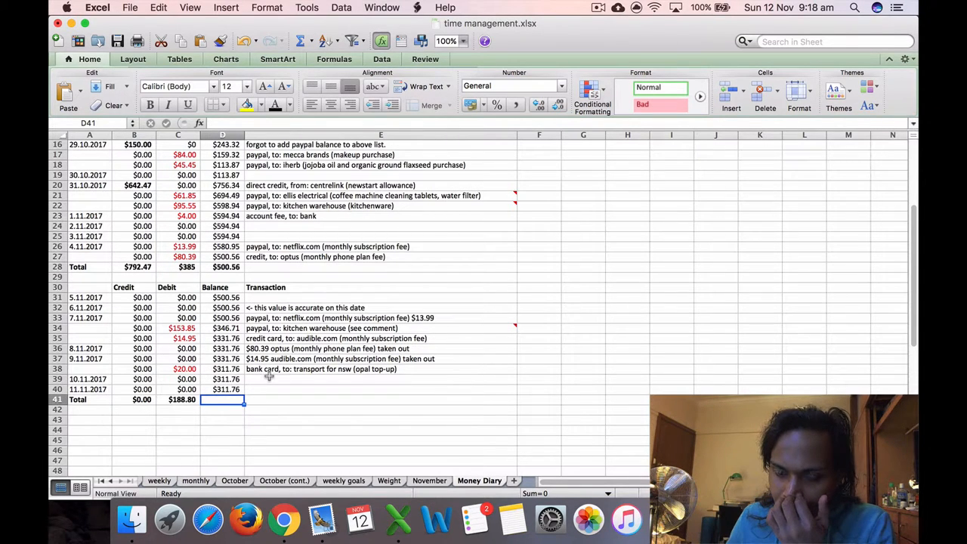
click(89, 420)
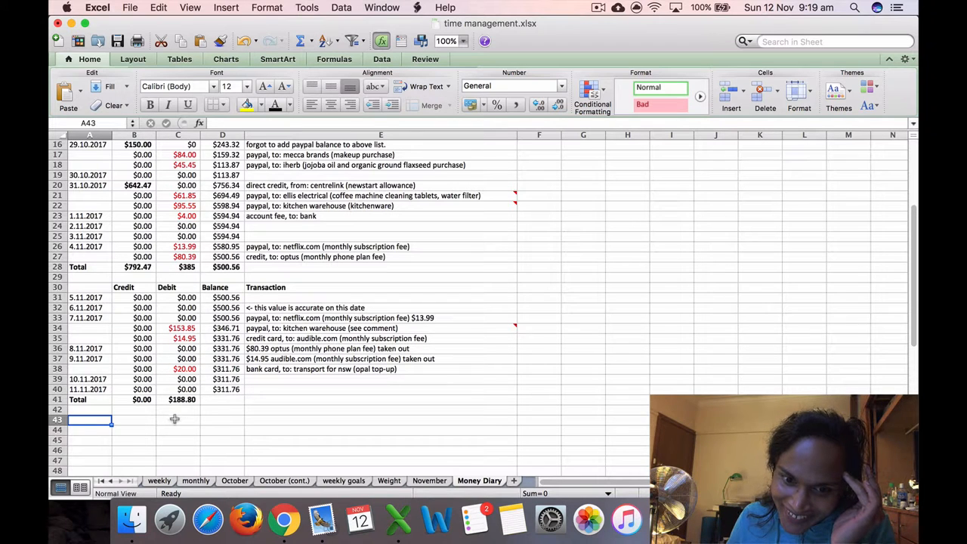
Verify the 188.80 debit total is =SUM(C31:C40), then return to Google Calendar
click(181, 399)
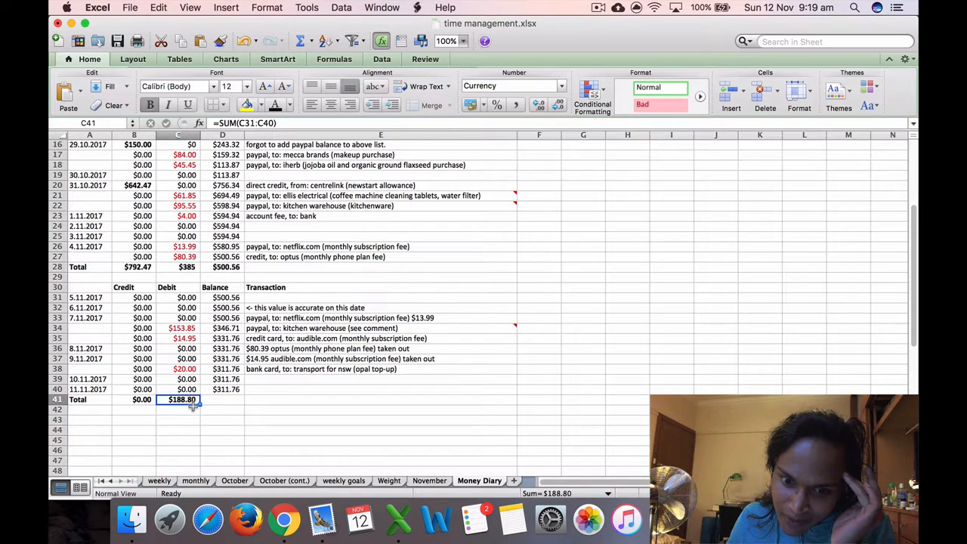
mouse_move(198, 336)
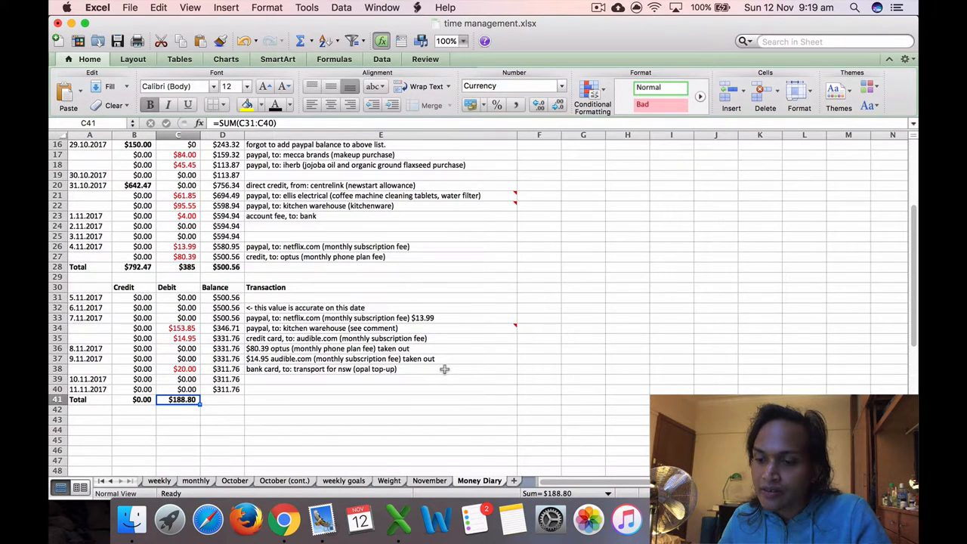
mouse_move(80, 422)
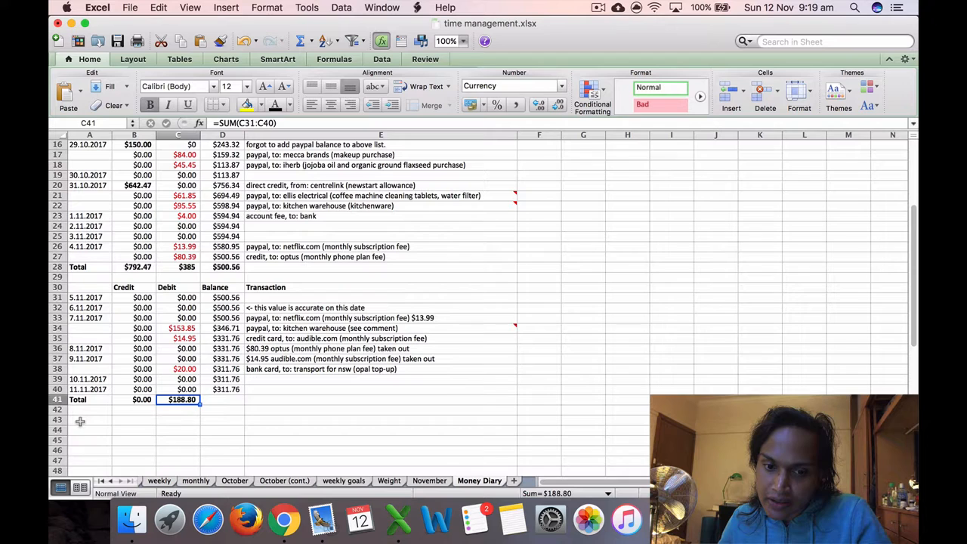
click(89, 419)
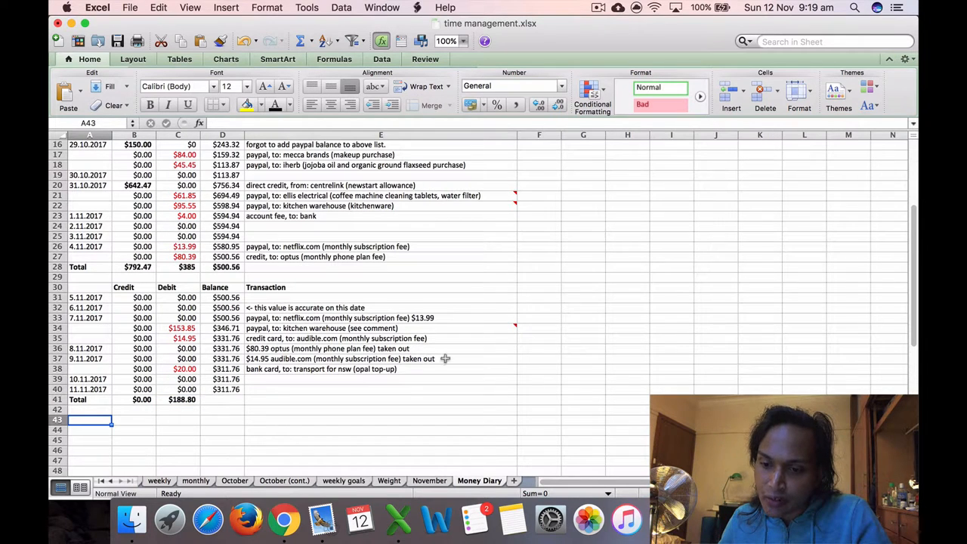
mouse_move(283, 519)
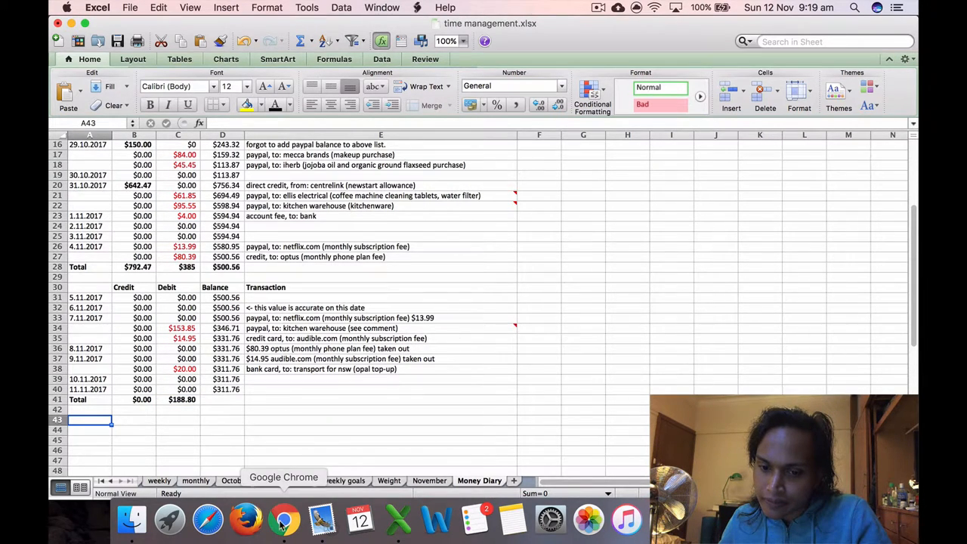
click(282, 519)
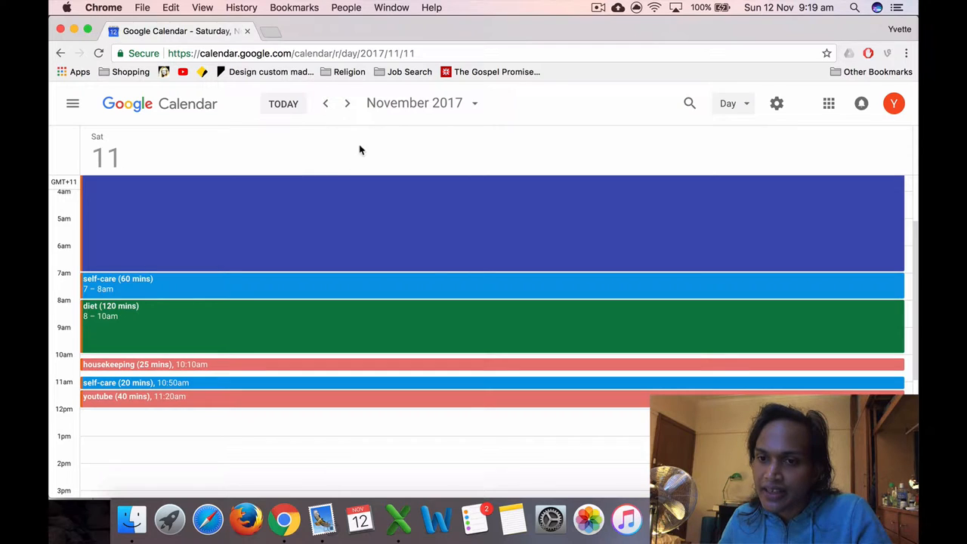
mouse_move(132, 169)
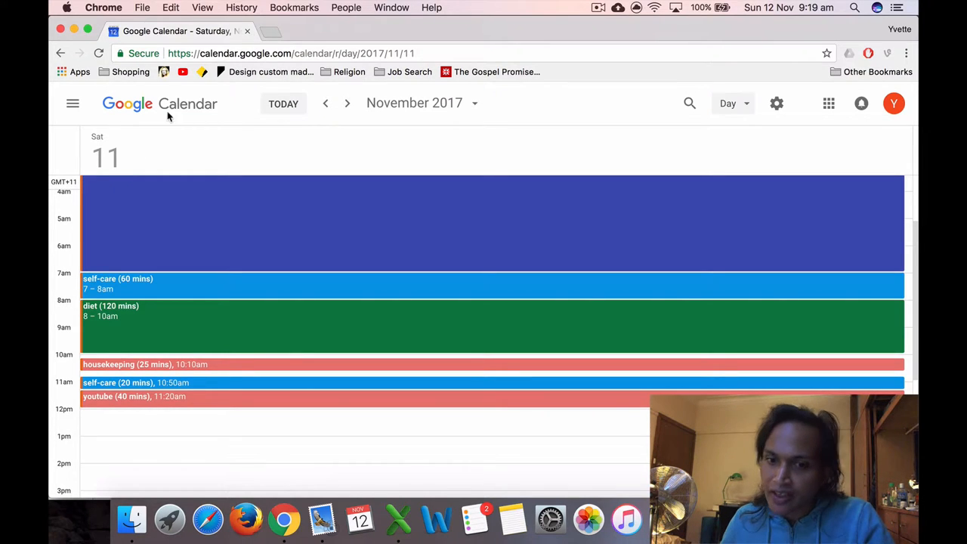
mouse_move(263, 345)
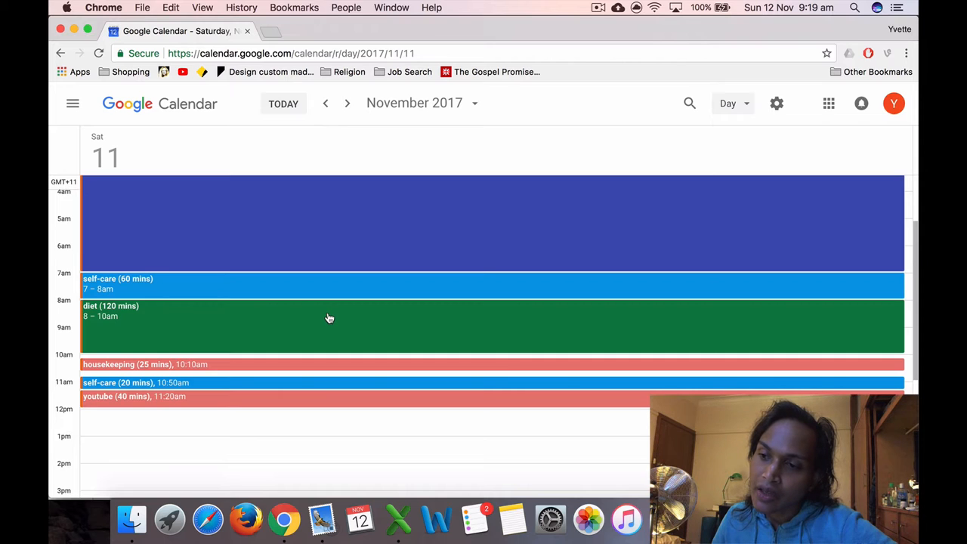
mouse_move(334, 309)
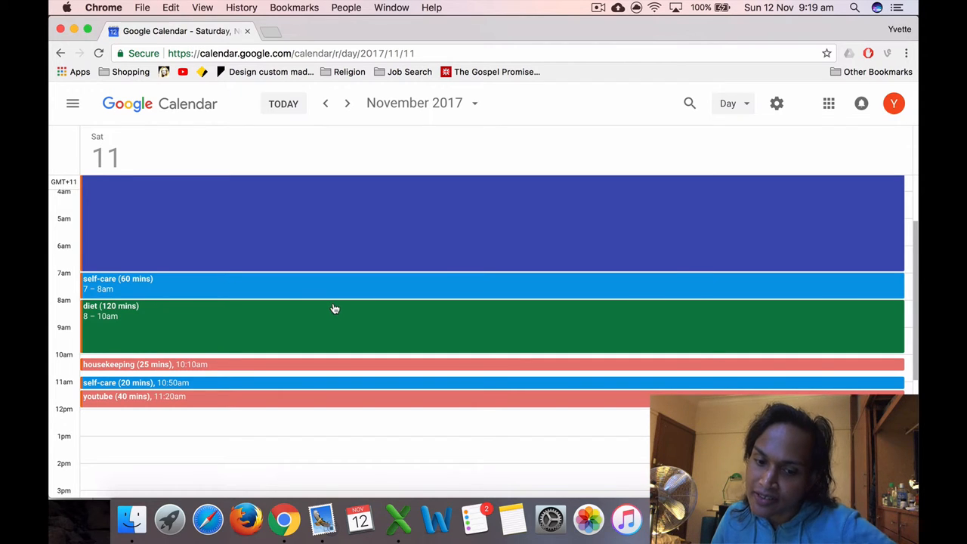
mouse_move(346, 287)
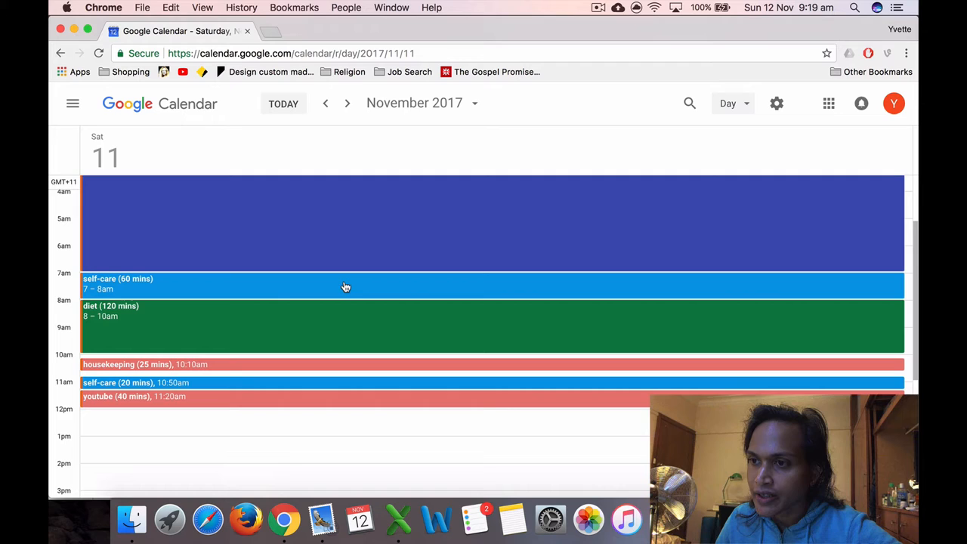